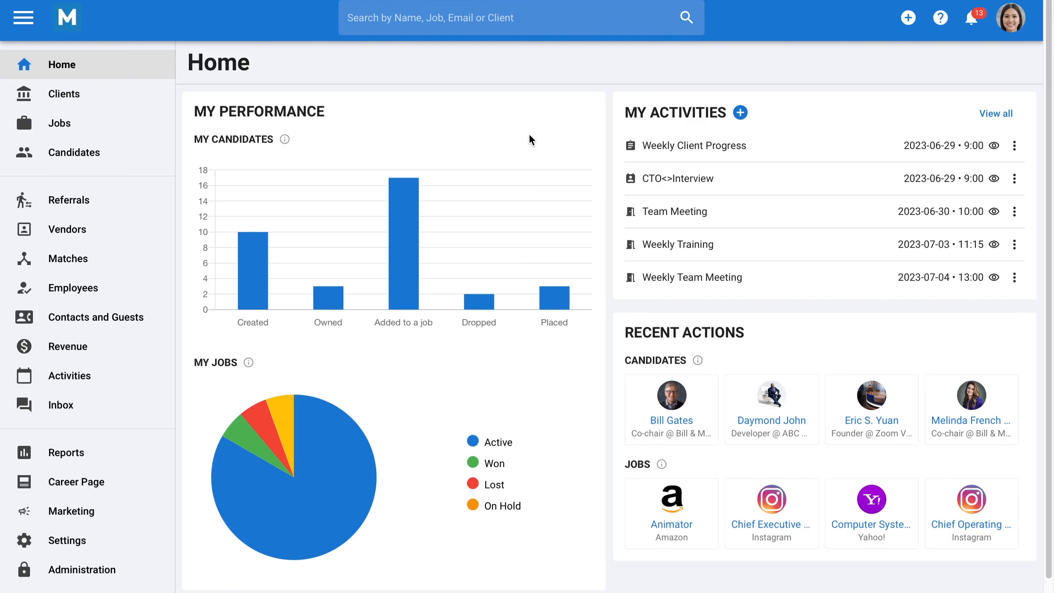
pyautogui.moveTo(282, 112)
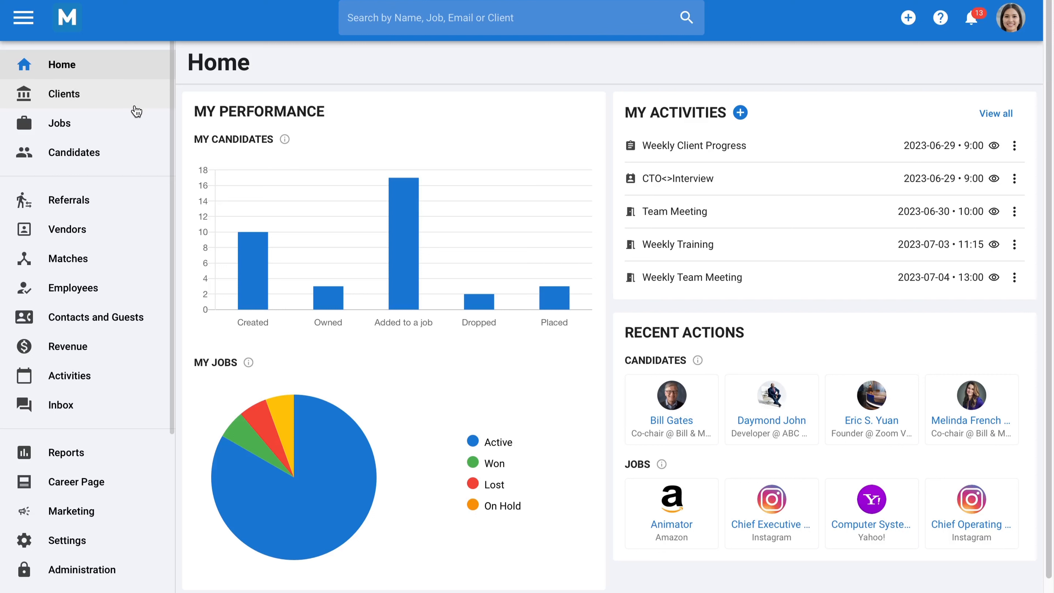
pyautogui.moveTo(137, 127)
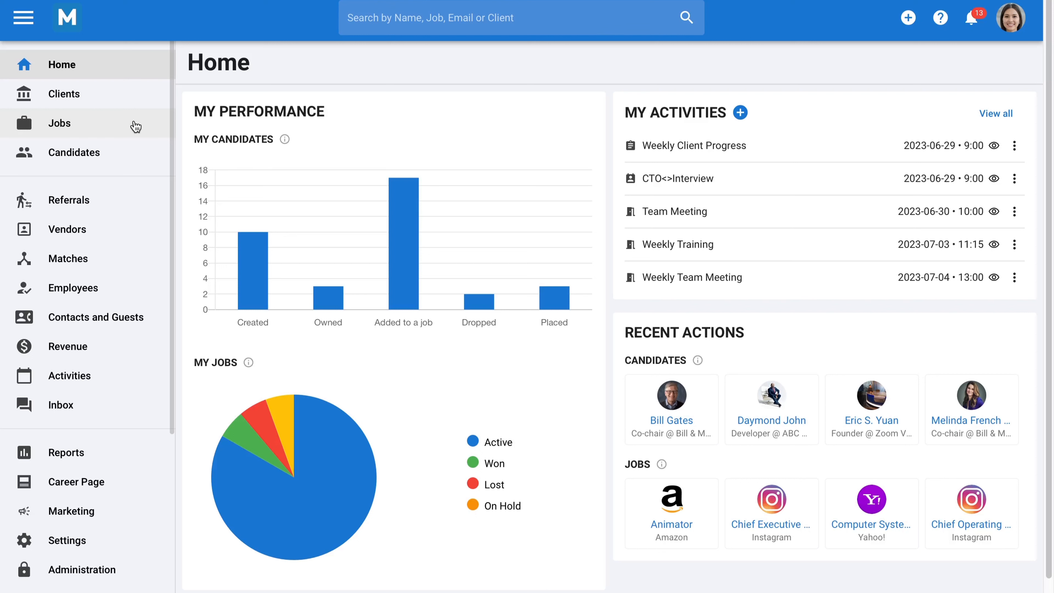
pyautogui.moveTo(134, 153)
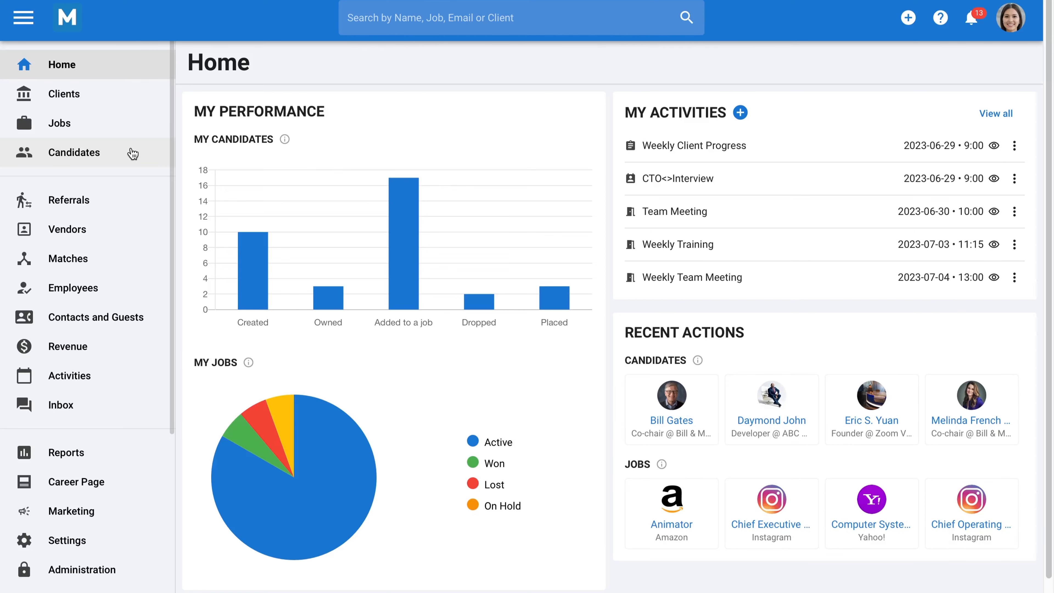
pyautogui.moveTo(133, 118)
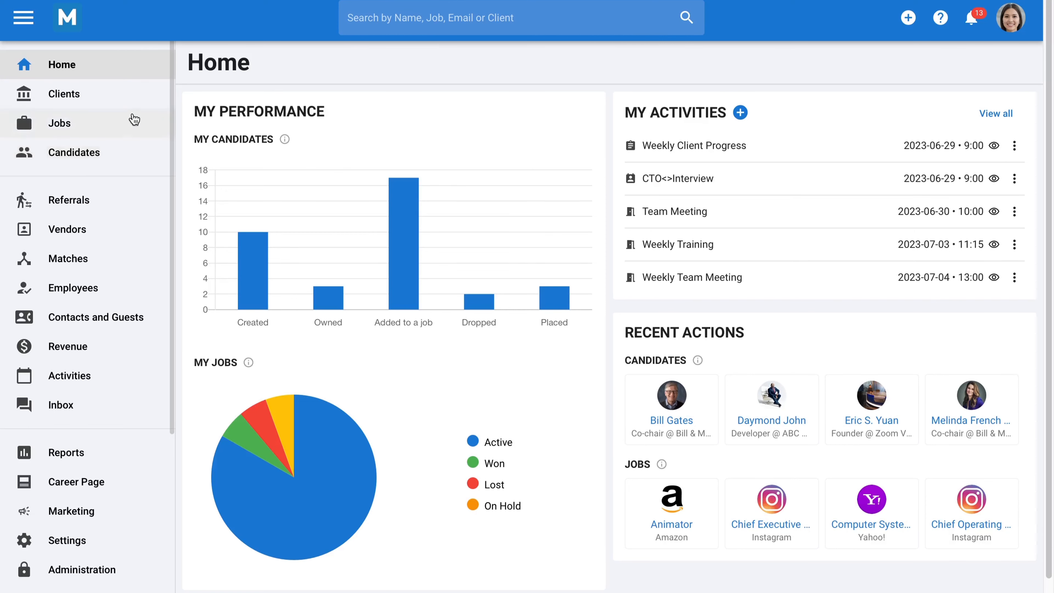
# Open the Clients list and review its Edit Columns options without changing the six columns
pyautogui.click(63, 93)
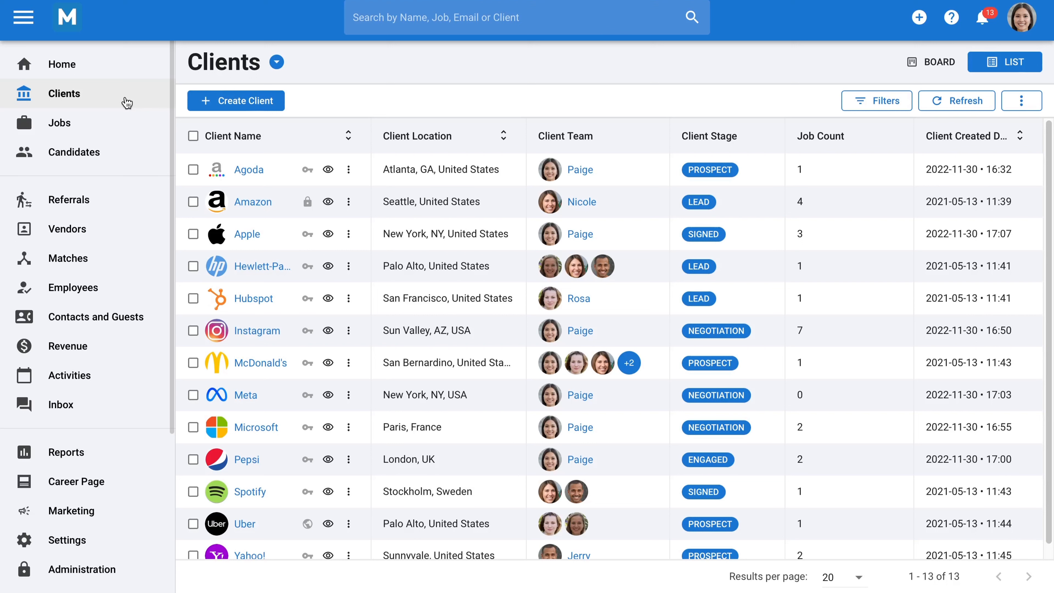
pyautogui.moveTo(249, 170)
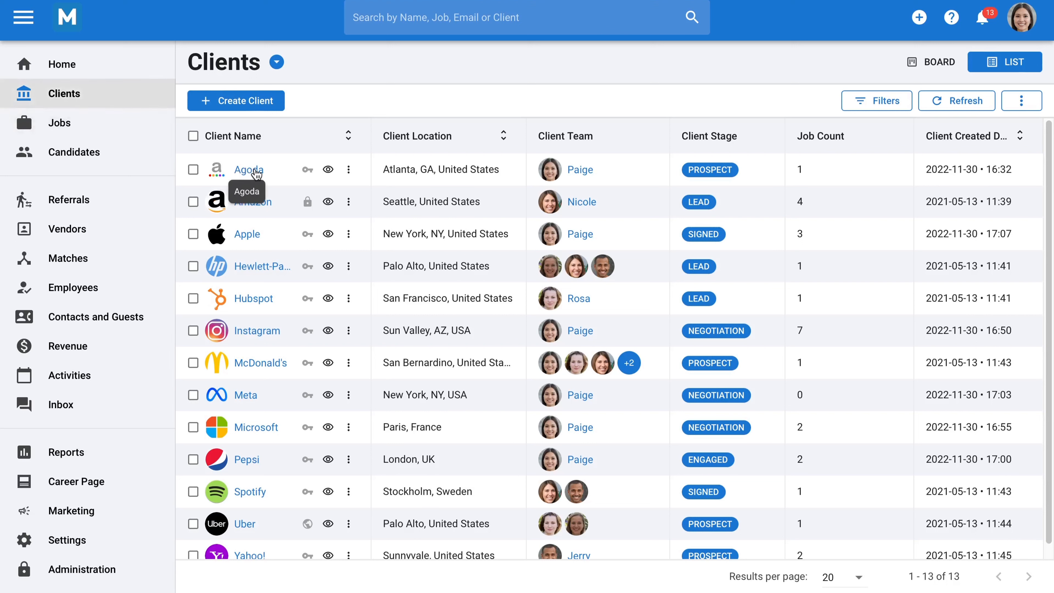
pyautogui.moveTo(253, 202)
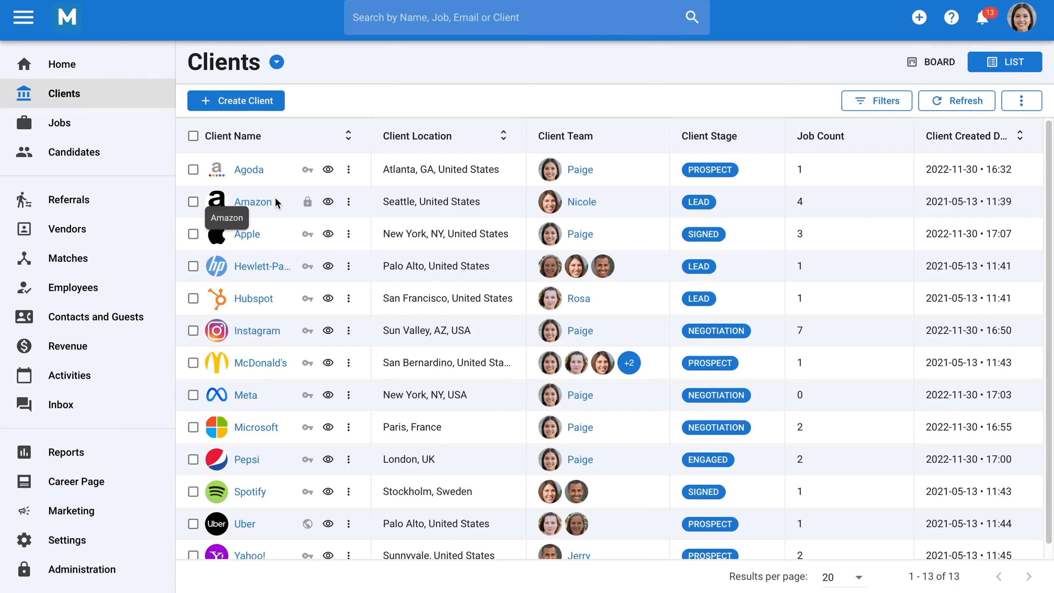
pyautogui.moveTo(268, 235)
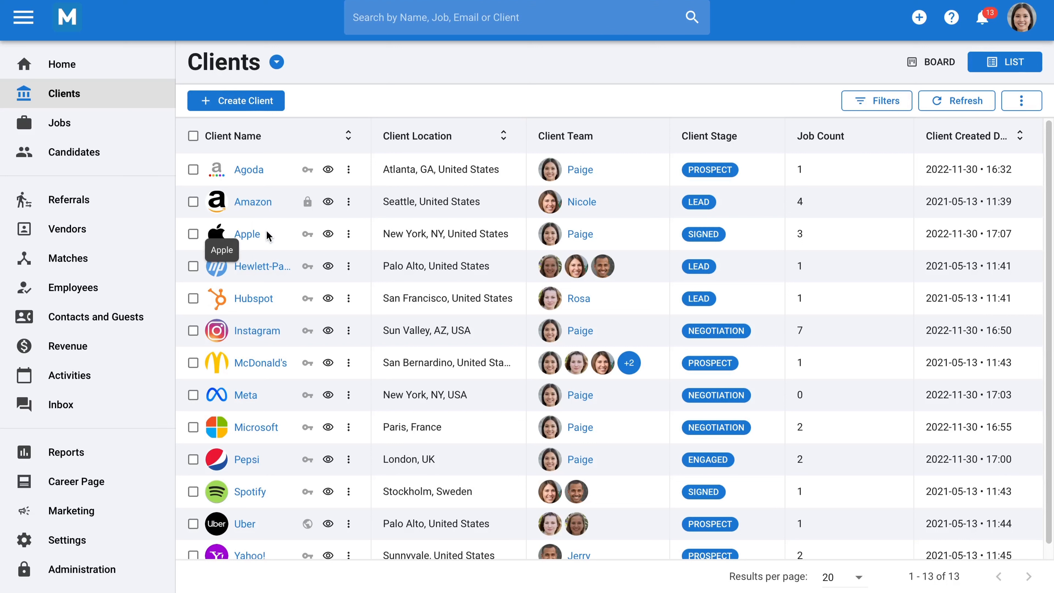
pyautogui.moveTo(550, 202)
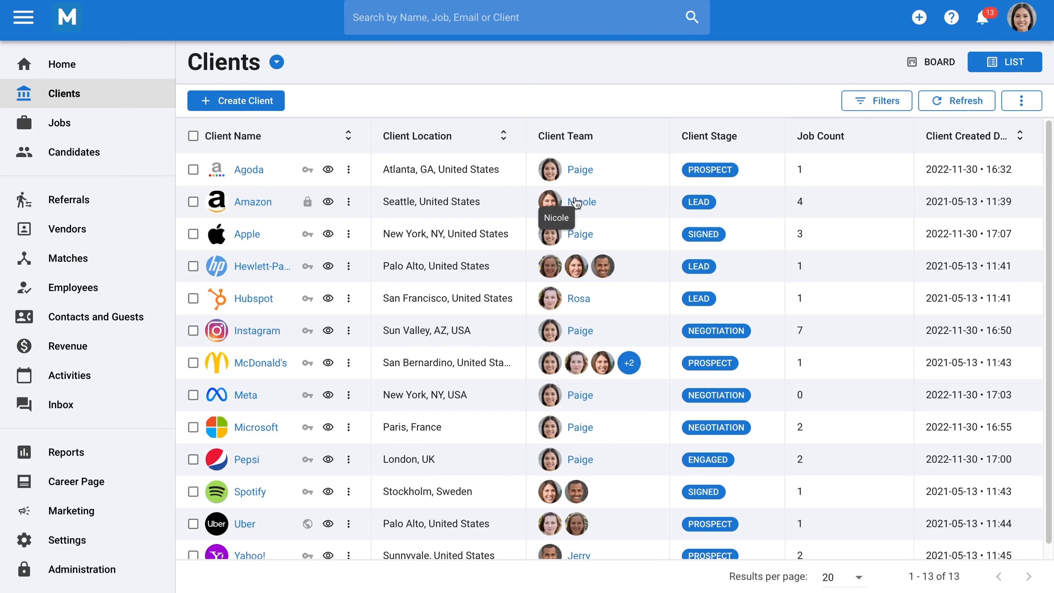
pyautogui.moveTo(618, 203)
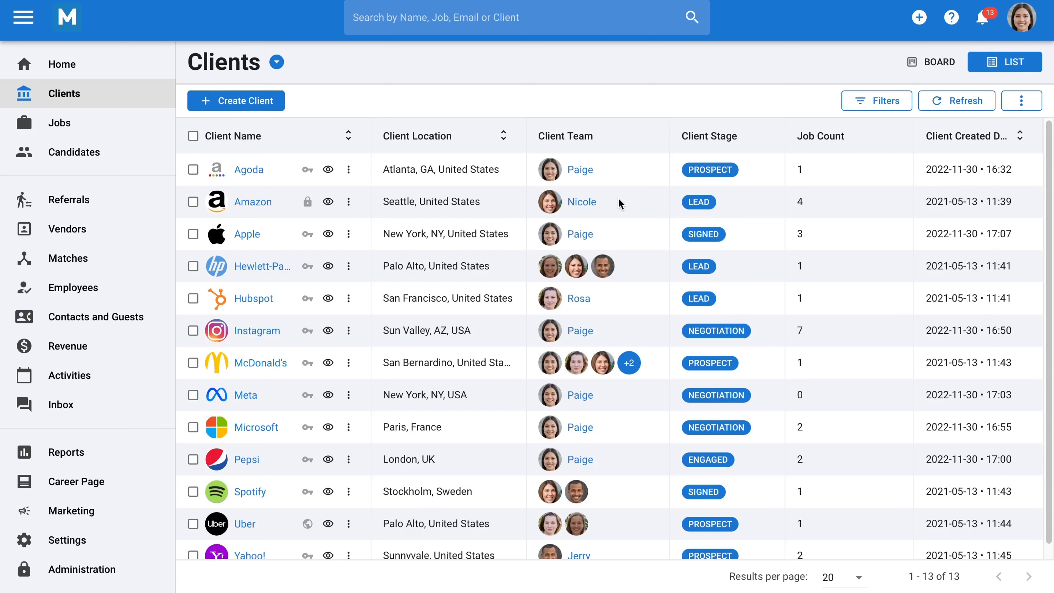
pyautogui.moveTo(611, 234)
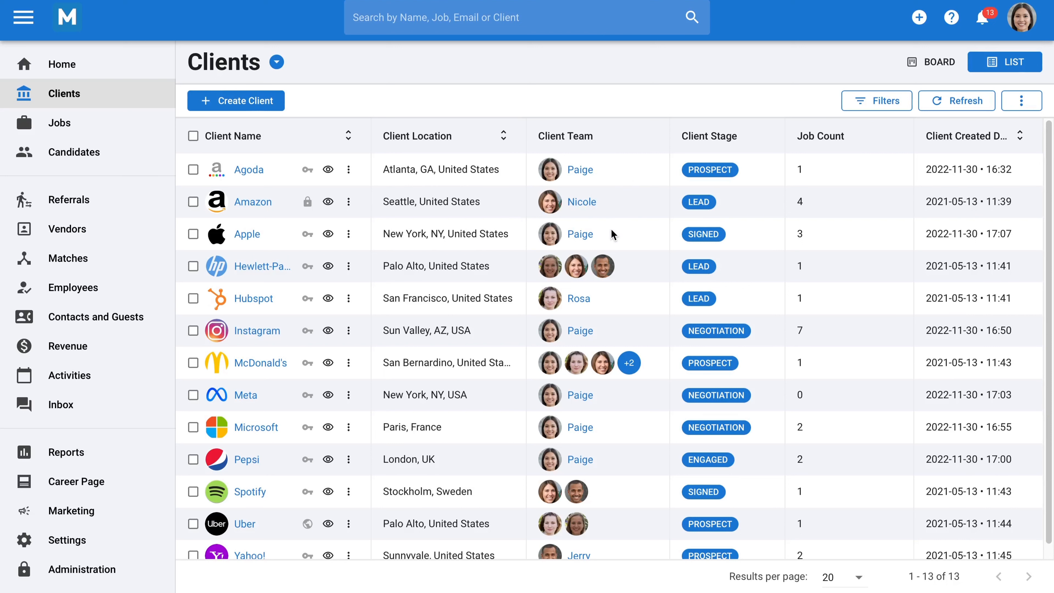
pyautogui.moveTo(629, 270)
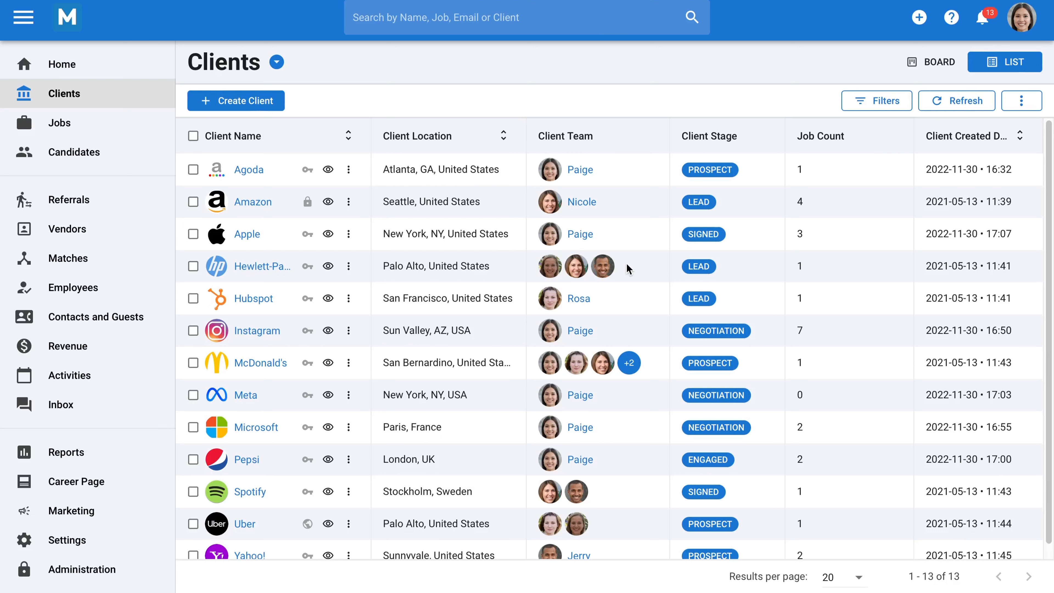
pyautogui.click(1020, 101)
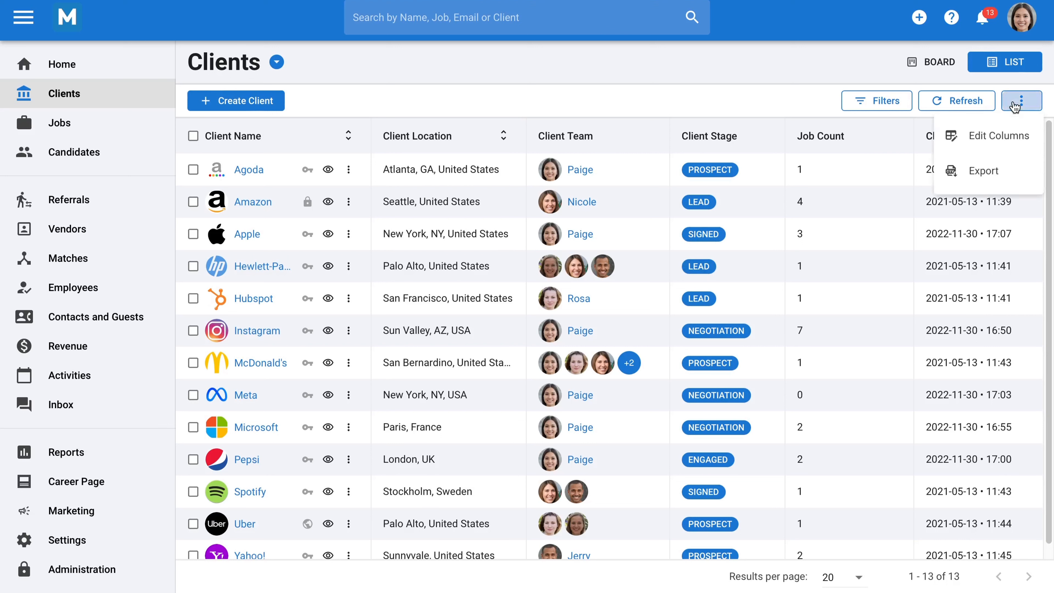
pyautogui.click(1000, 135)
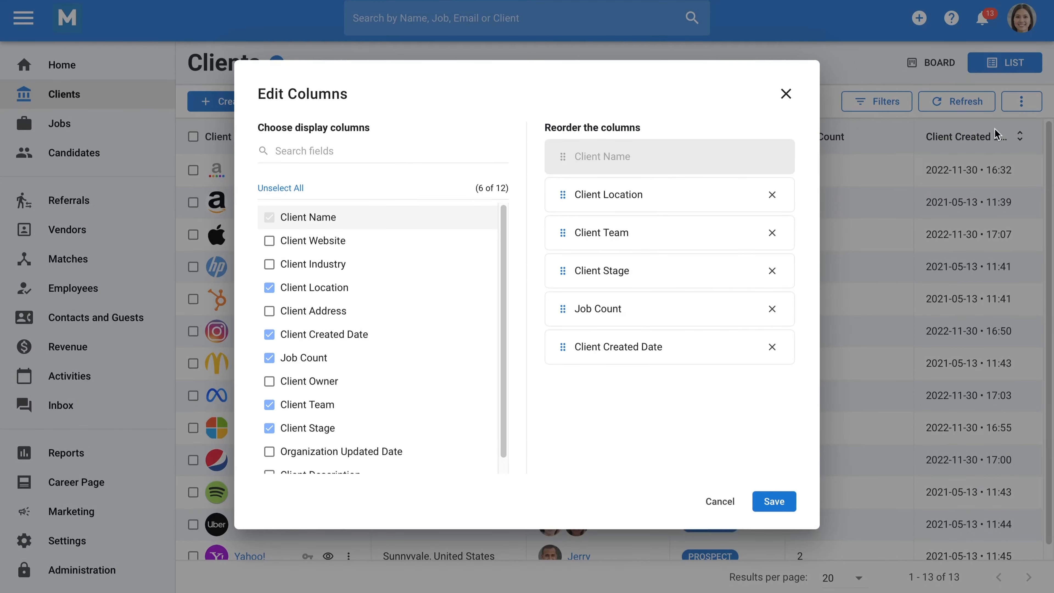
pyautogui.click(773, 500)
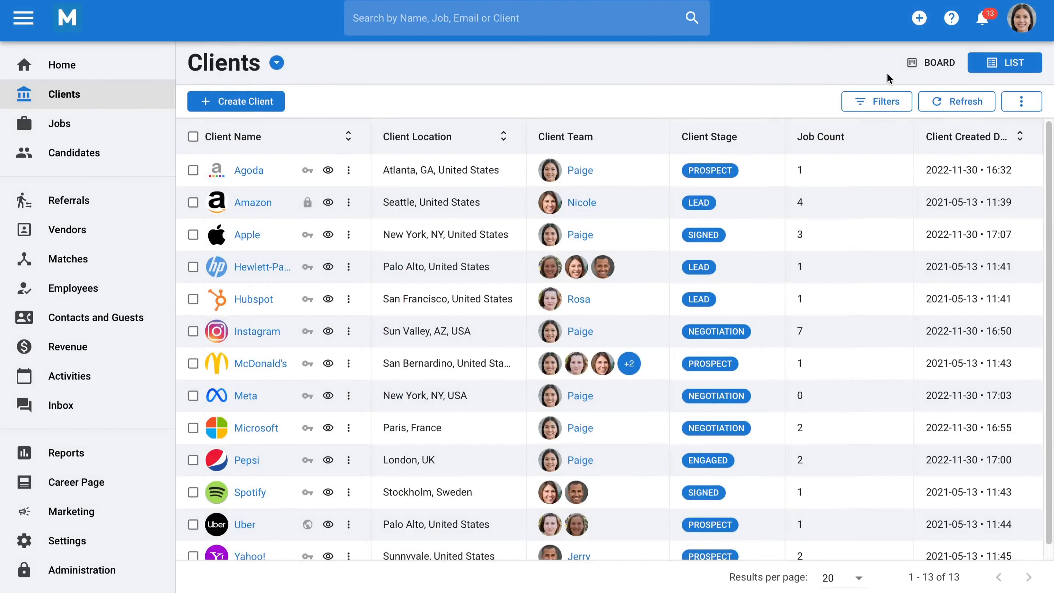
# Switch the Clients list to the stage board view (Prospect to Signed)
pyautogui.click(930, 62)
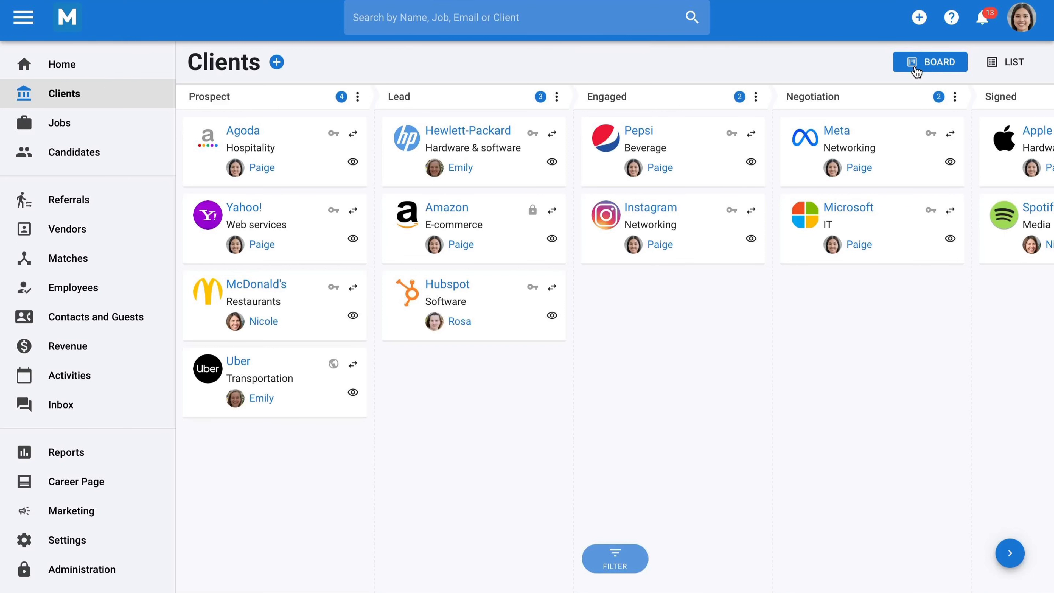
pyautogui.moveTo(221, 97)
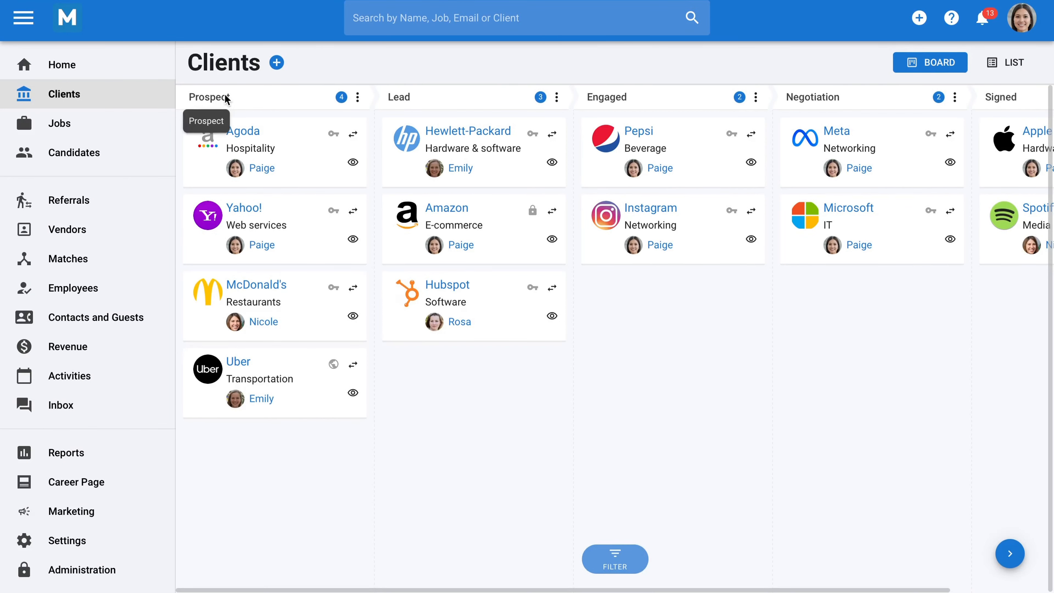
pyautogui.moveTo(569, 107)
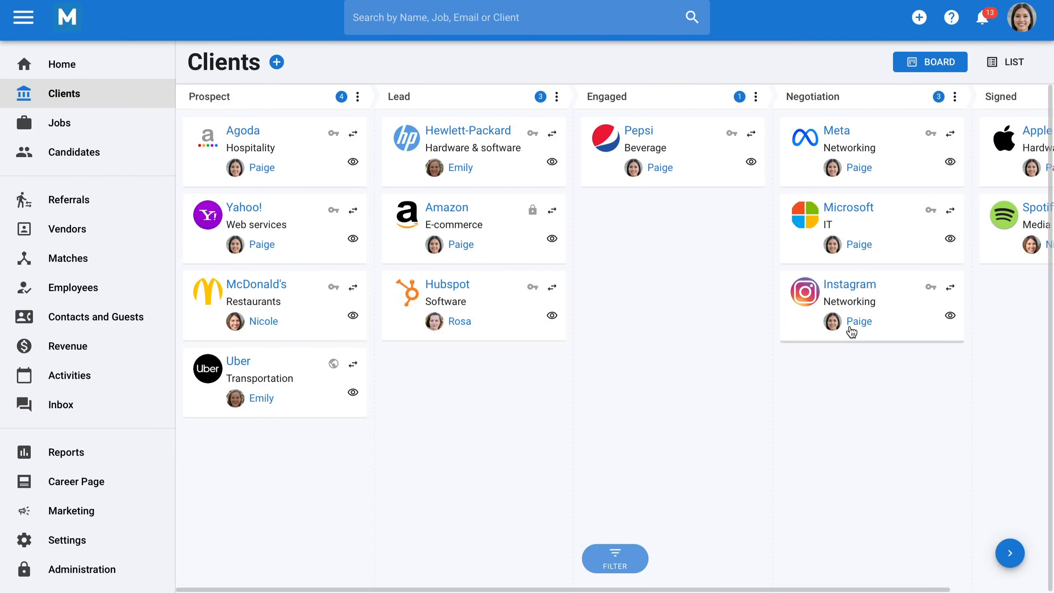
pyautogui.moveTo(849, 290)
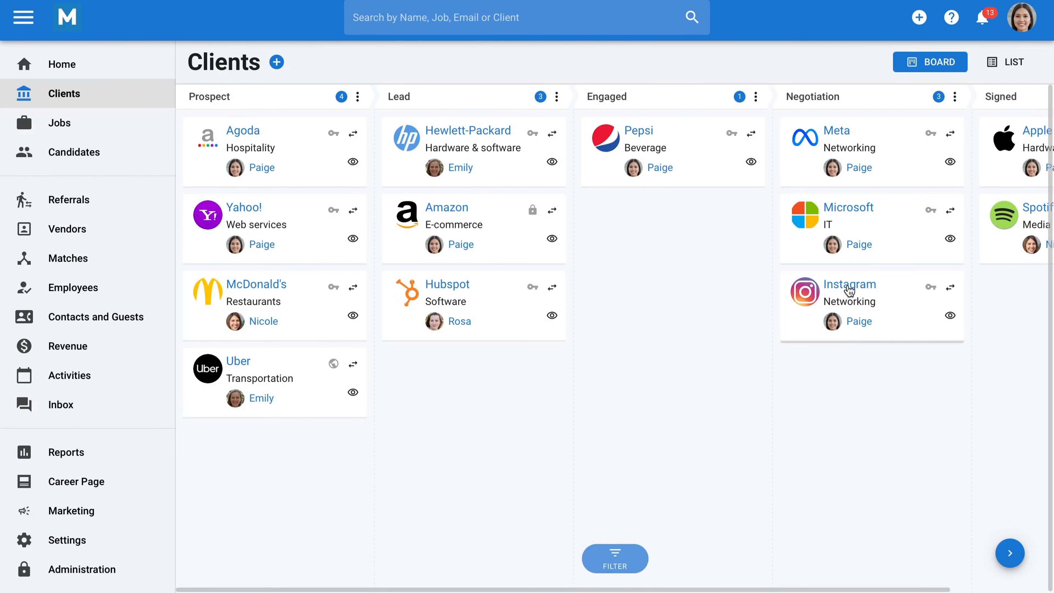
# Open Instagram's client record and review its activities, notes and attached Signed contract.pdf
pyautogui.click(849, 284)
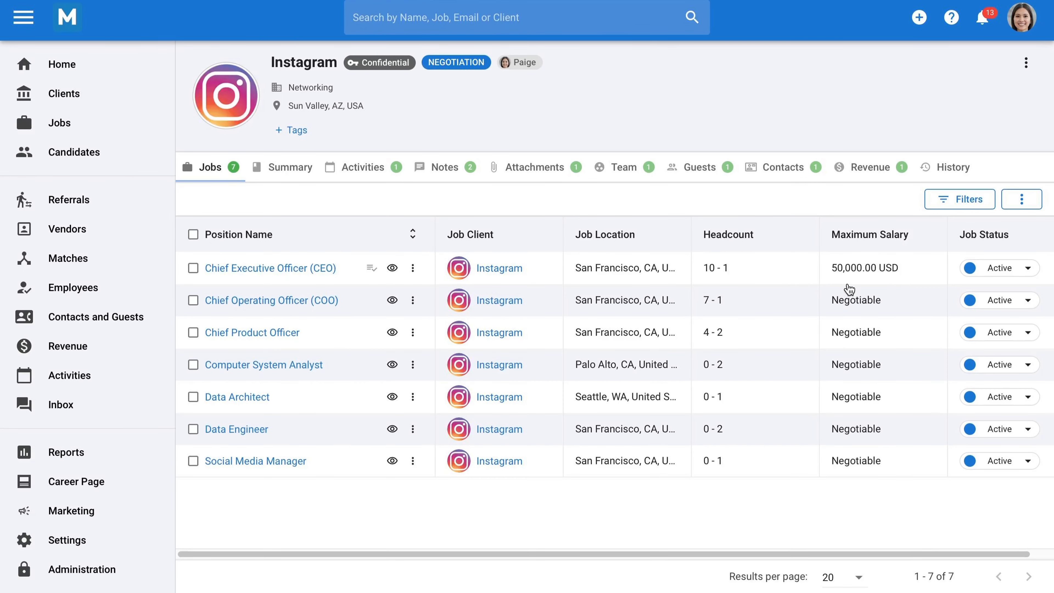
pyautogui.moveTo(325, 273)
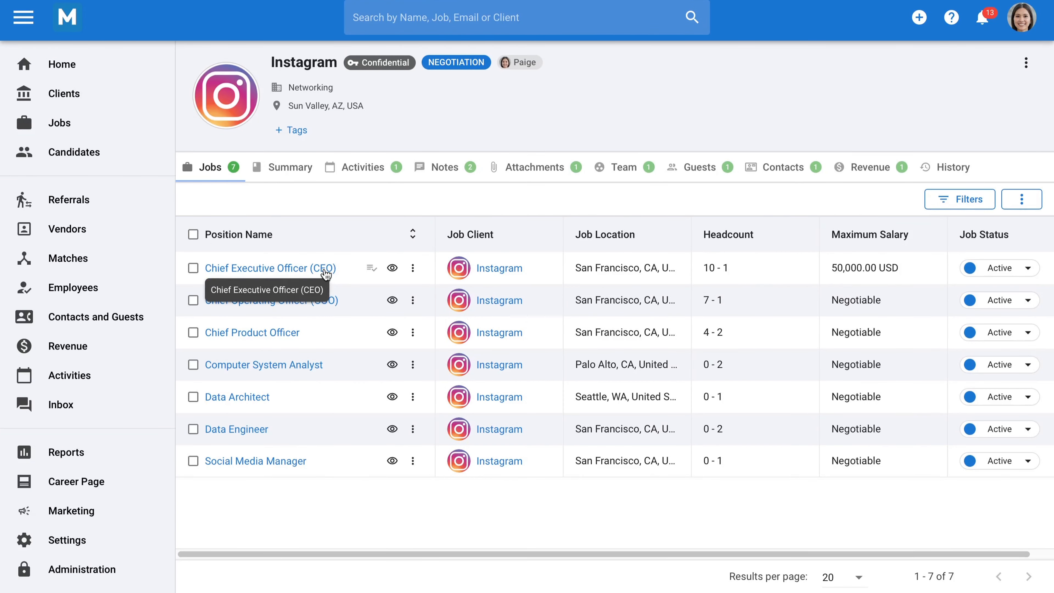
pyautogui.moveTo(290, 332)
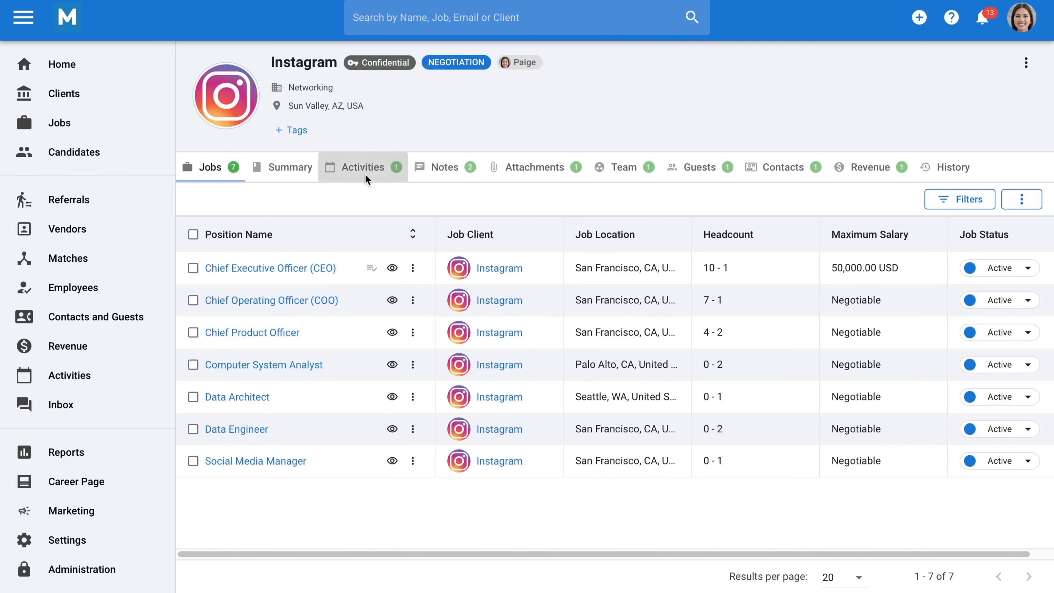
pyautogui.click(363, 166)
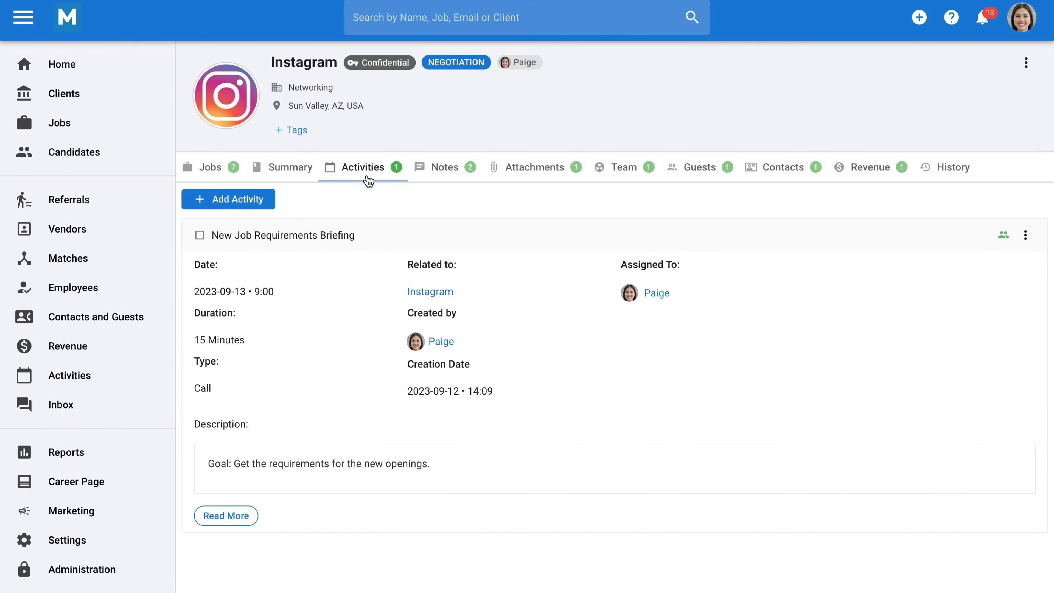
pyautogui.moveTo(398, 185)
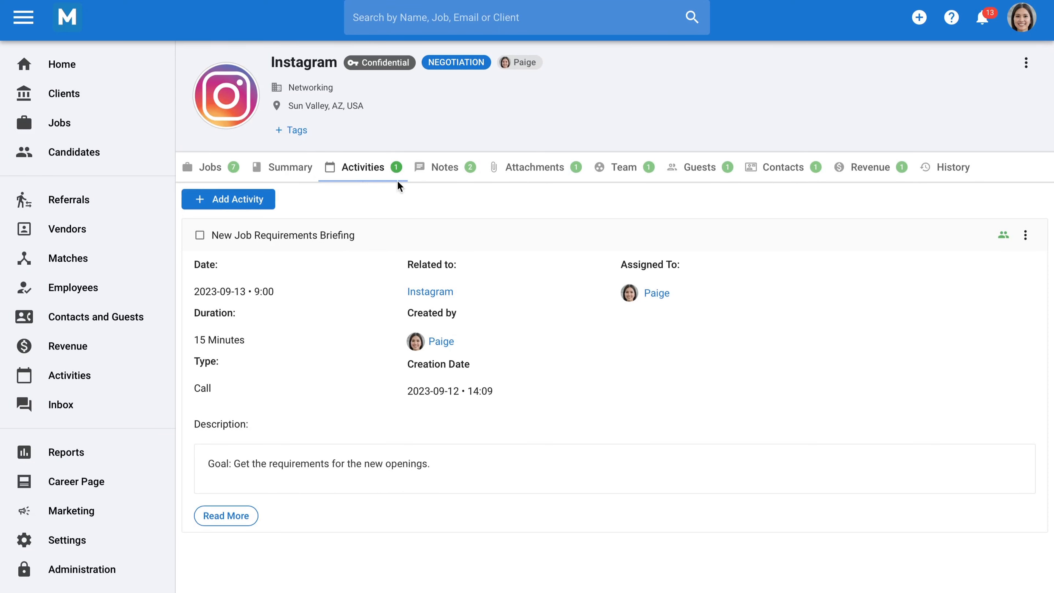
pyautogui.click(443, 167)
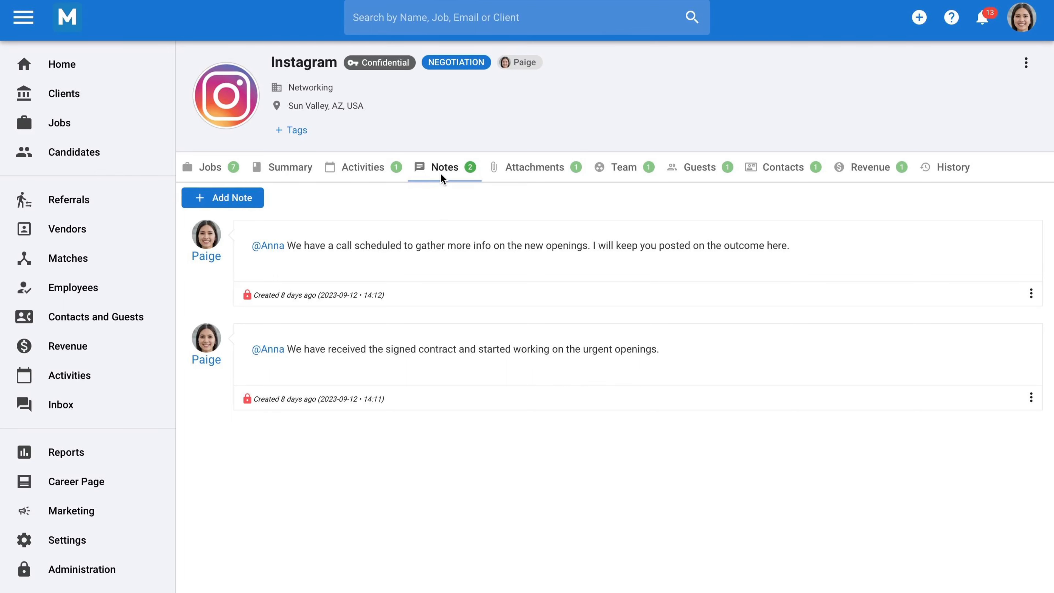
pyautogui.moveTo(344, 240)
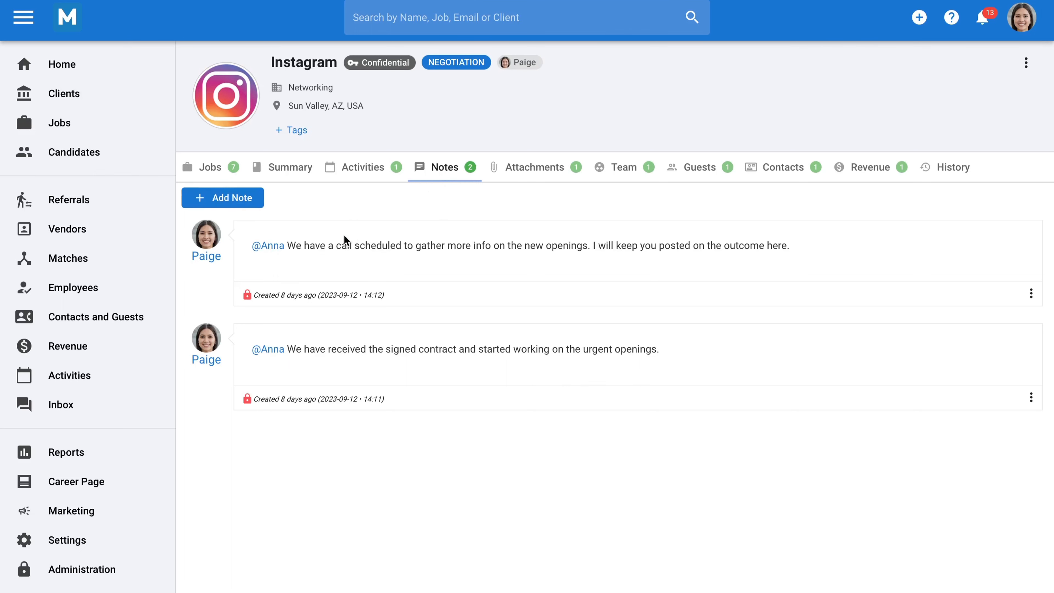
pyautogui.moveTo(283, 344)
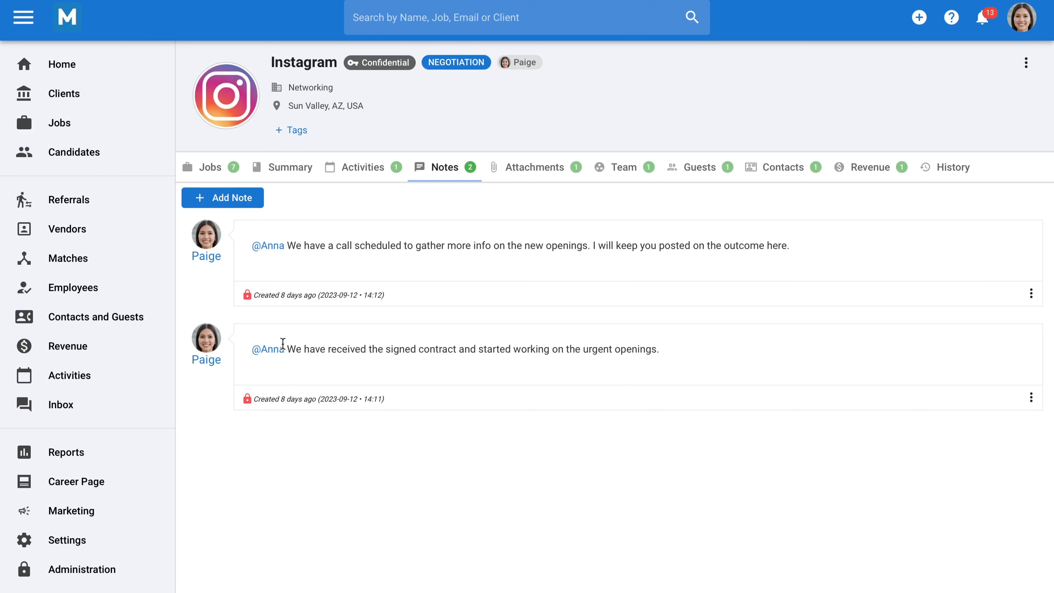
pyautogui.moveTo(279, 361)
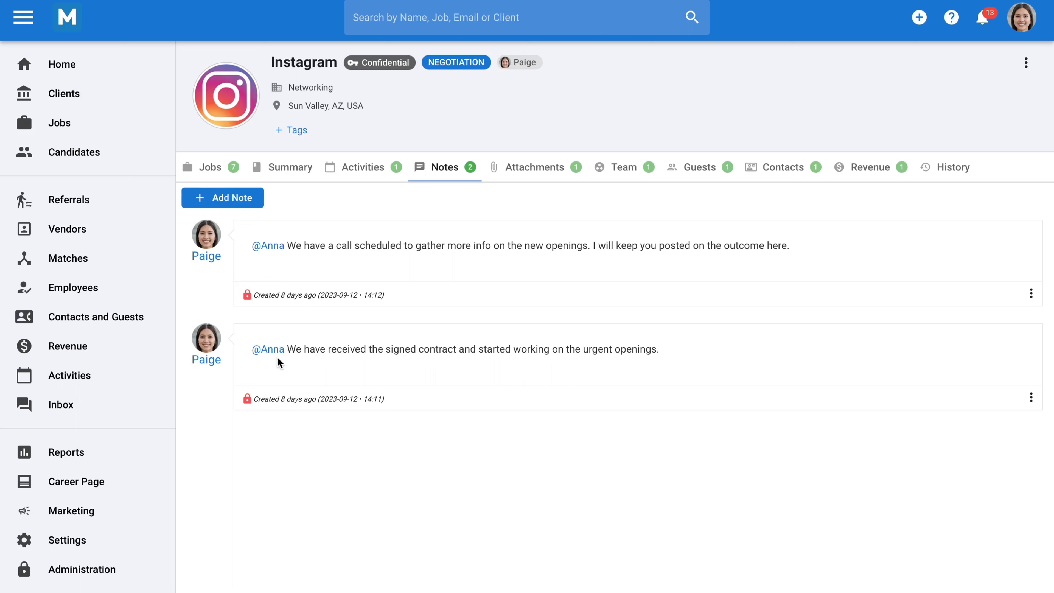
pyautogui.moveTo(457, 222)
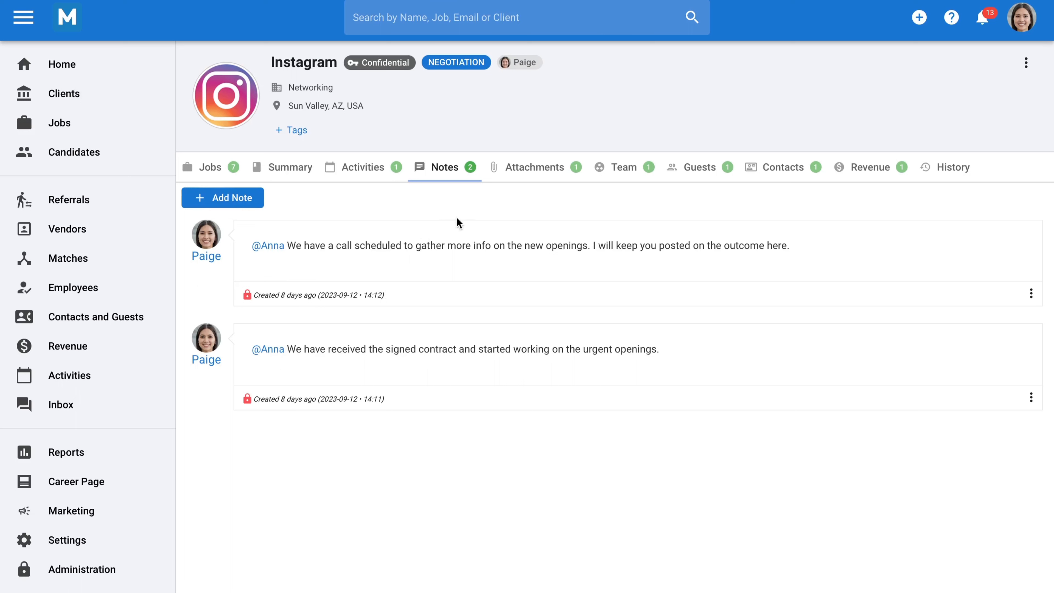
pyautogui.moveTo(469, 211)
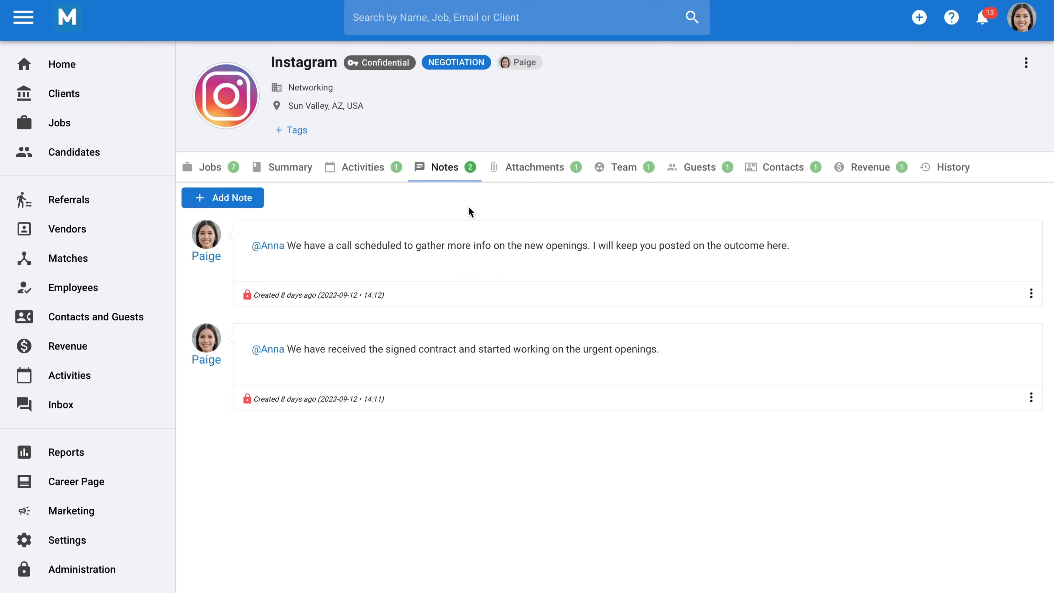
pyautogui.click(534, 167)
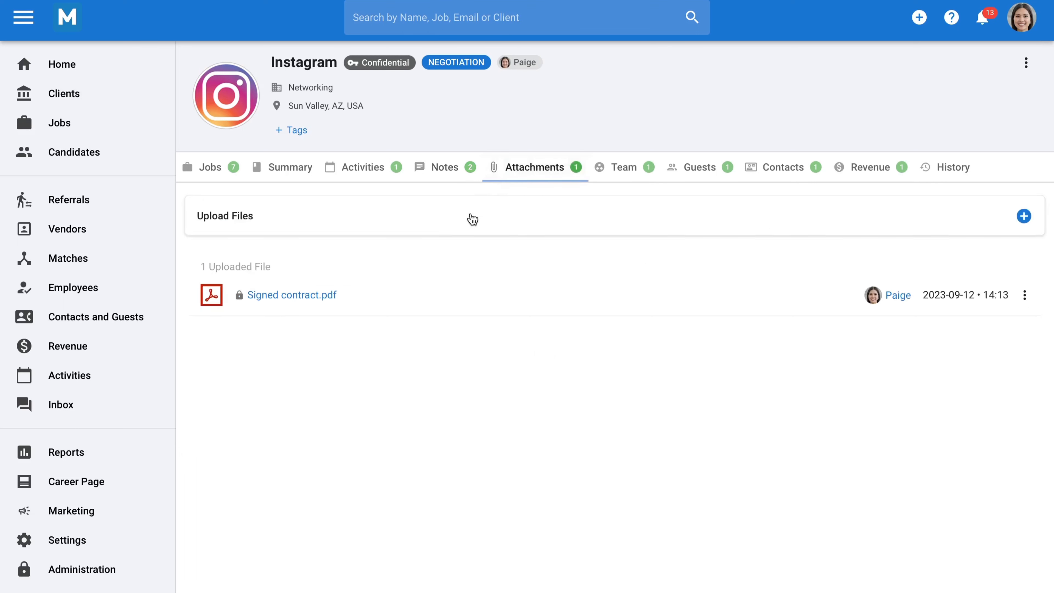
pyautogui.moveTo(326, 296)
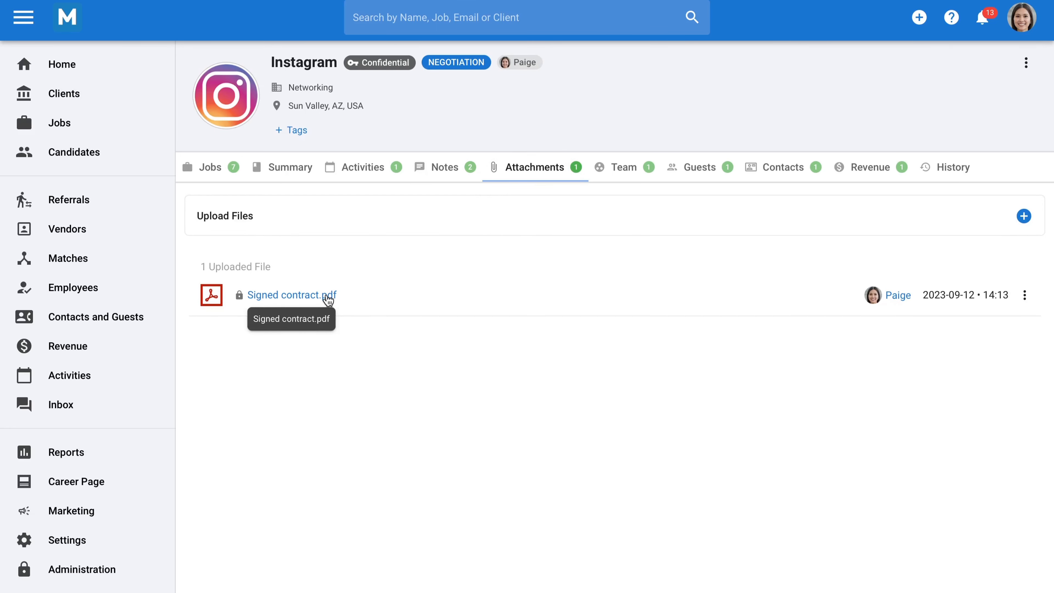
pyautogui.moveTo(346, 296)
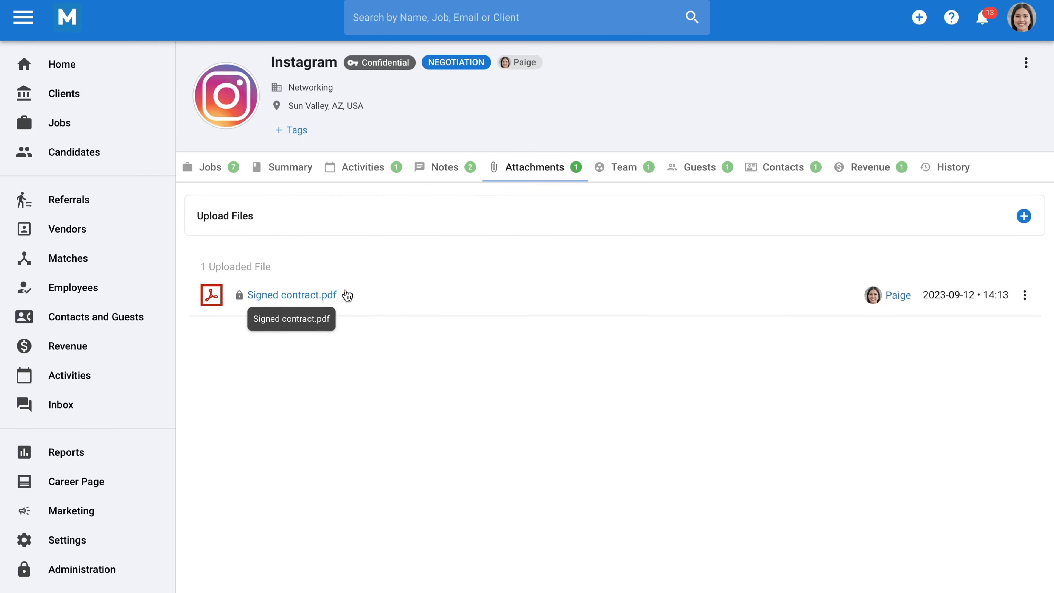
# Review contact John Smith's details, inbox emails and logged activities for Instagram
pyautogui.click(781, 167)
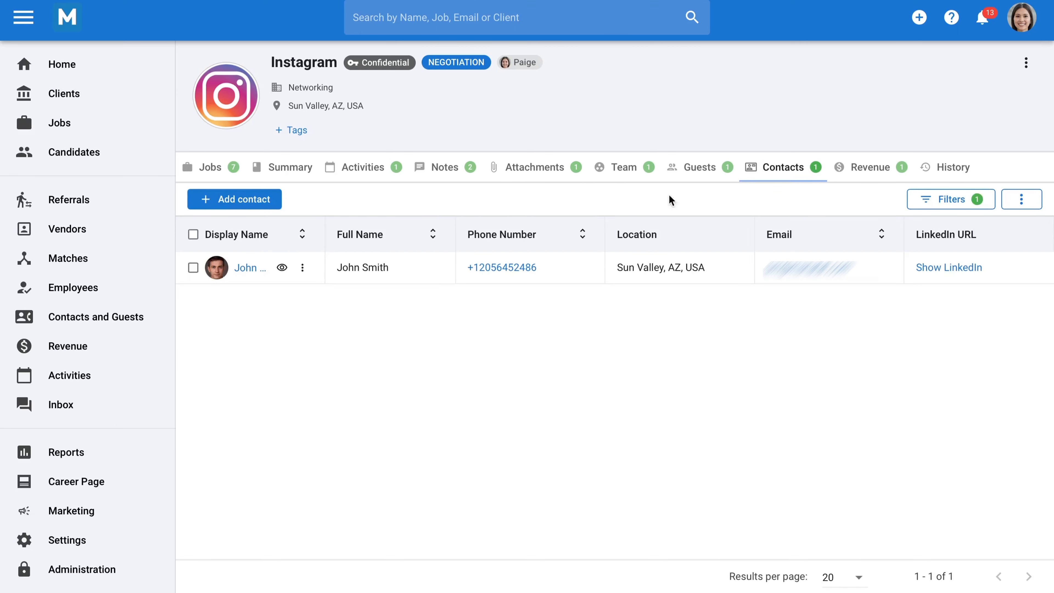
pyautogui.click(281, 267)
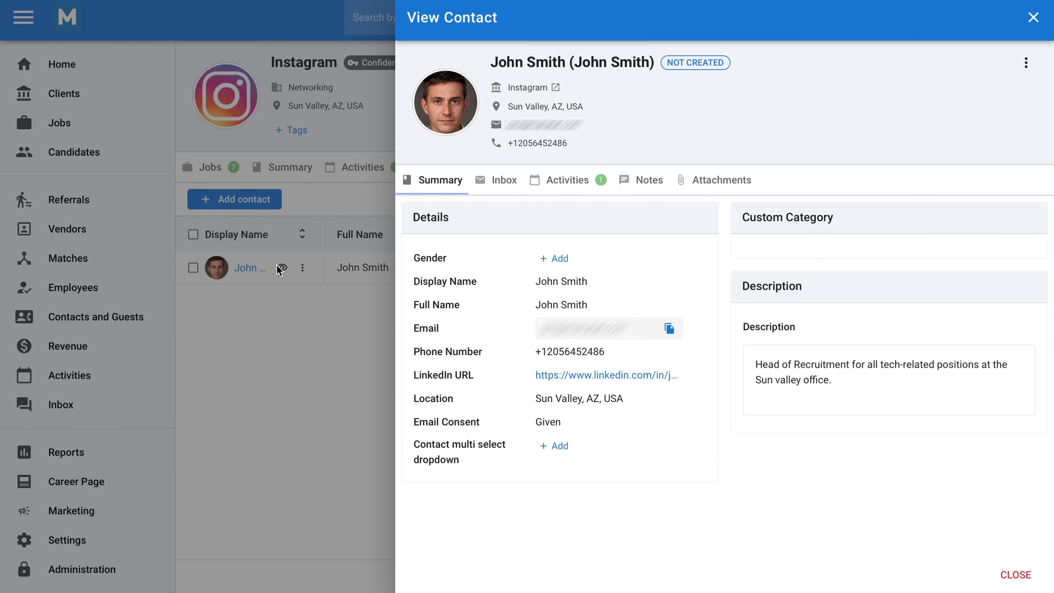
pyautogui.moveTo(379, 232)
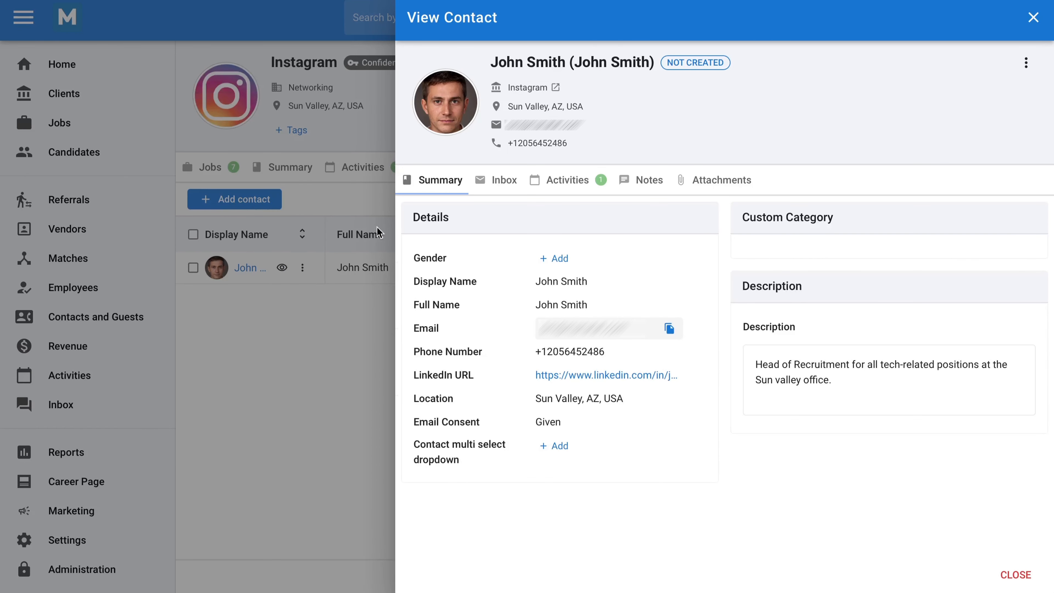
pyautogui.click(503, 179)
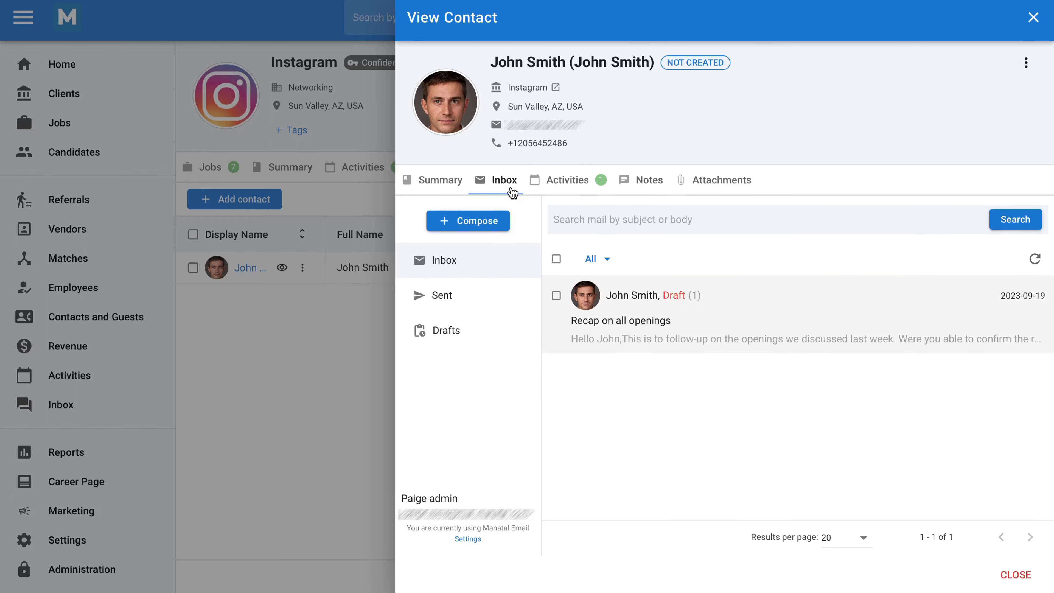
pyautogui.click(566, 180)
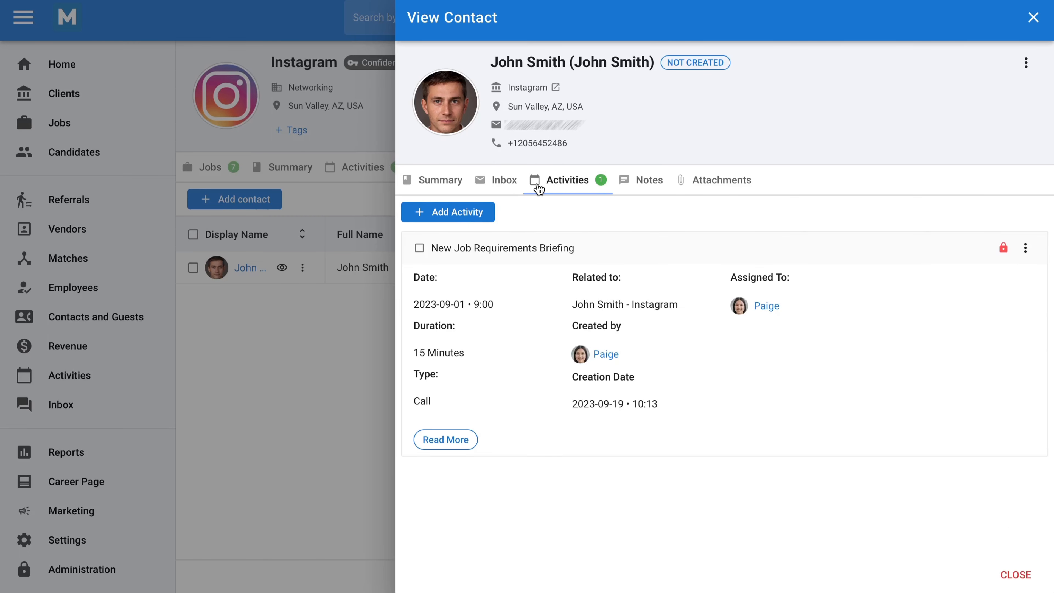
pyautogui.moveTo(923, 45)
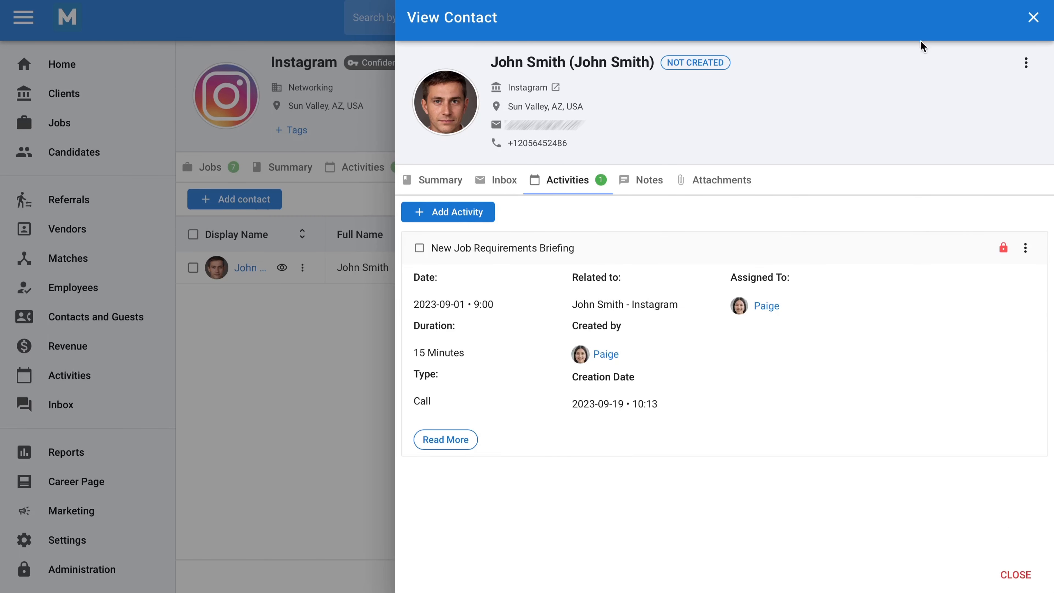
pyautogui.click(1033, 18)
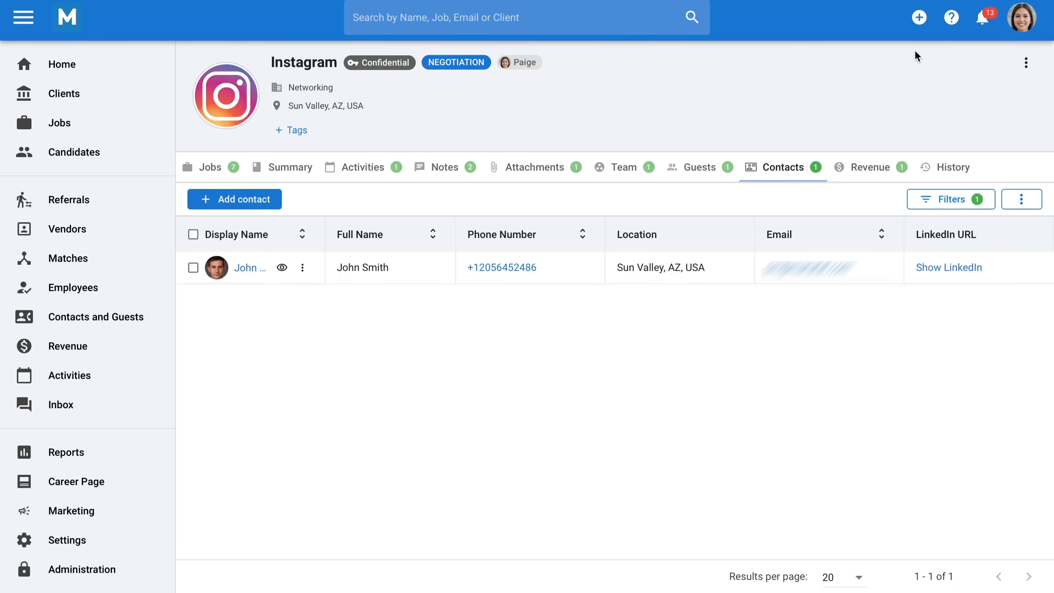
# View the Instagram client's revenue records with the US$10,000 entry
pyautogui.click(870, 167)
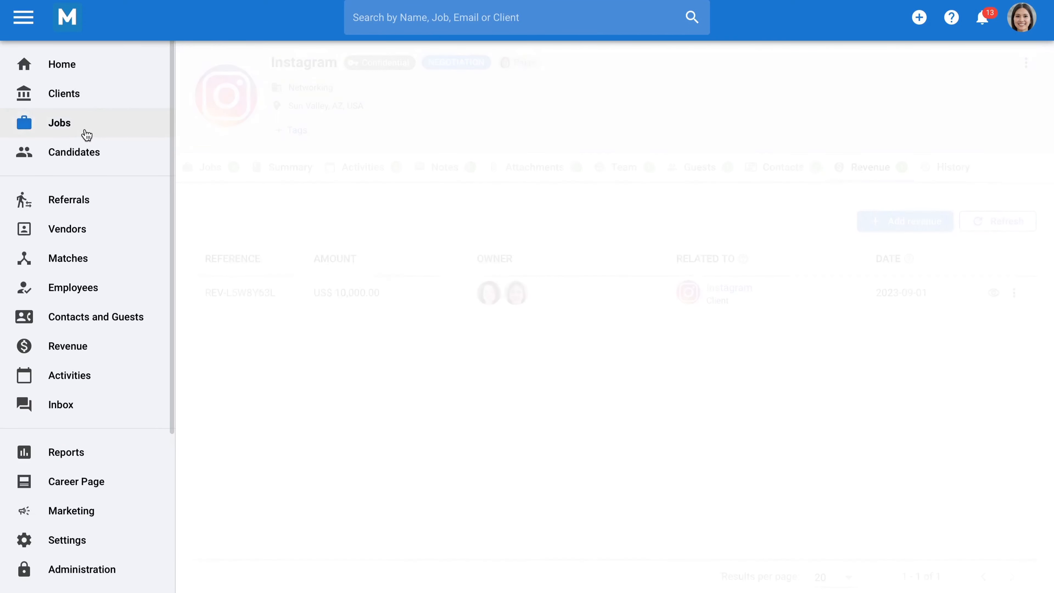
# Open the Jobs list showing 26 positions with clients, locations and statuses
pyautogui.click(60, 122)
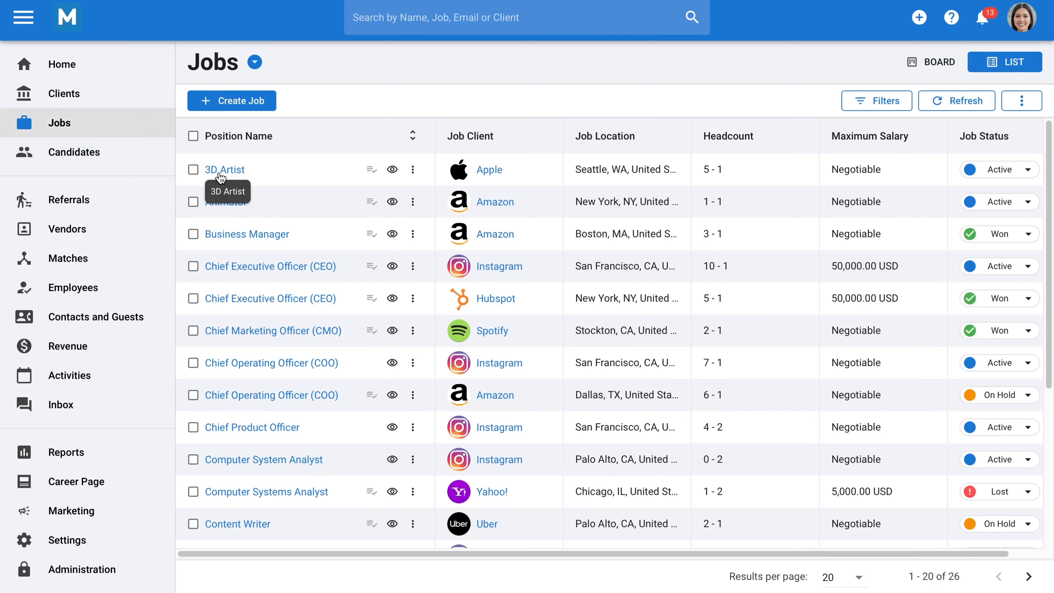
pyautogui.moveTo(226, 201)
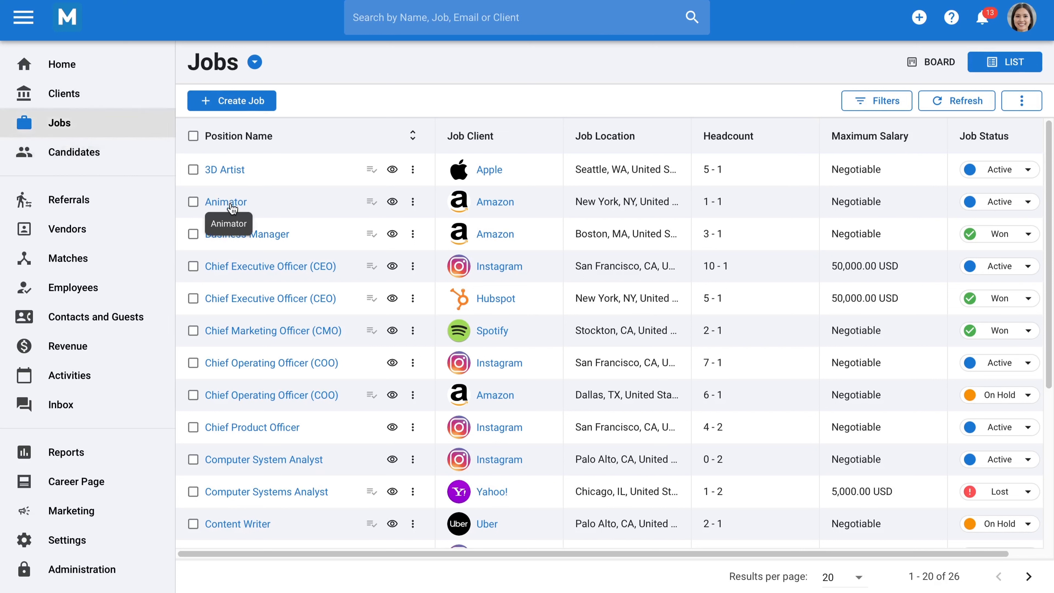
pyautogui.moveTo(246, 269)
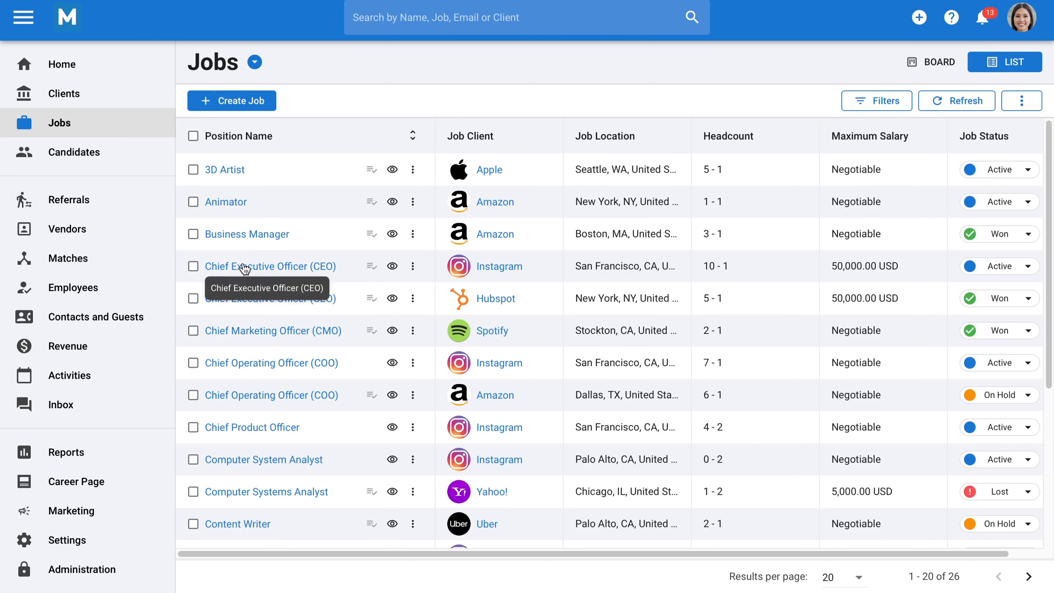
# Open the Instagram Chief Executive Officer (CEO) job and its candidate pipeline
pyautogui.click(270, 266)
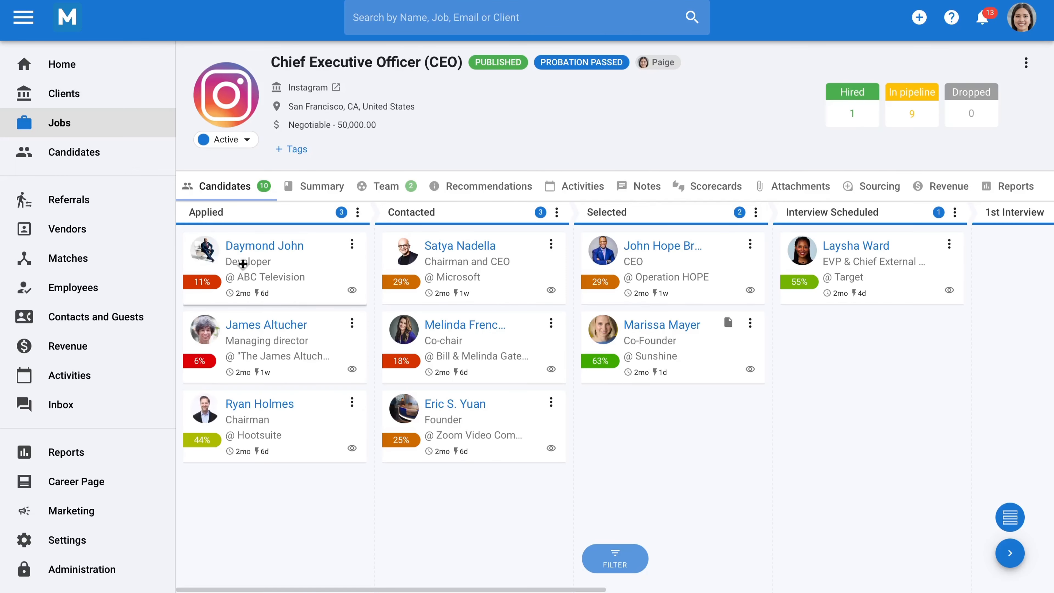
pyautogui.moveTo(224, 215)
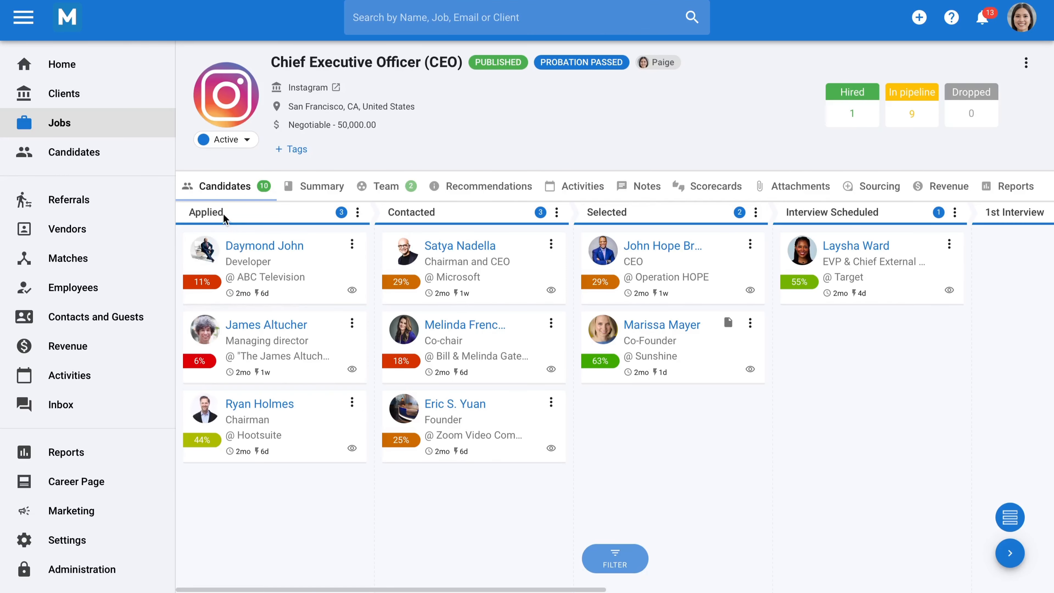
pyautogui.moveTo(497, 233)
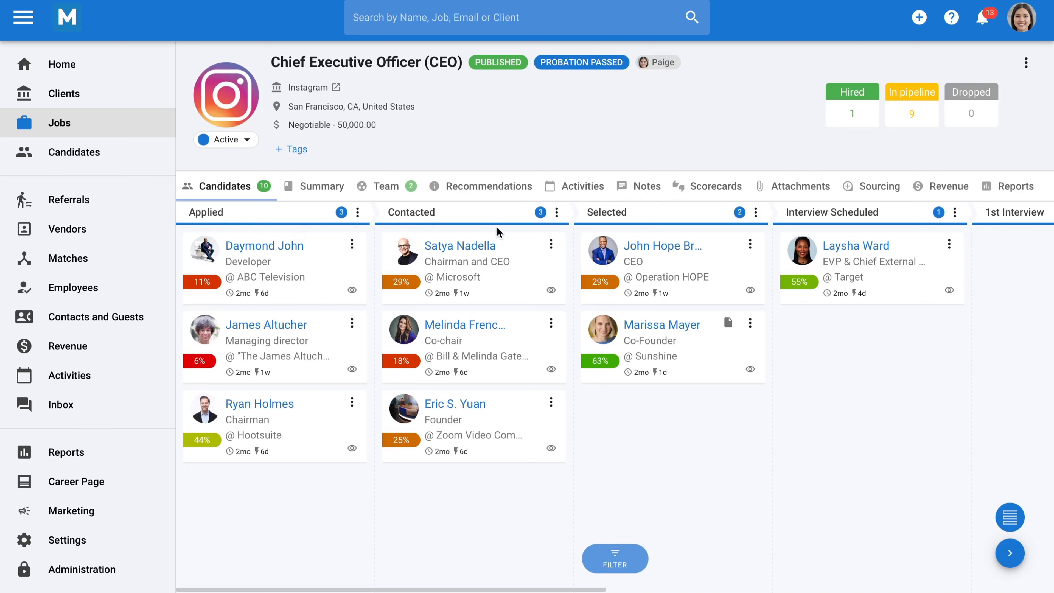
pyautogui.moveTo(619, 223)
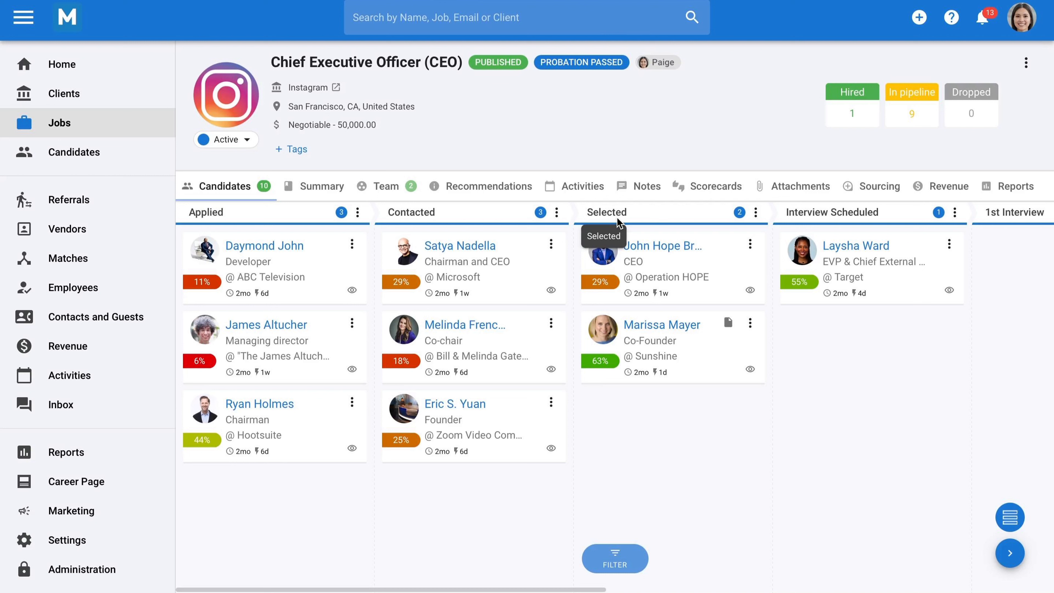
pyautogui.moveTo(630, 272)
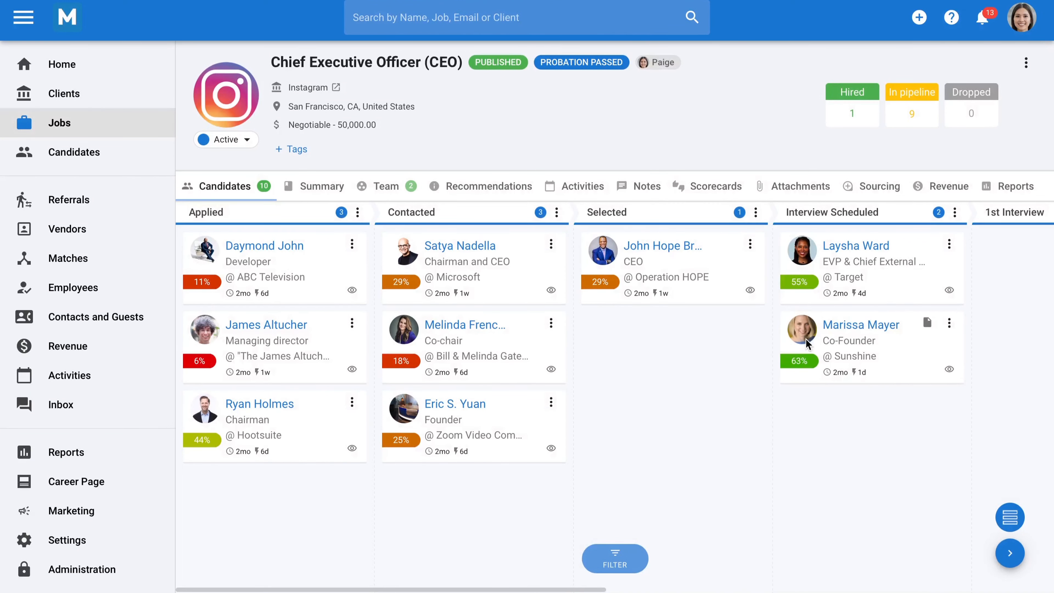
pyautogui.moveTo(806, 339)
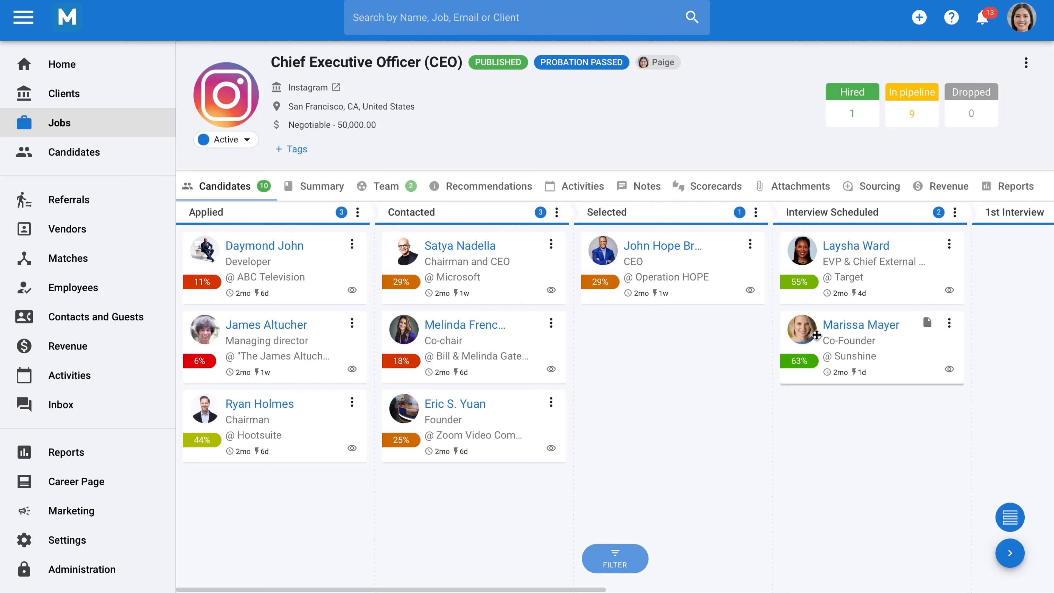
pyautogui.moveTo(879, 186)
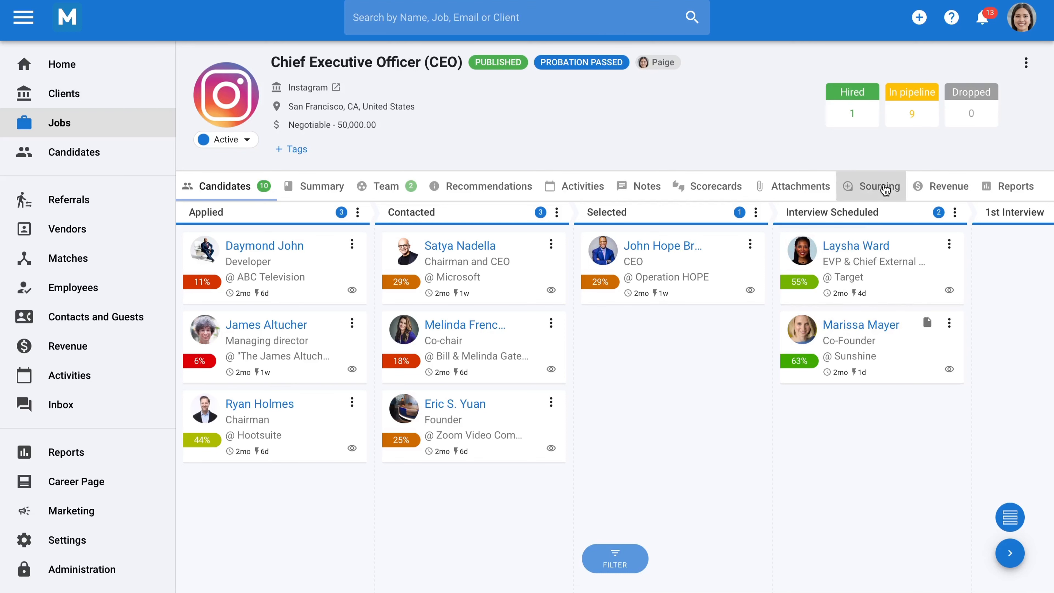
# From the CEO job's Sourcing options, open the West Headhunting career page
pyautogui.click(879, 186)
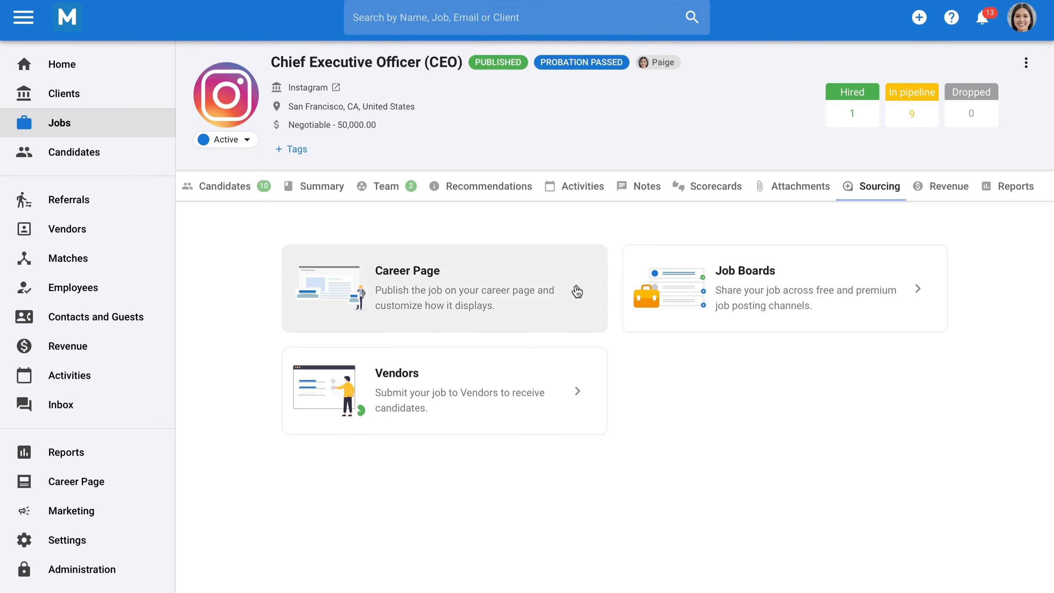
pyautogui.click(444, 287)
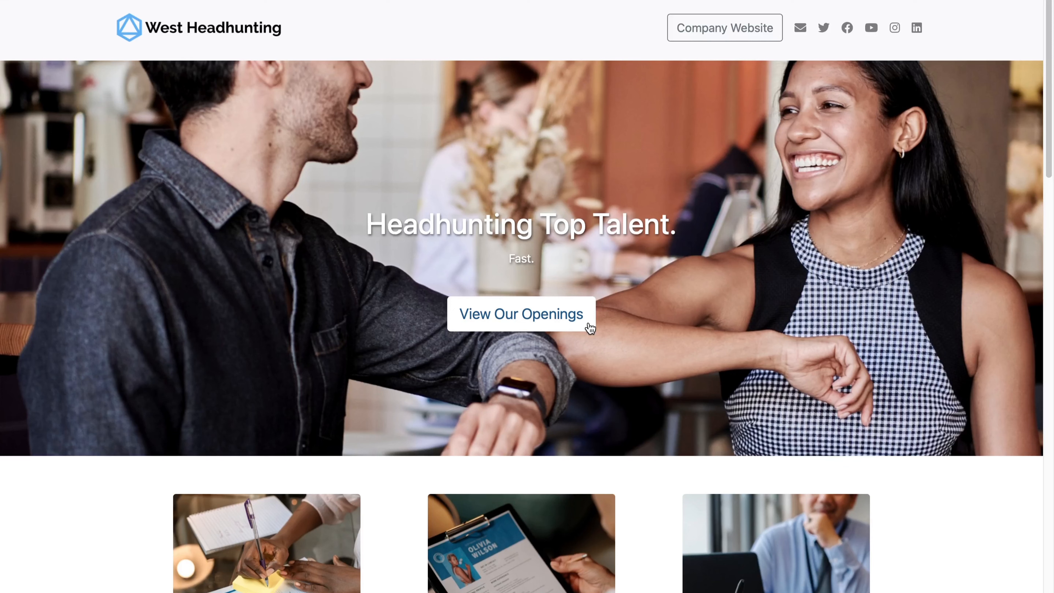
# Open the CEO posting from the open positions and read through to Apply To Position
pyautogui.click(520, 313)
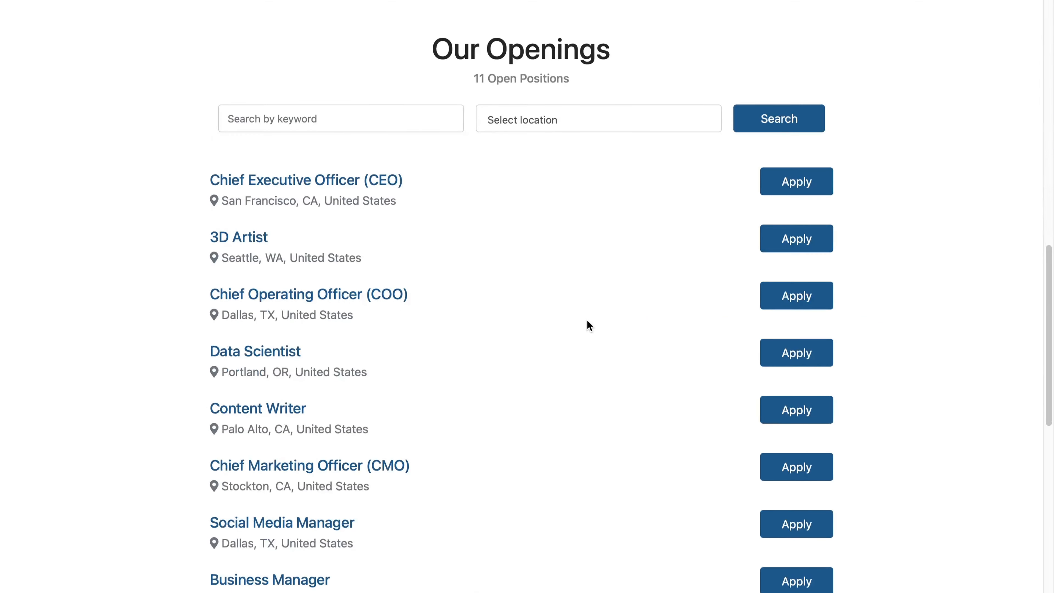
pyautogui.moveTo(319, 212)
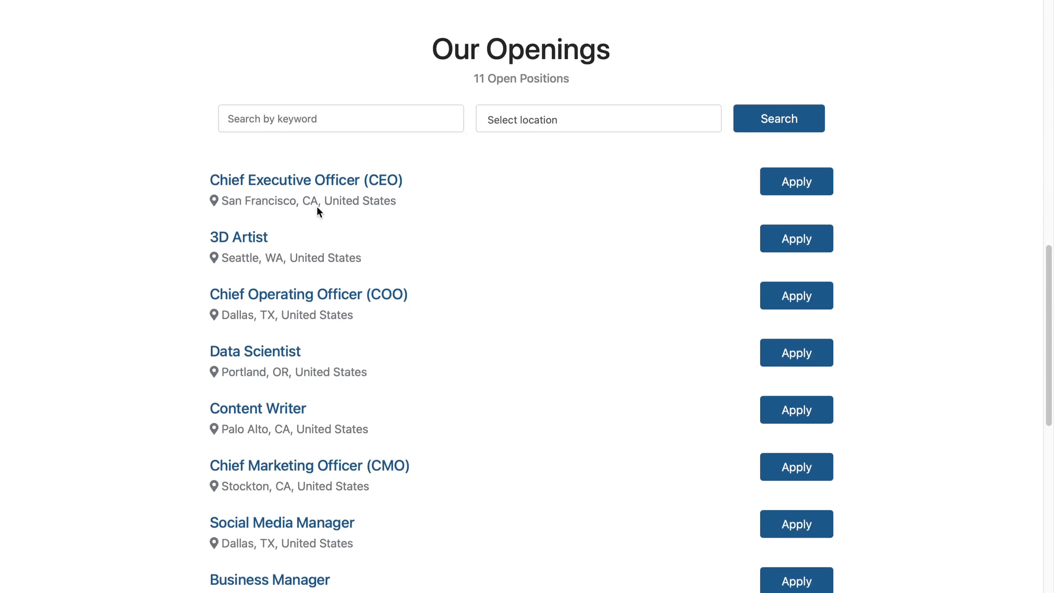
pyautogui.moveTo(303, 294)
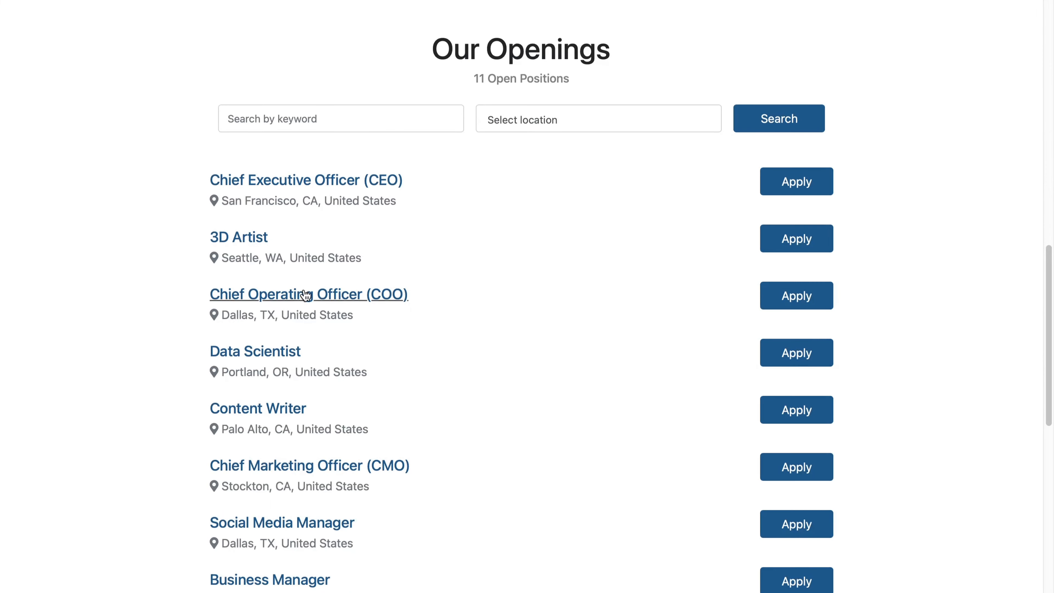
pyautogui.moveTo(358, 287)
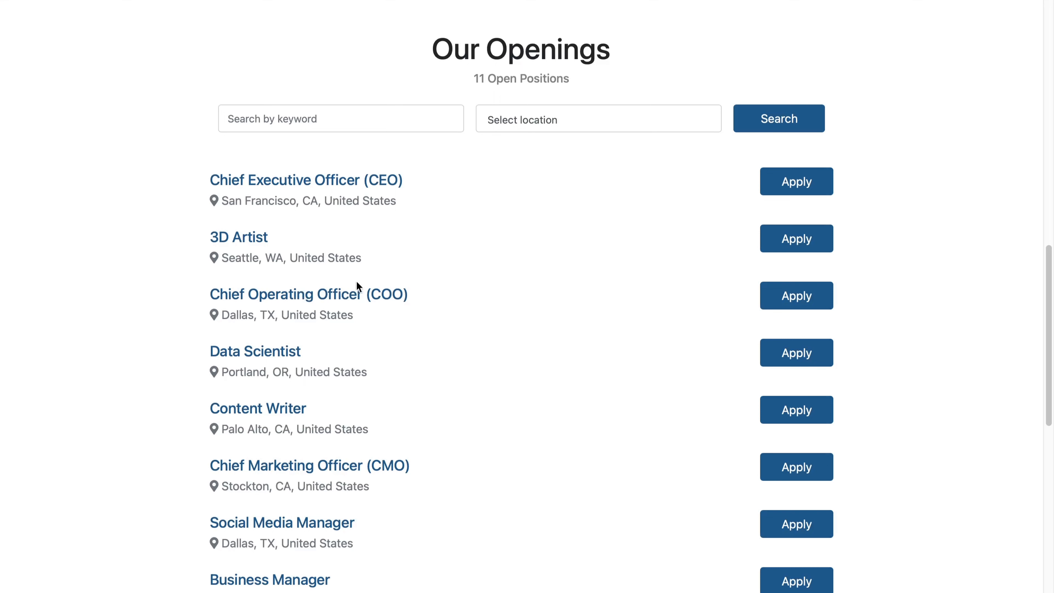
pyautogui.moveTo(780, 194)
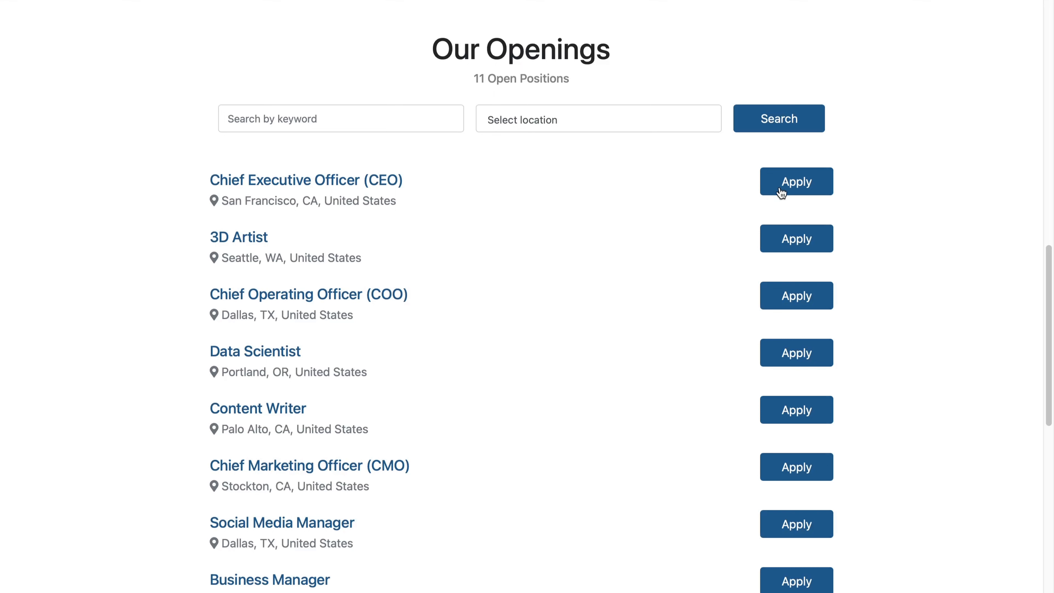
pyautogui.click(796, 180)
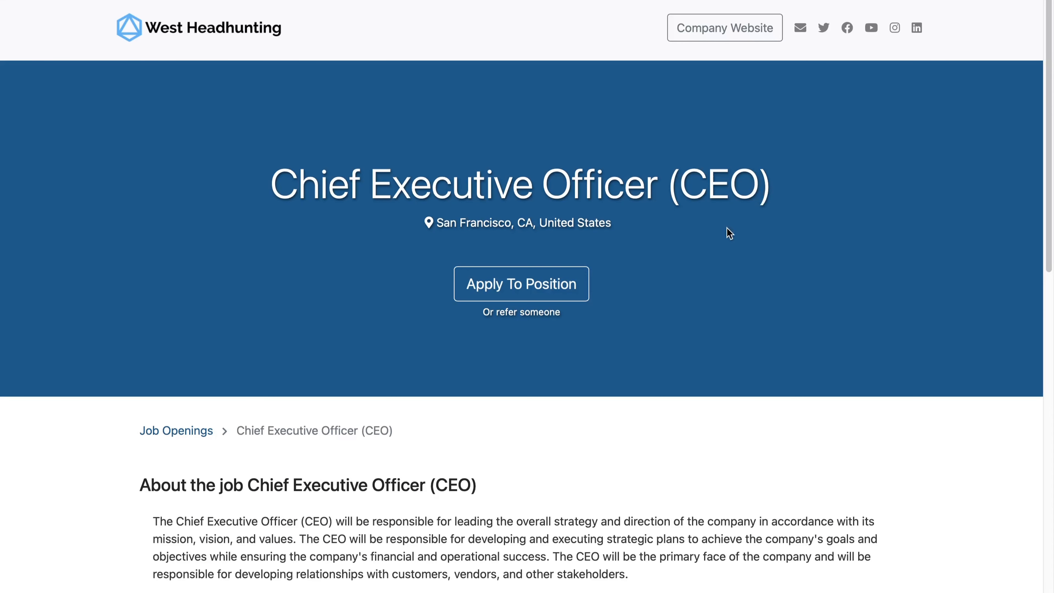
pyautogui.scroll(-3)
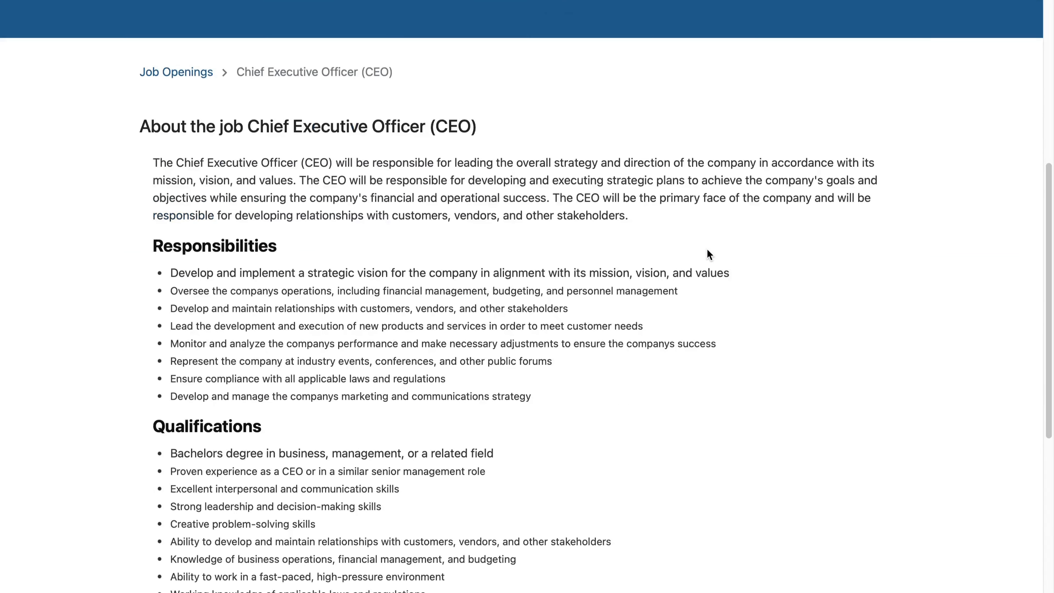
pyautogui.click(517, 464)
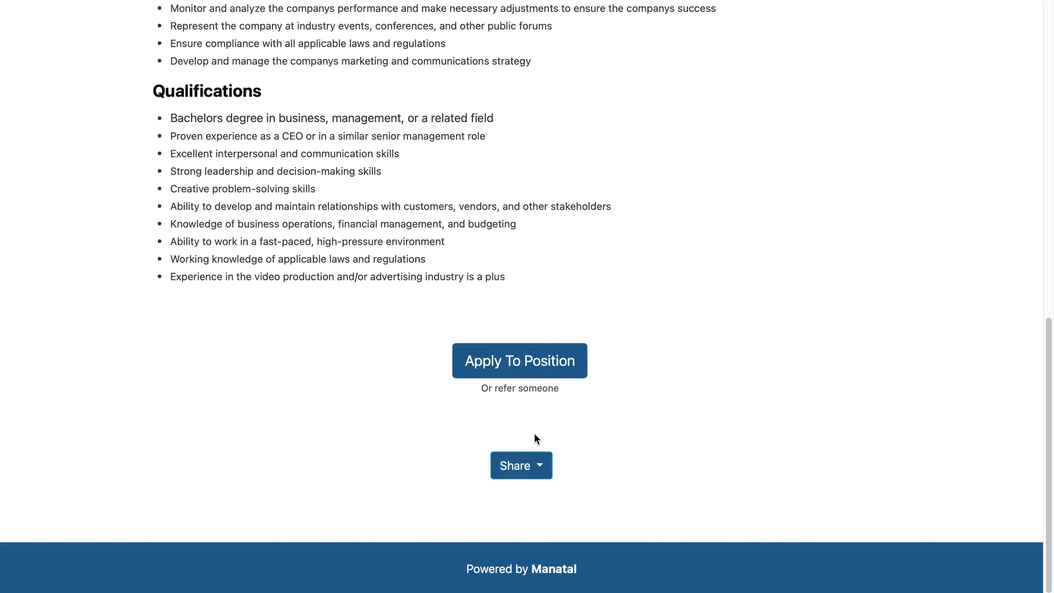
pyautogui.click(520, 360)
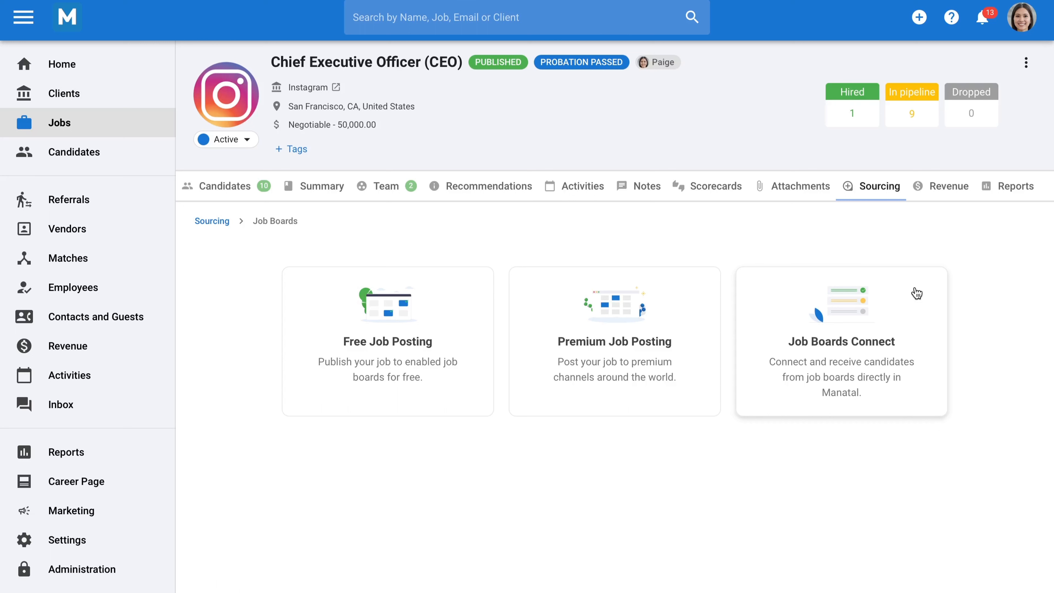
pyautogui.moveTo(831, 293)
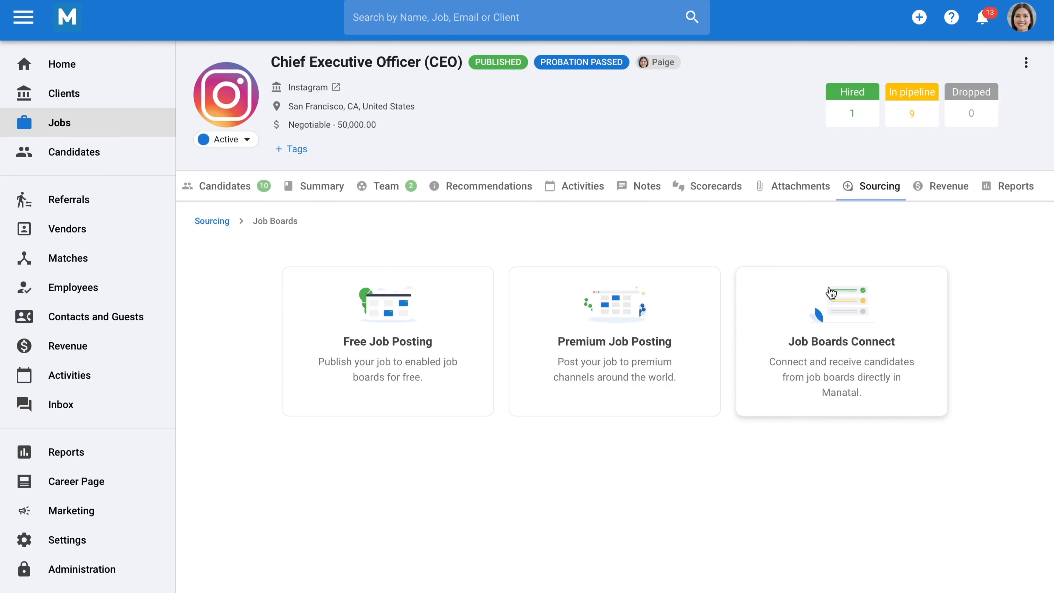
# Open Free Job Posting for the CEO job and browse the 31 available job boards
pyautogui.click(387, 341)
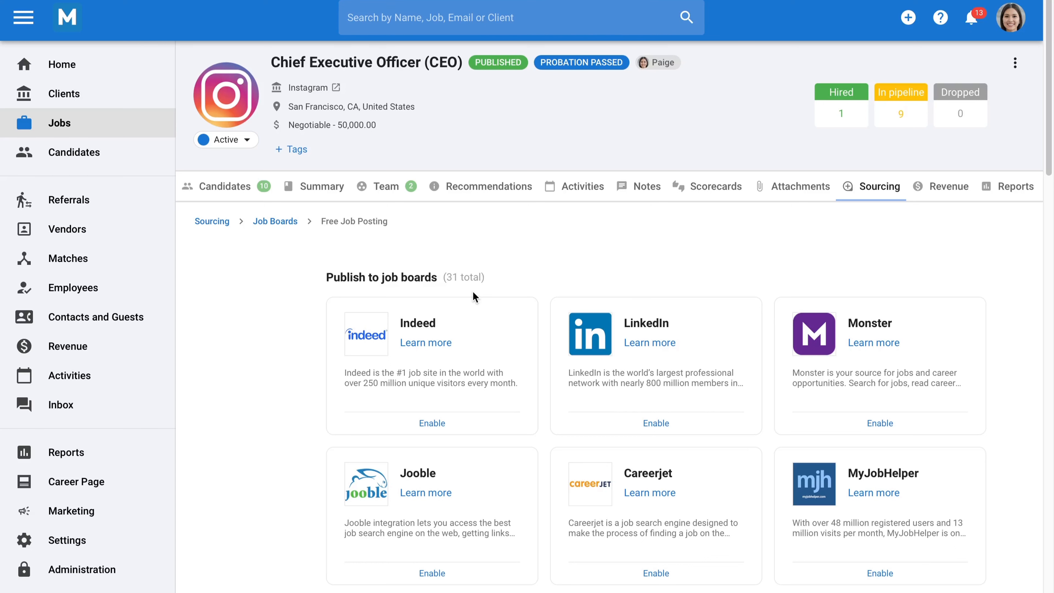
pyautogui.moveTo(544, 324)
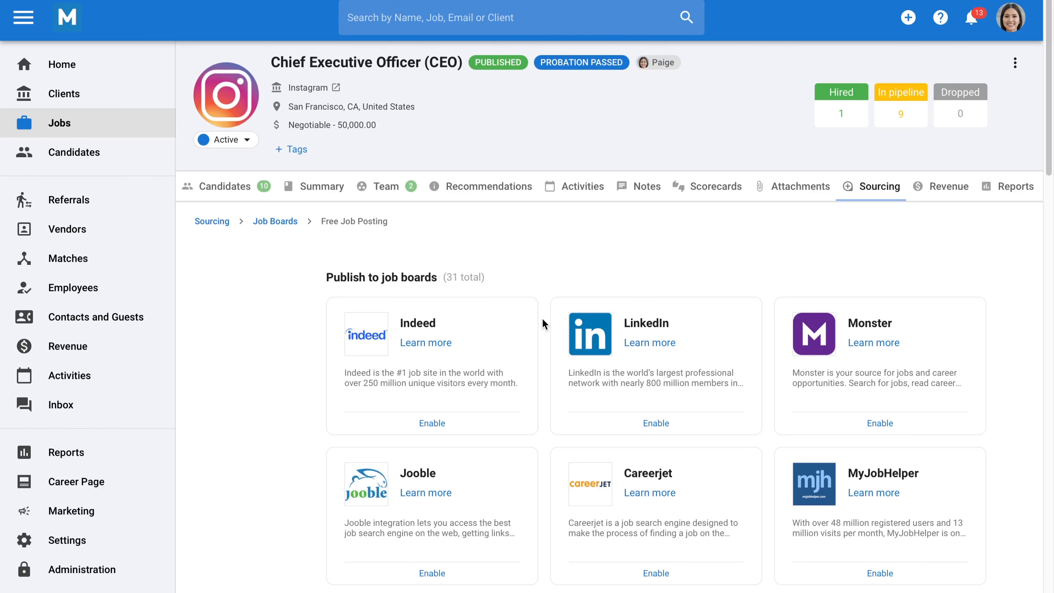
pyautogui.scroll(-3)
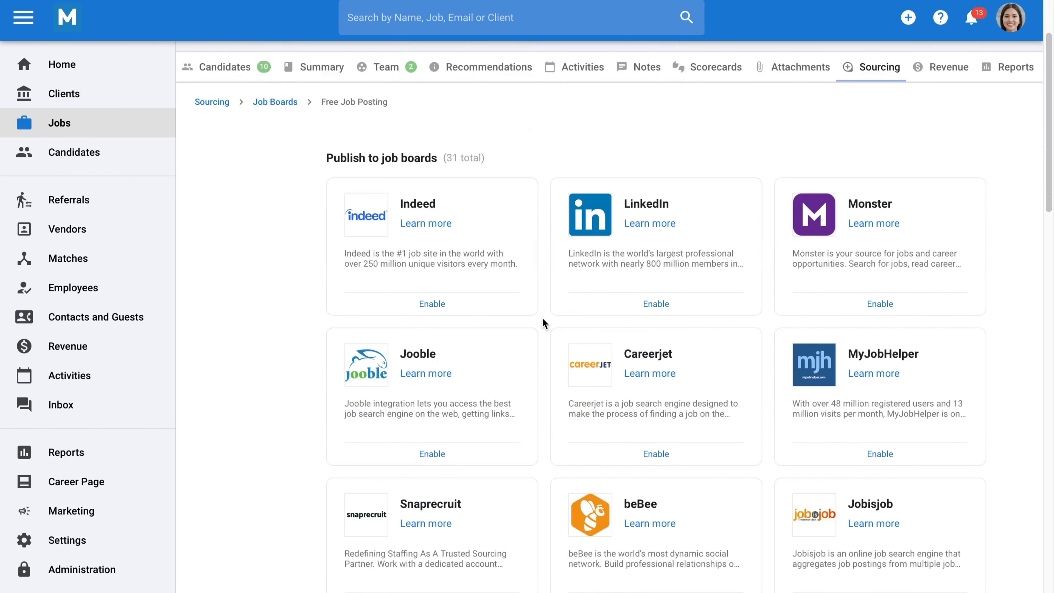
pyautogui.scroll(-3)
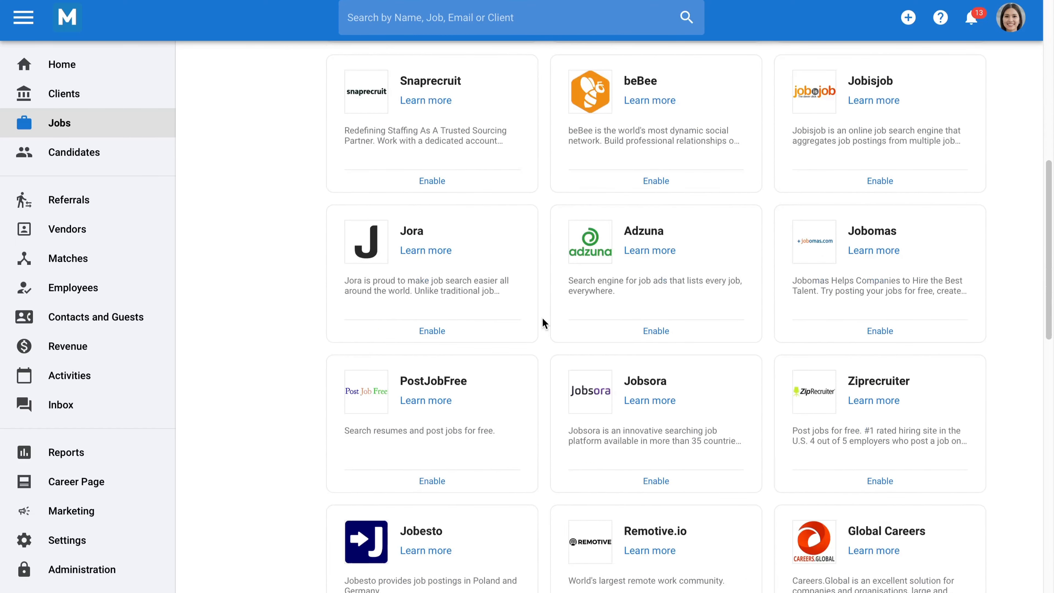
pyautogui.scroll(-3)
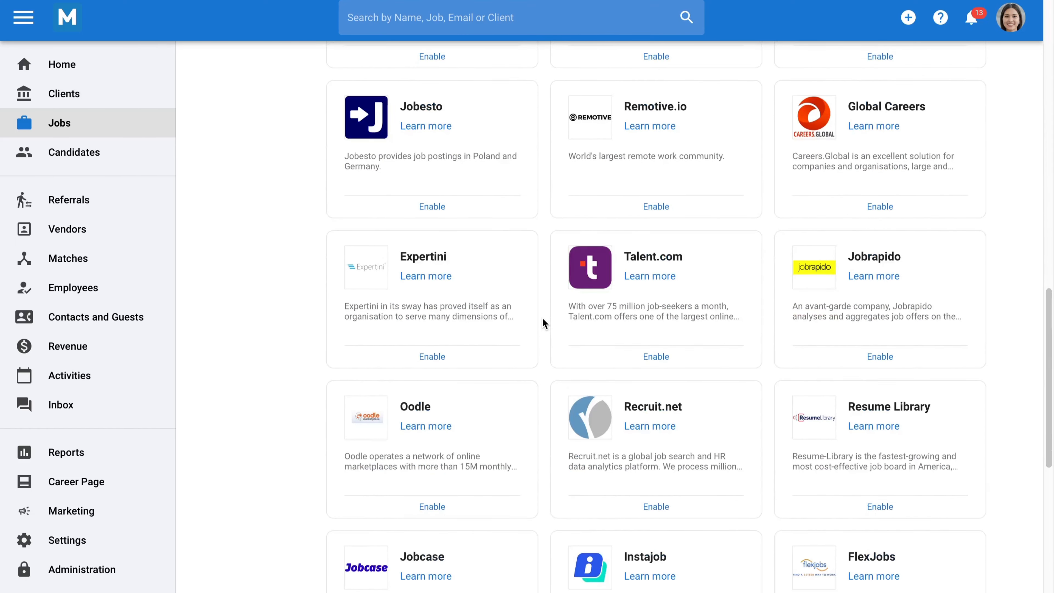
pyautogui.scroll(-3)
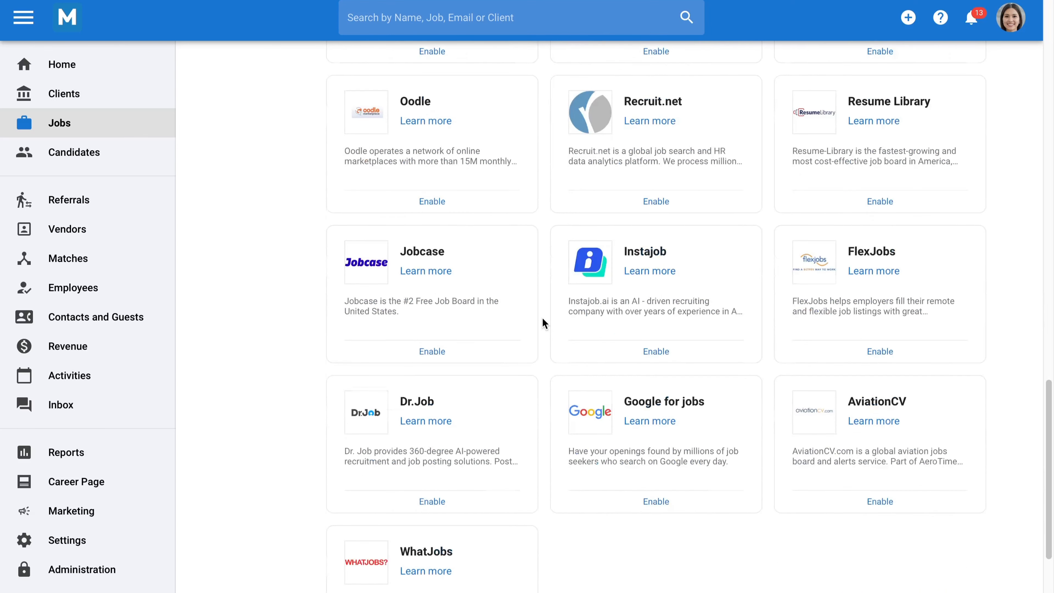
pyautogui.scroll(-3)
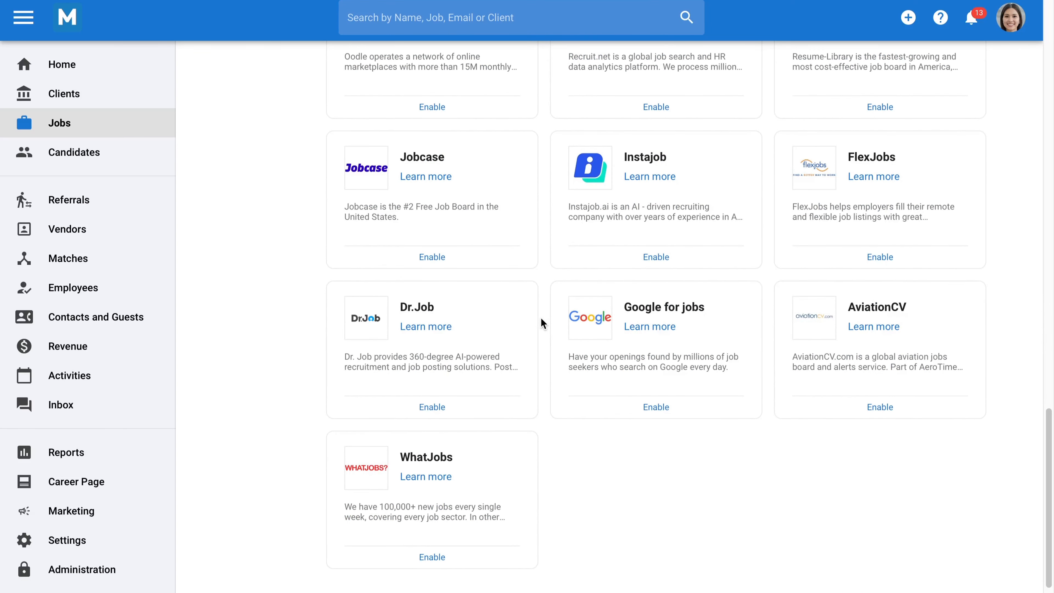
pyautogui.moveTo(392, 256)
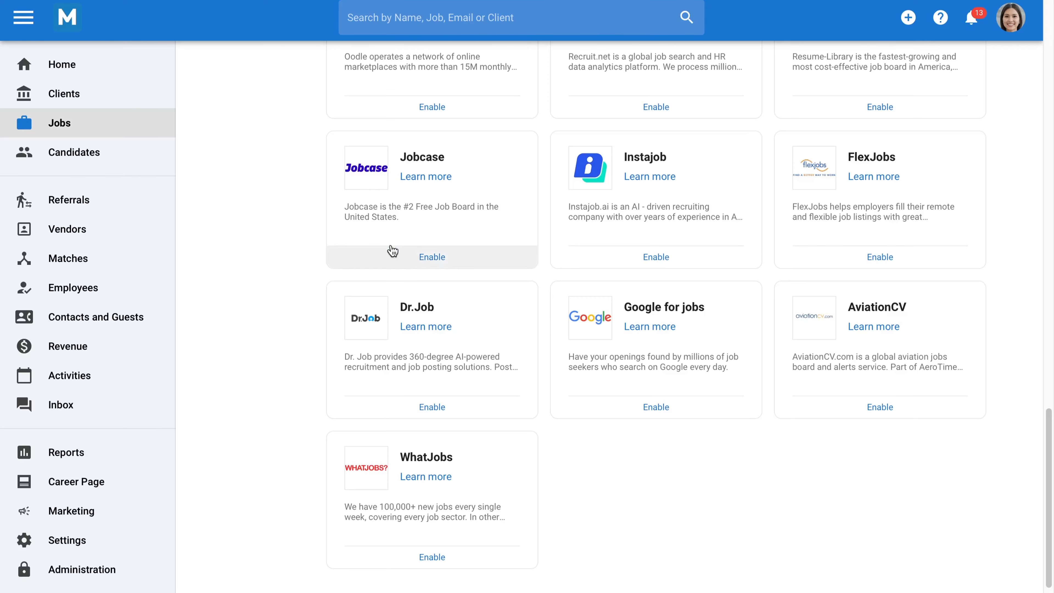
# Open the Candidates list of 12 people and review the Create Candidate options without adding one
pyautogui.click(74, 152)
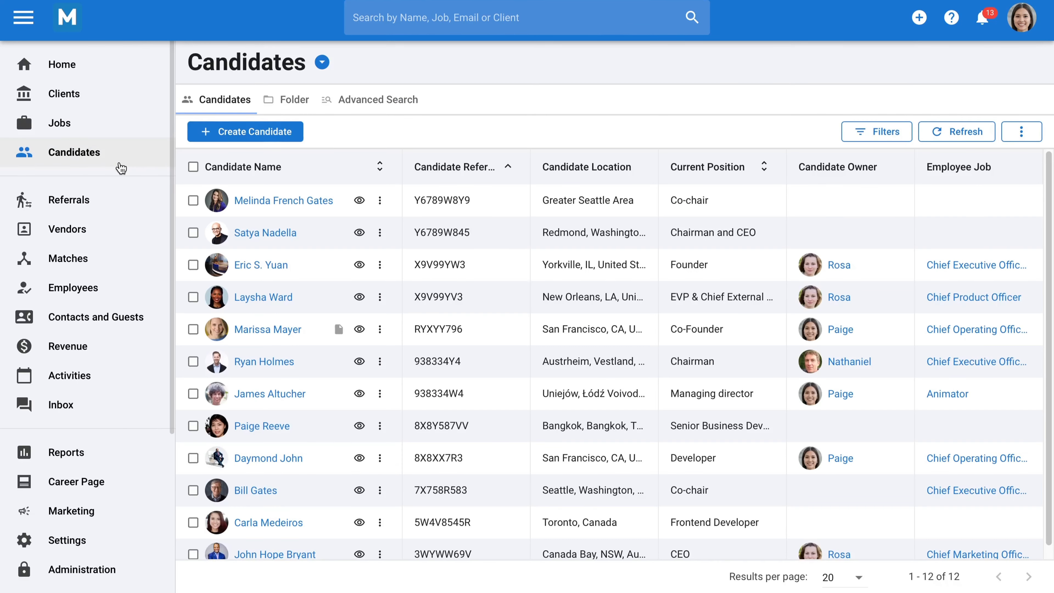
pyautogui.click(244, 131)
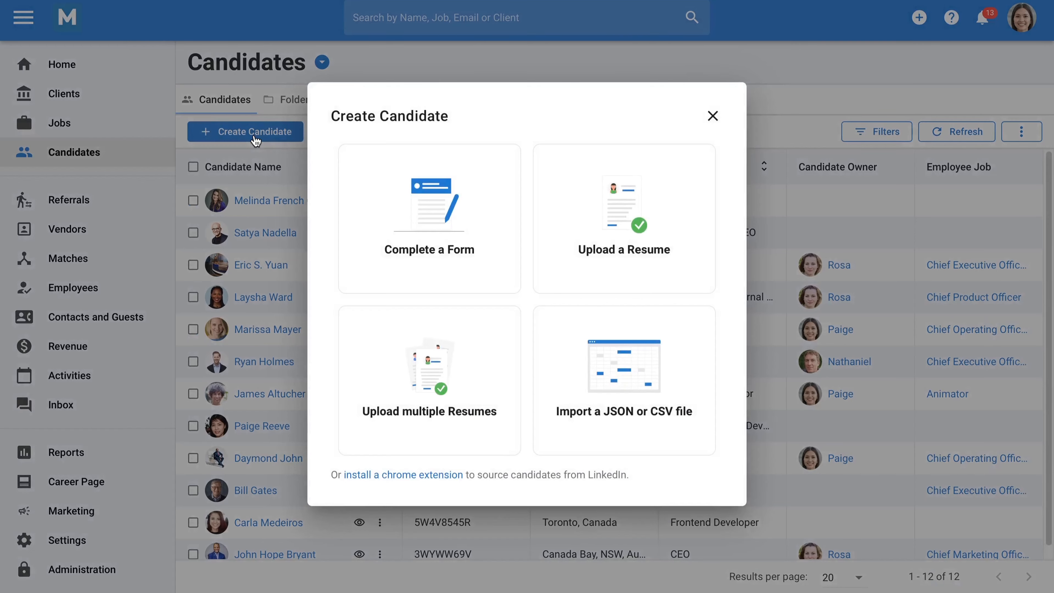
pyautogui.moveTo(354, 320)
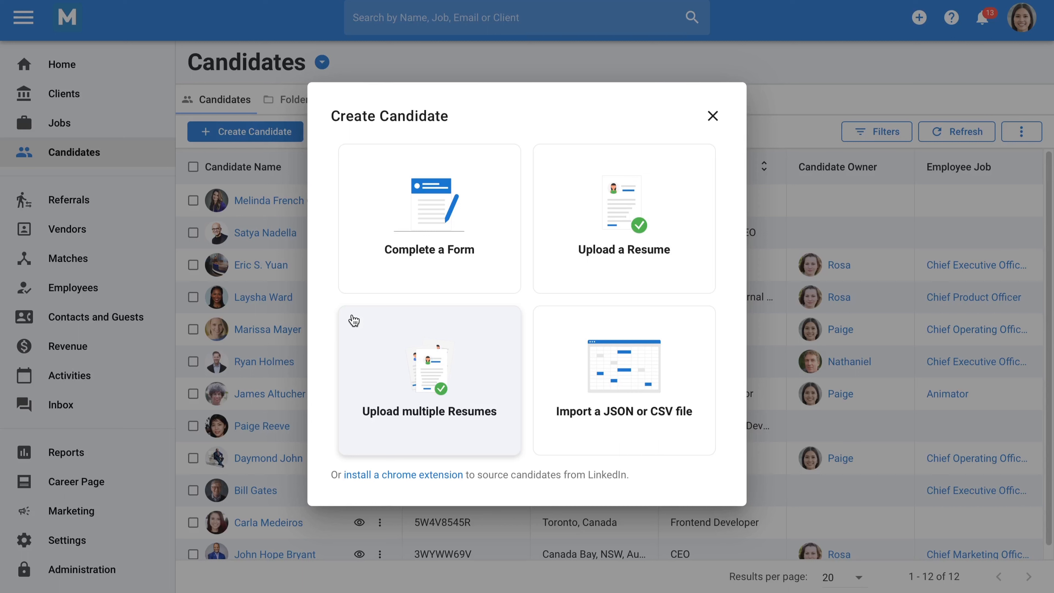
pyautogui.moveTo(479, 338)
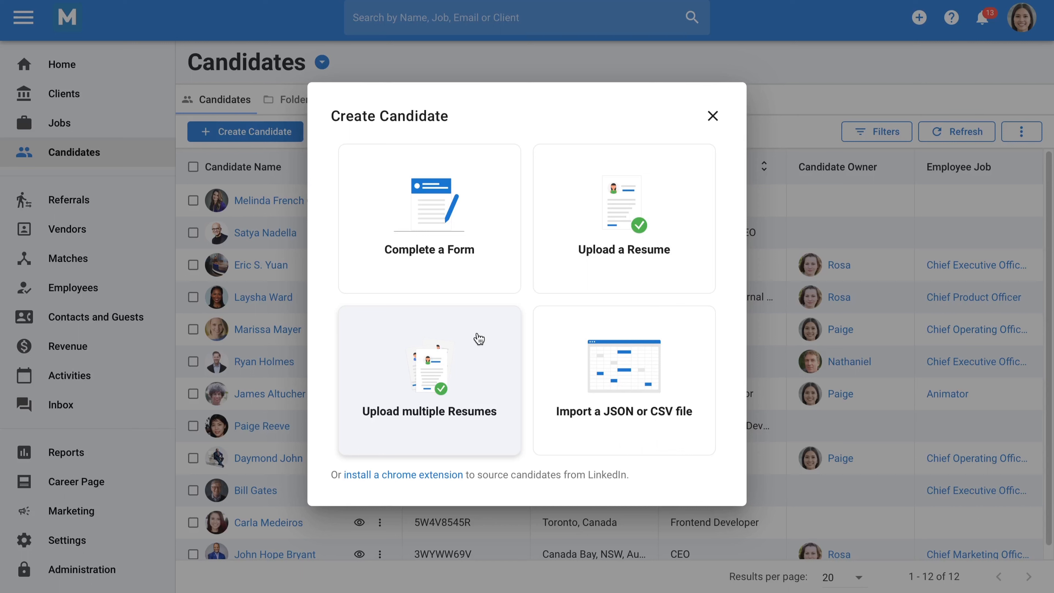
pyautogui.moveTo(551, 342)
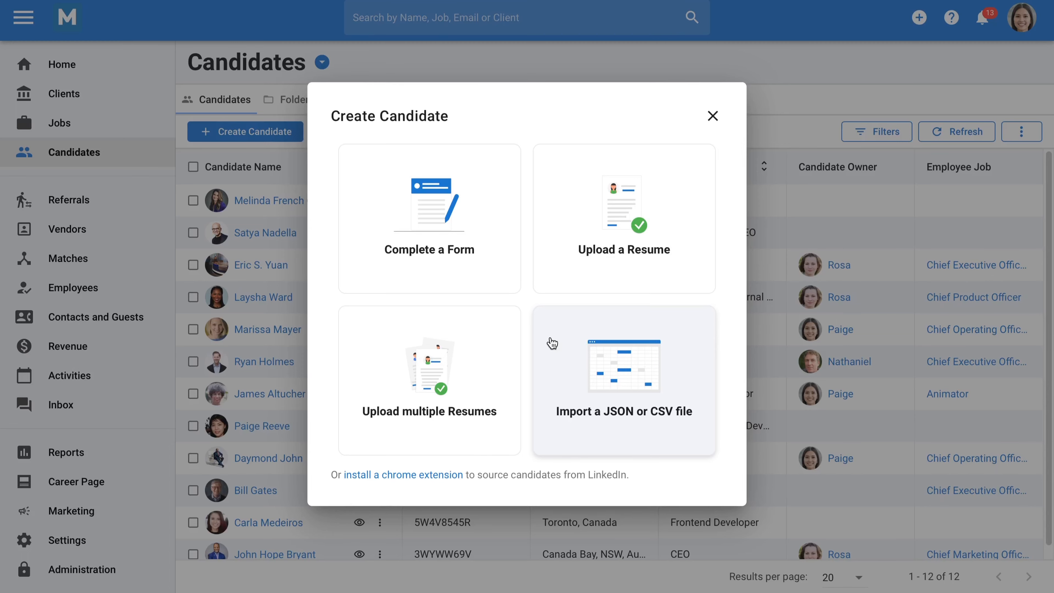
pyautogui.moveTo(567, 311)
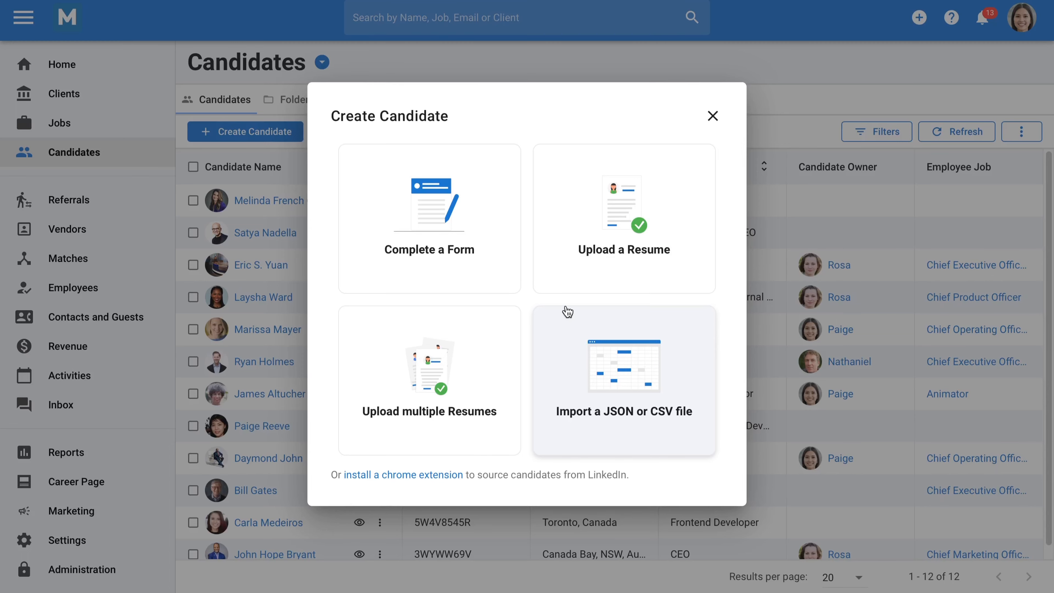
pyautogui.click(712, 116)
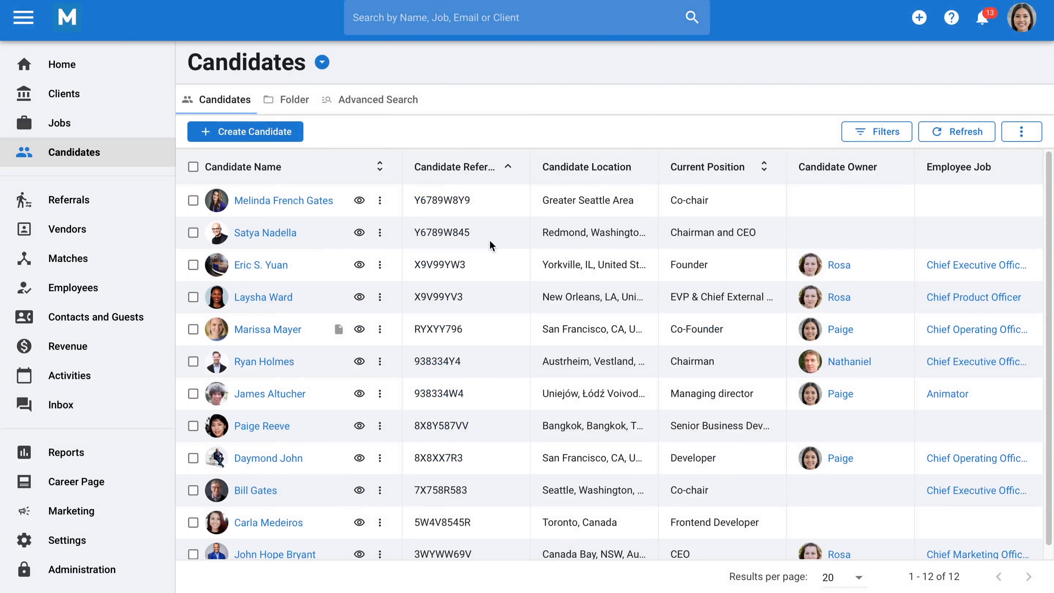
# View Marissa Mayer's resume and read from her experience down to publications and conference proceedings
pyautogui.click(267, 329)
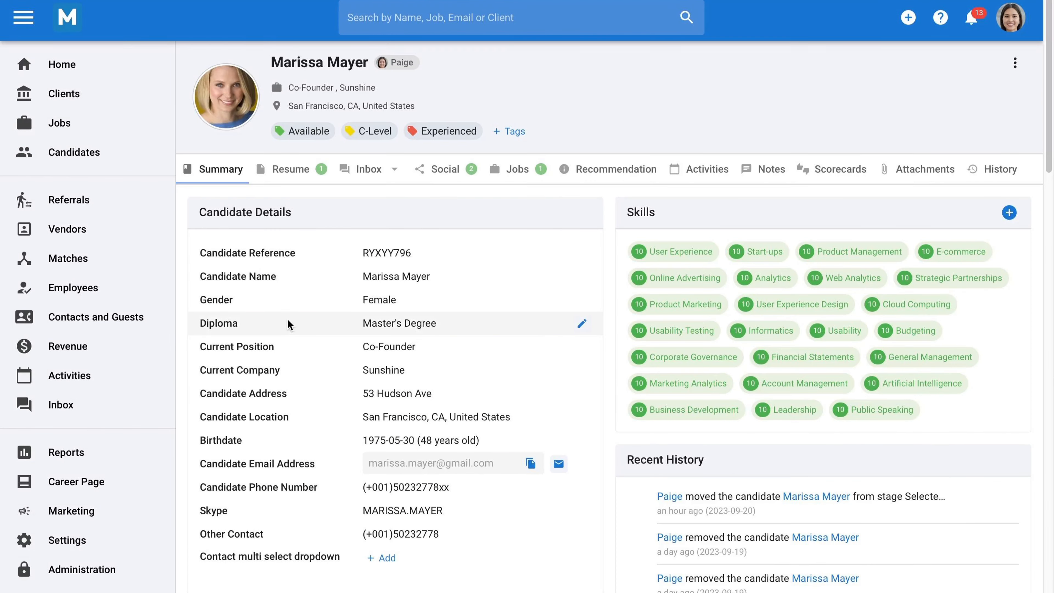
pyautogui.moveTo(267, 290)
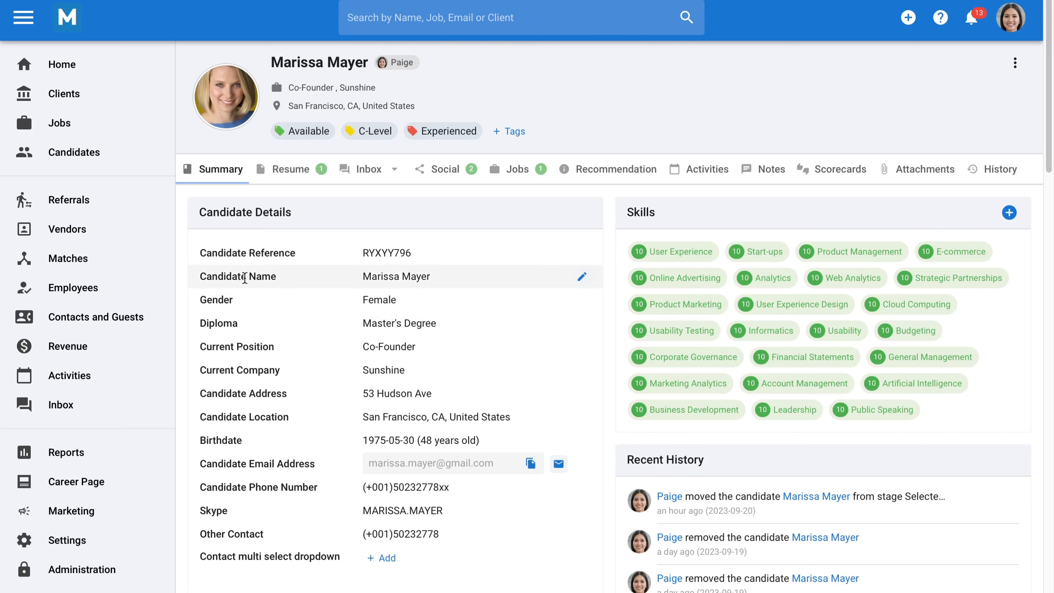
pyautogui.moveTo(282, 324)
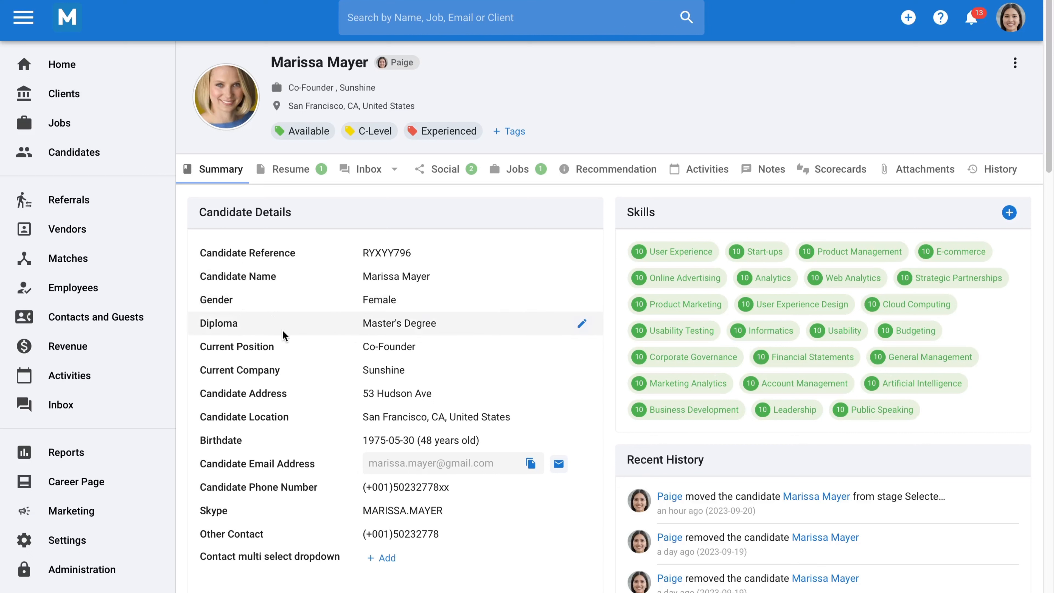
pyautogui.moveTo(301, 387)
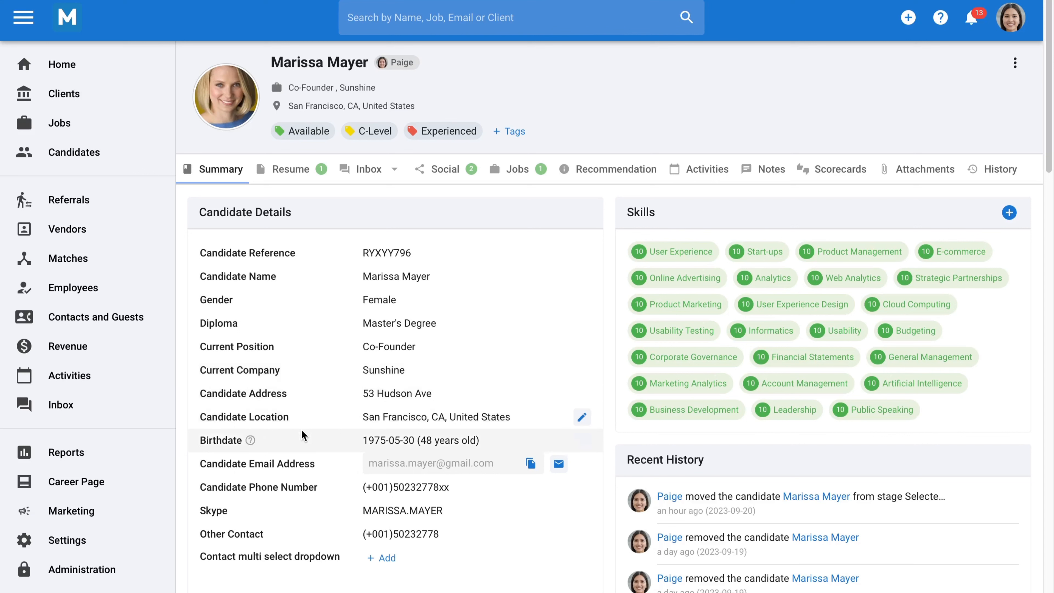
pyautogui.moveTo(299, 441)
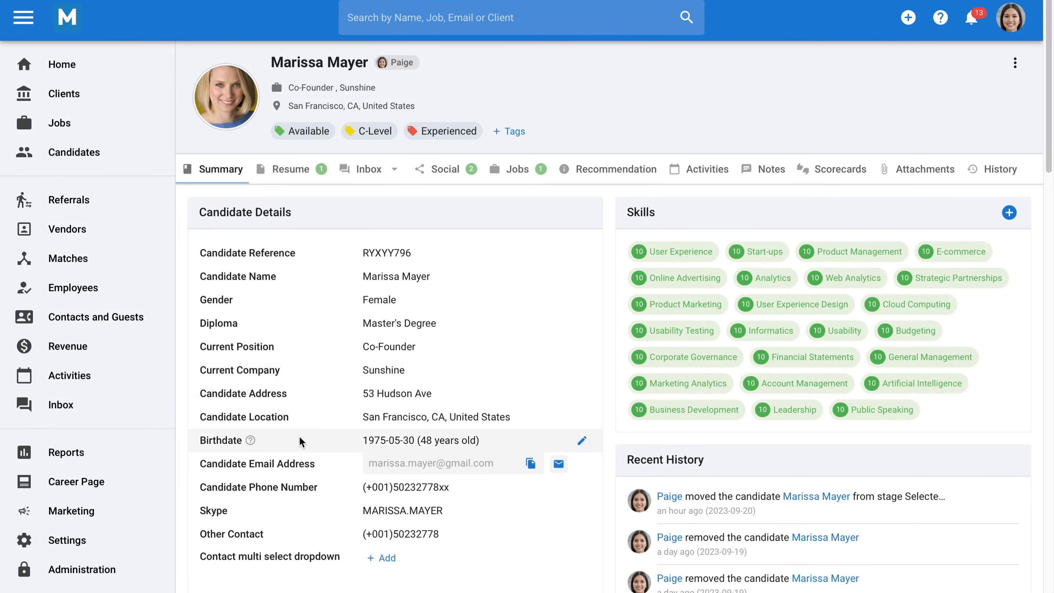
pyautogui.moveTo(293, 174)
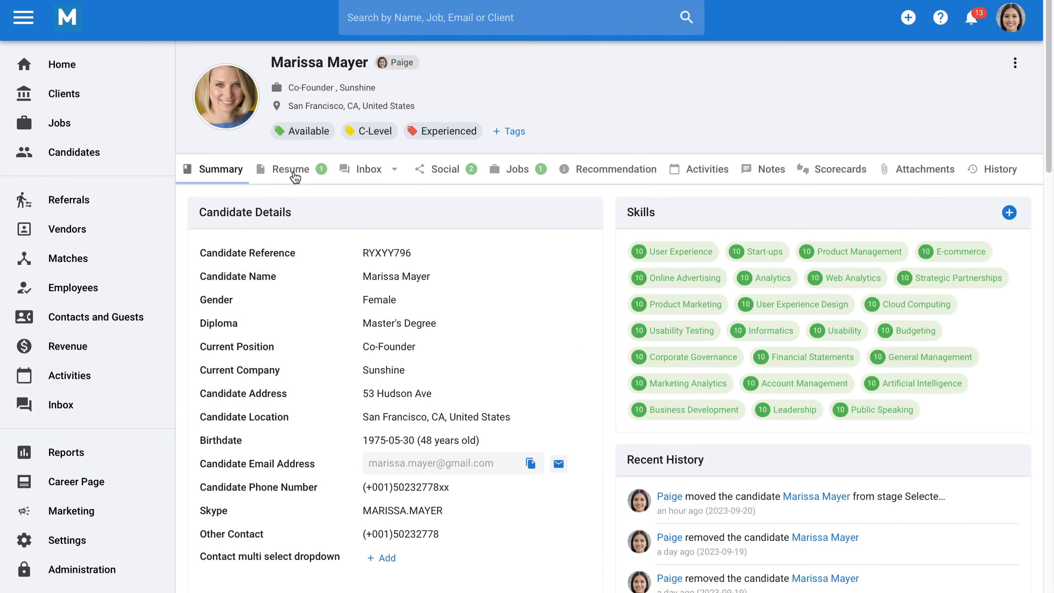
pyautogui.click(290, 169)
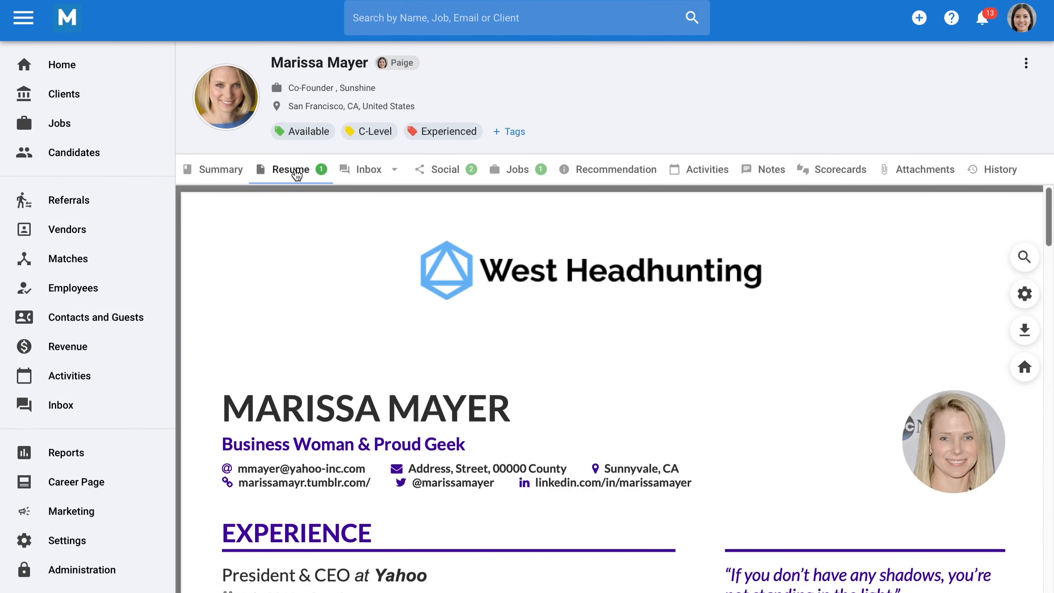
pyautogui.moveTo(299, 224)
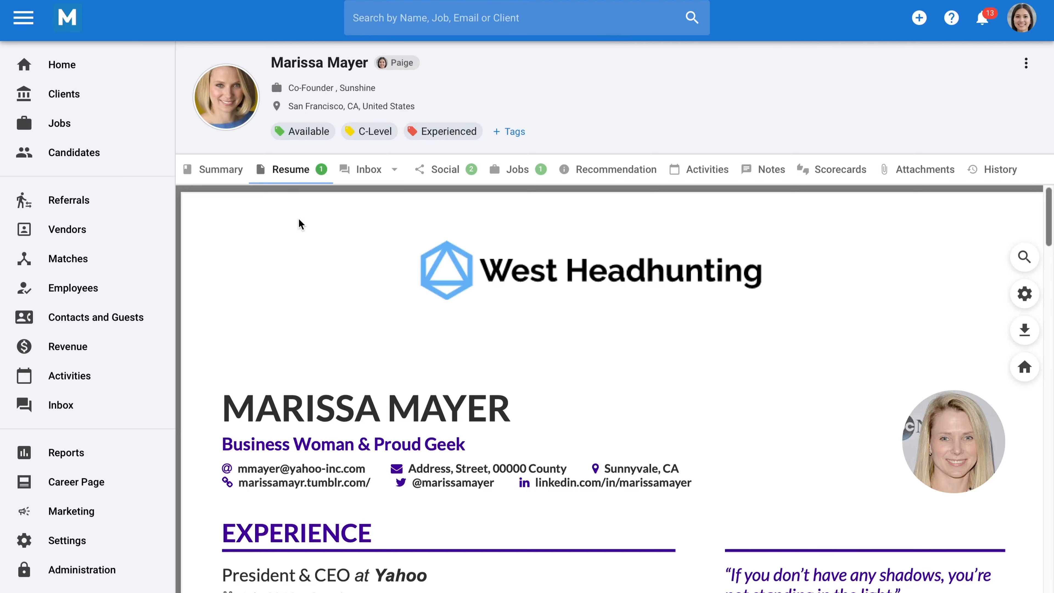
pyautogui.scroll(-3)
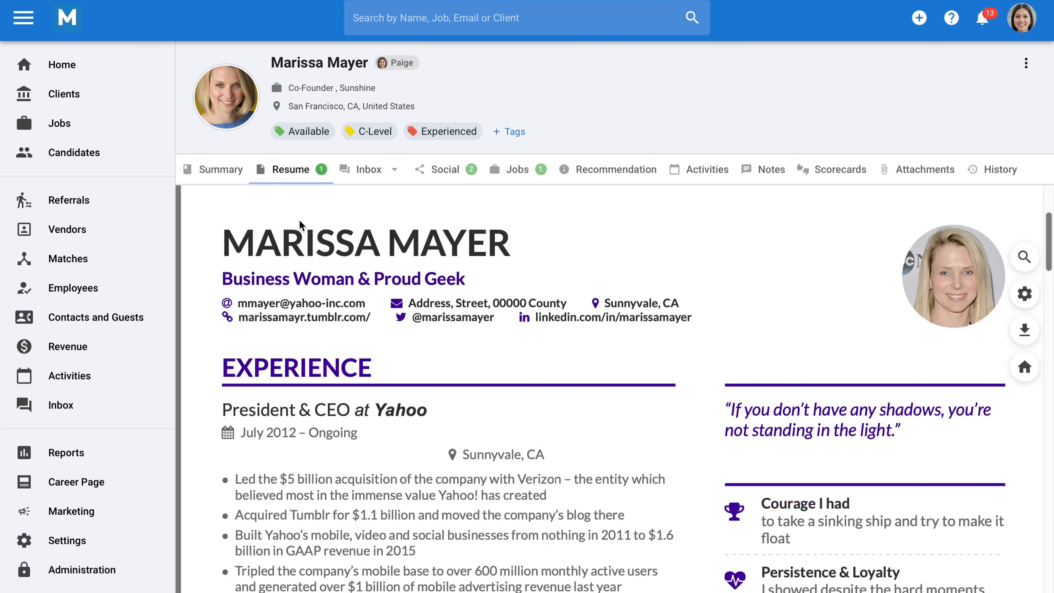
pyautogui.scroll(-3)
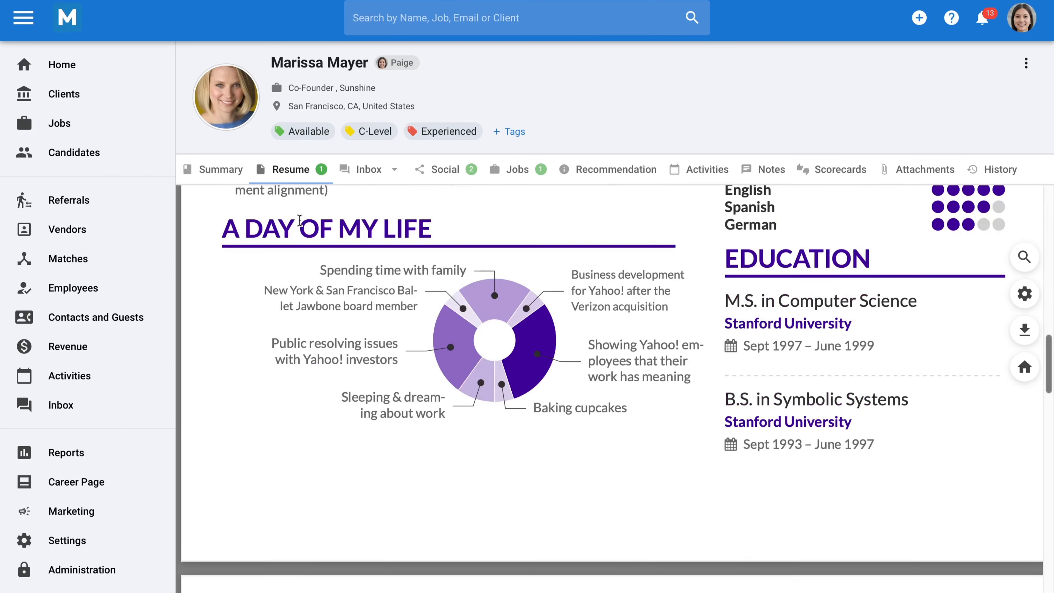
pyautogui.scroll(-3)
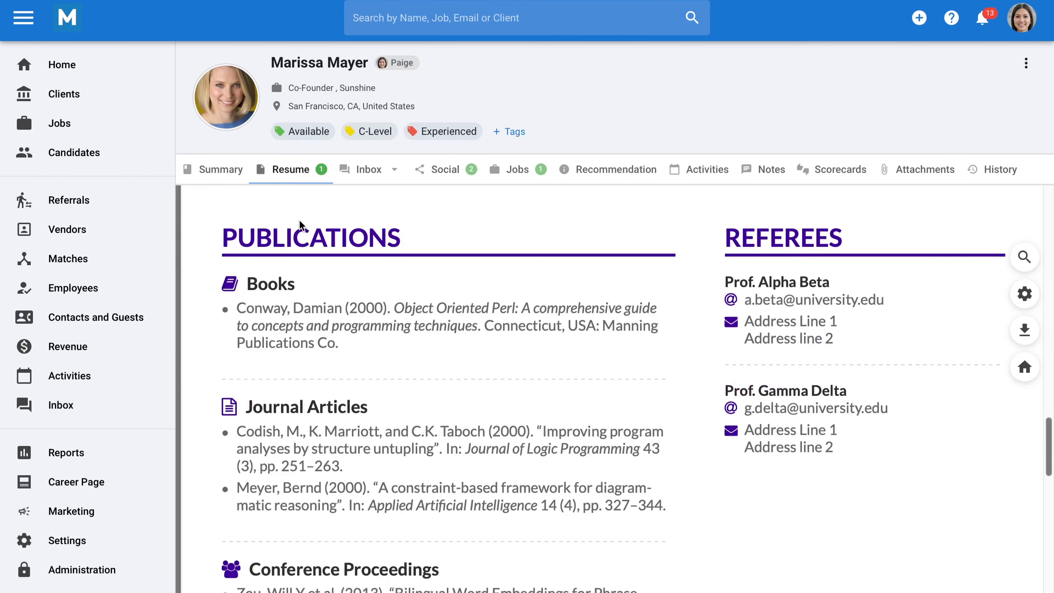
pyautogui.scroll(-3)
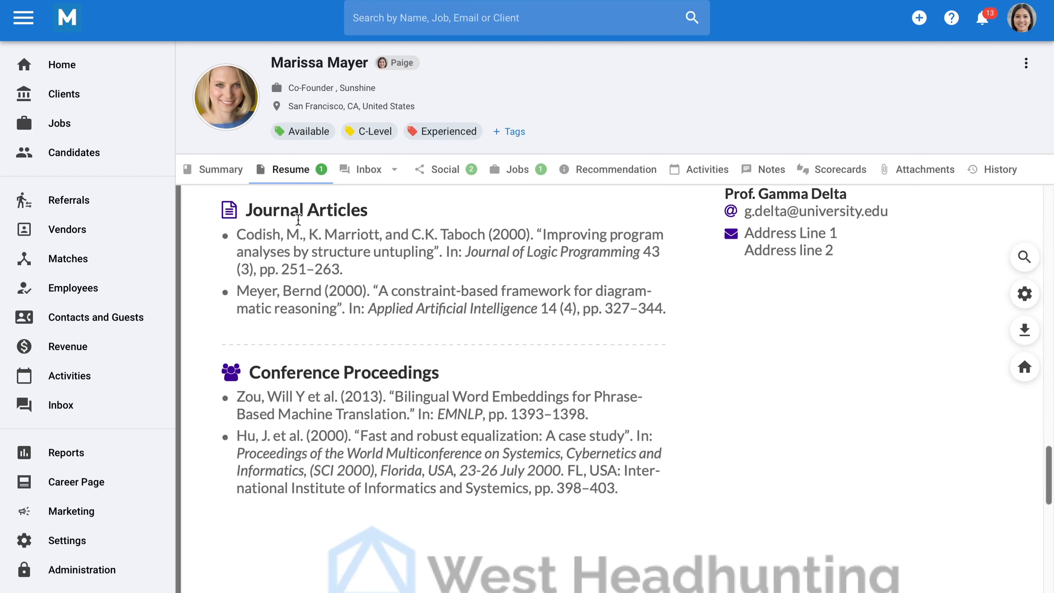
pyautogui.moveTo(311, 212)
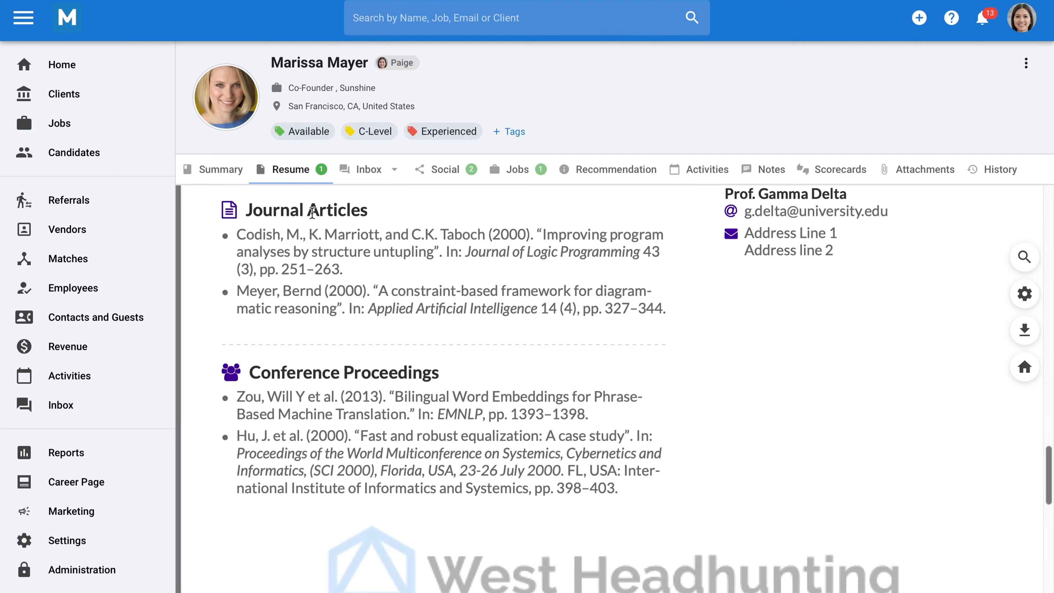
pyautogui.click(393, 168)
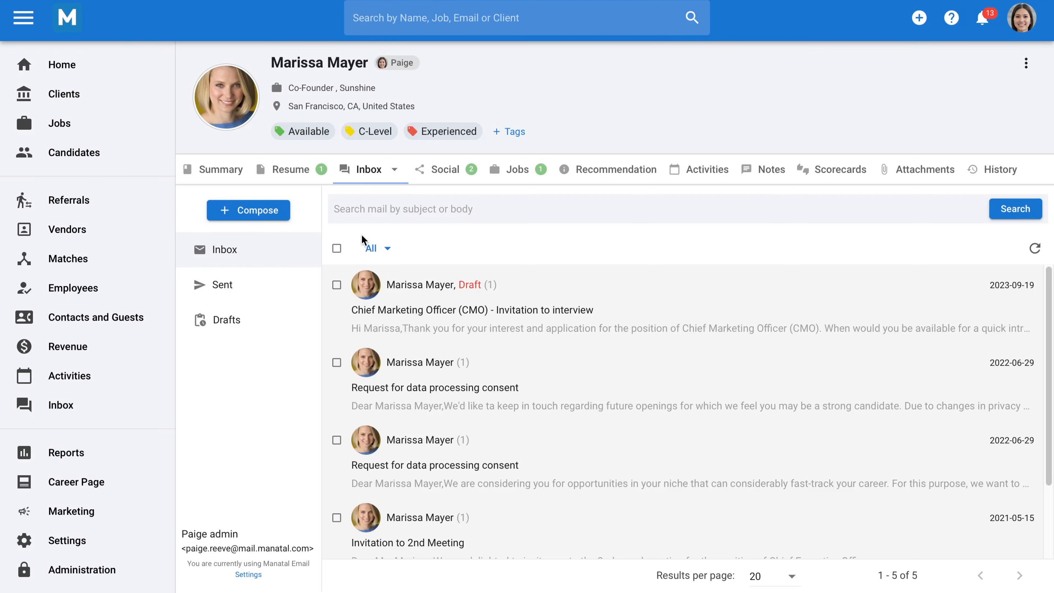
pyautogui.moveTo(518, 170)
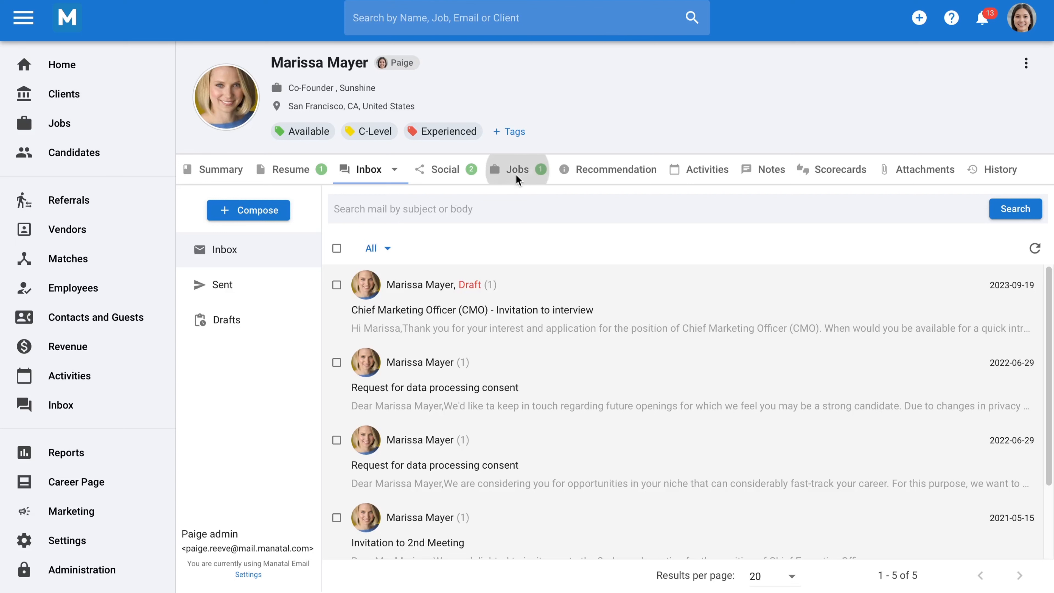
pyautogui.click(517, 168)
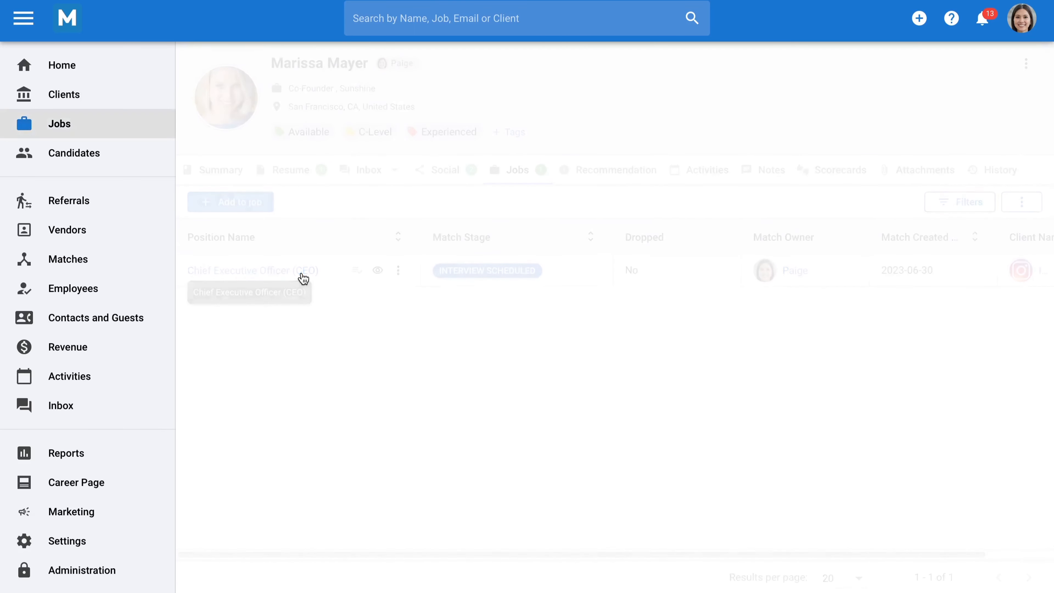
# Open the CEO job's candidate pipeline, then the hiring manager portal's Jobs list
pyautogui.click(251, 270)
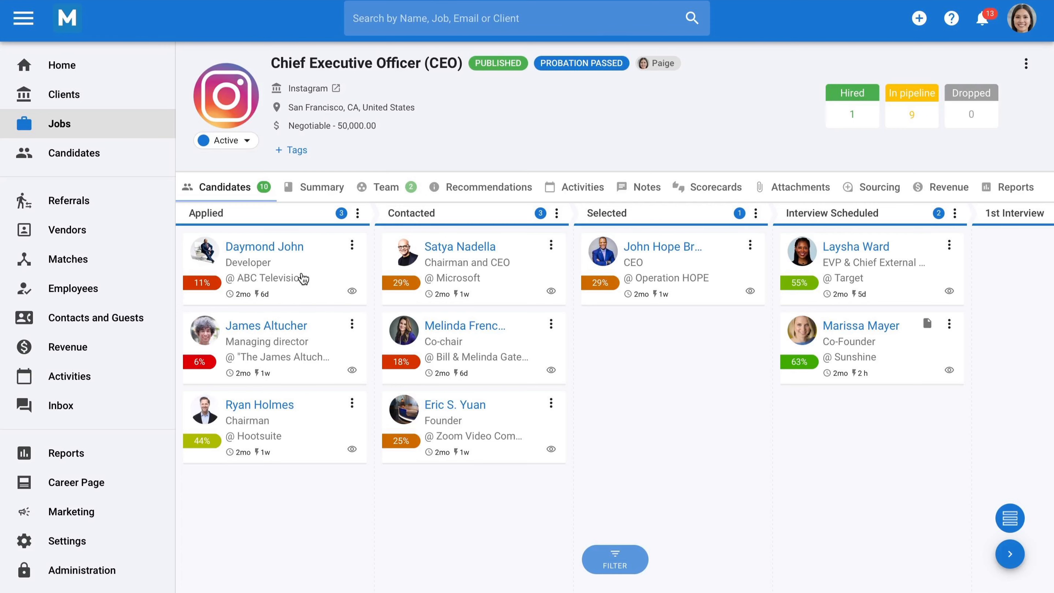
pyautogui.click(59, 124)
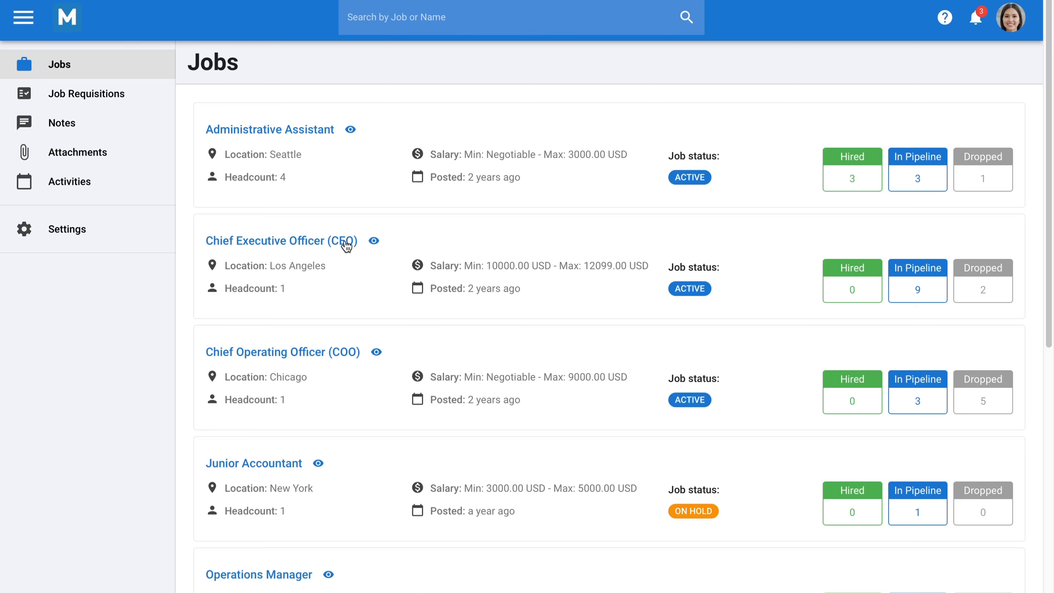
# Open the CEO job's board in the portal and Marissa Mayer's summary from the HR Interview column
pyautogui.click(281, 240)
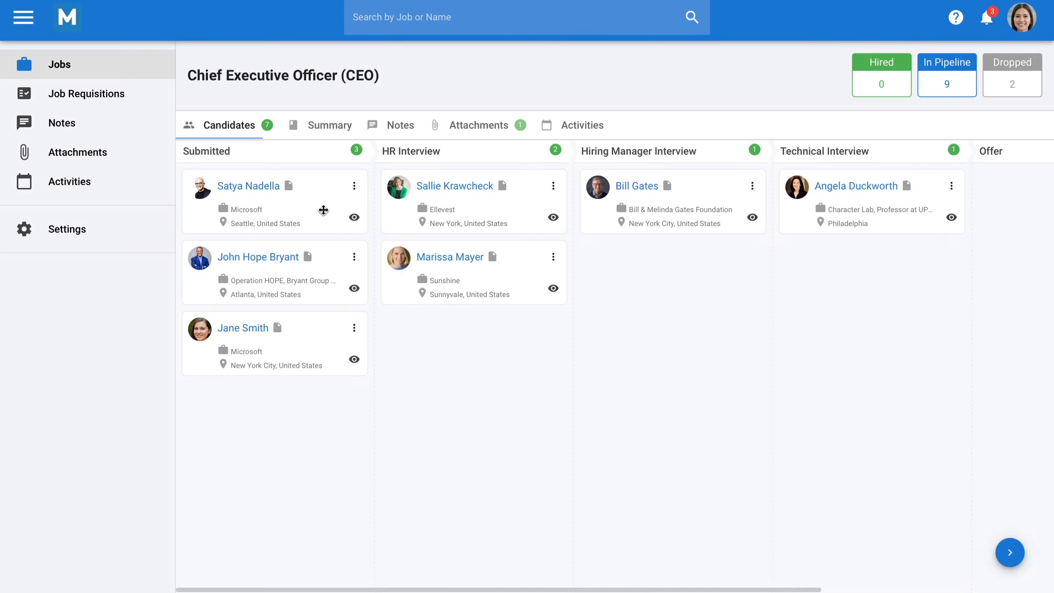
pyautogui.moveTo(328, 295)
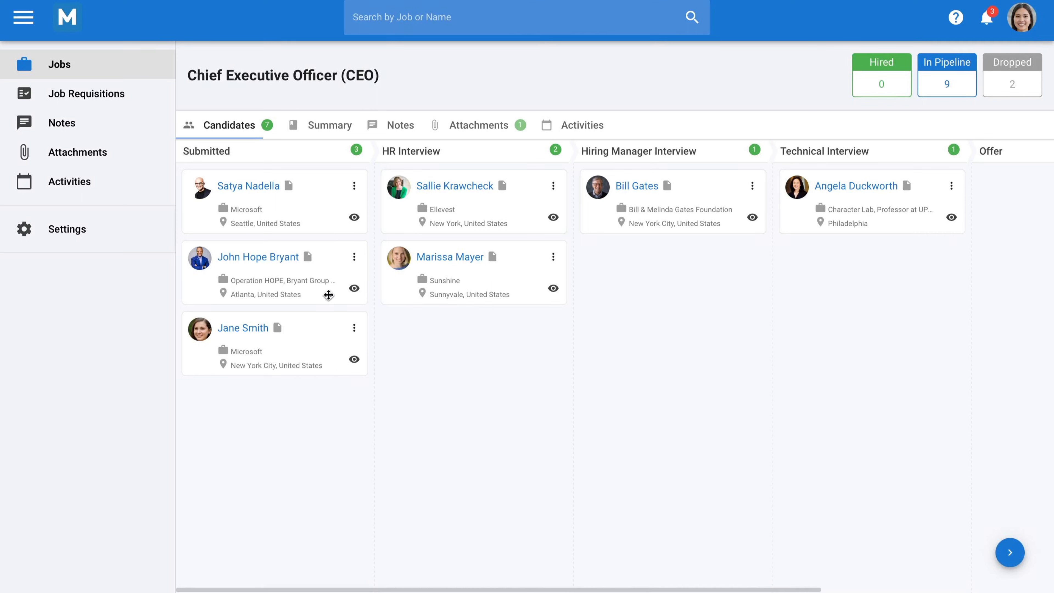
pyautogui.moveTo(490, 285)
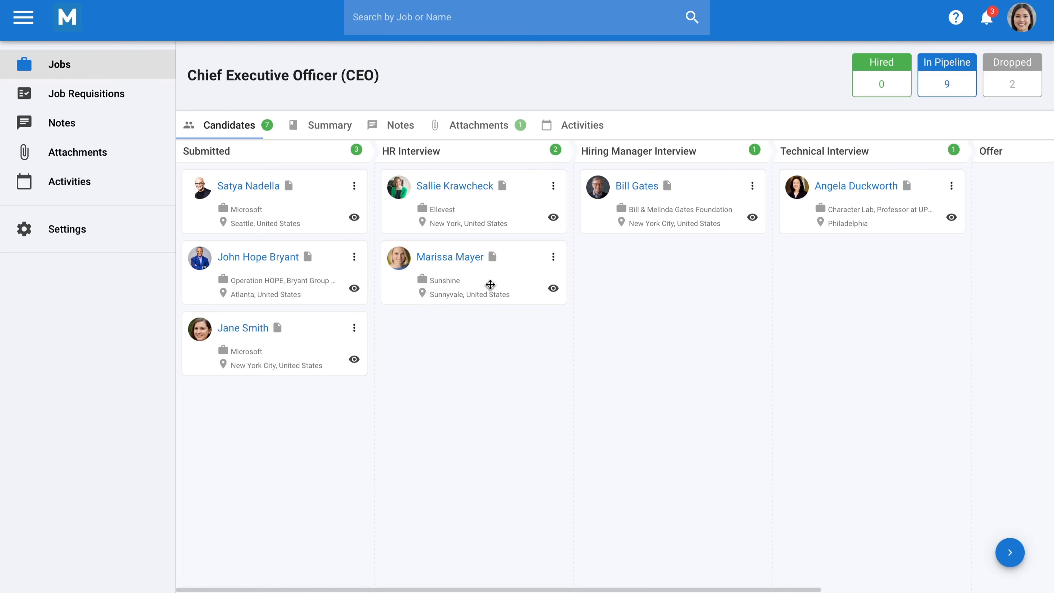
pyautogui.moveTo(524, 248)
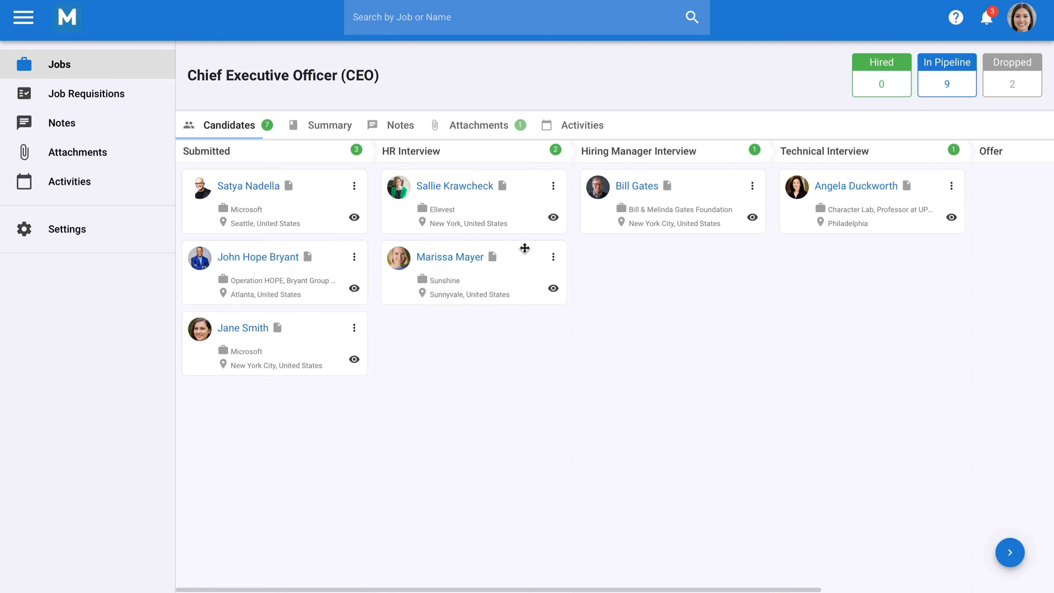
pyautogui.moveTo(518, 269)
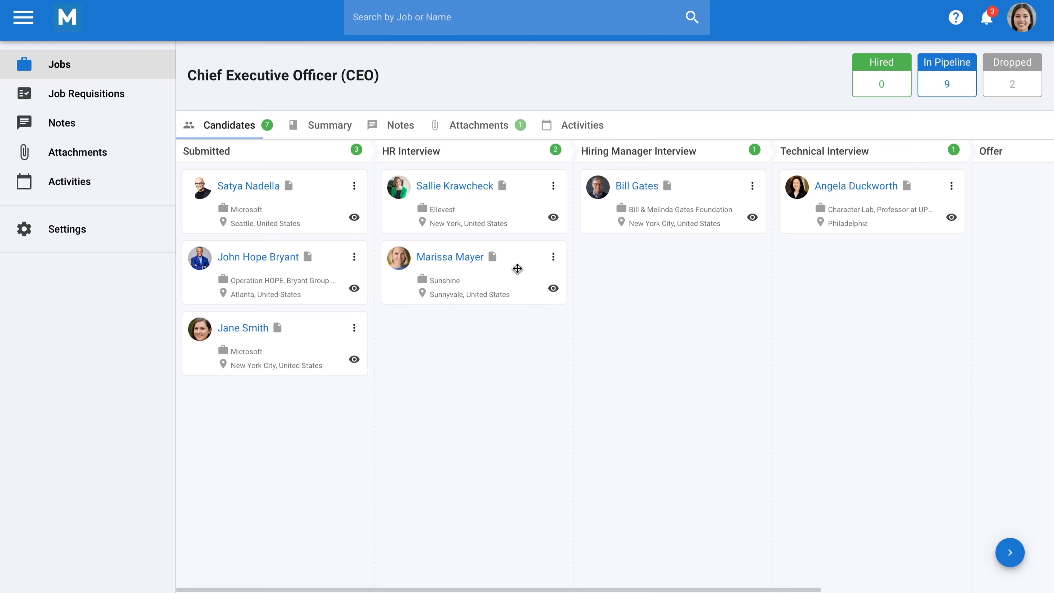
pyautogui.moveTo(491, 256)
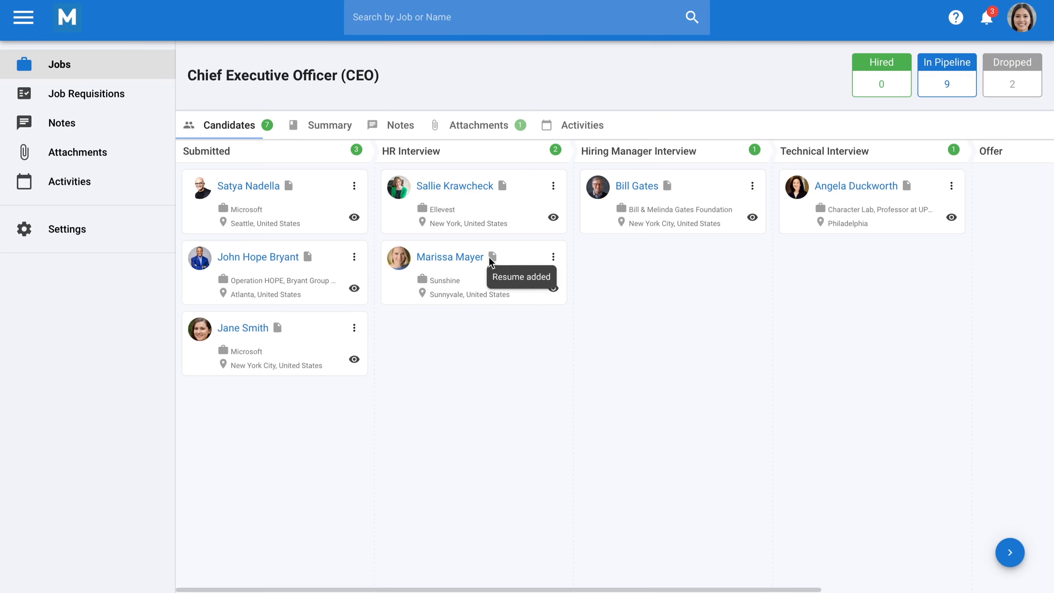
pyautogui.click(449, 257)
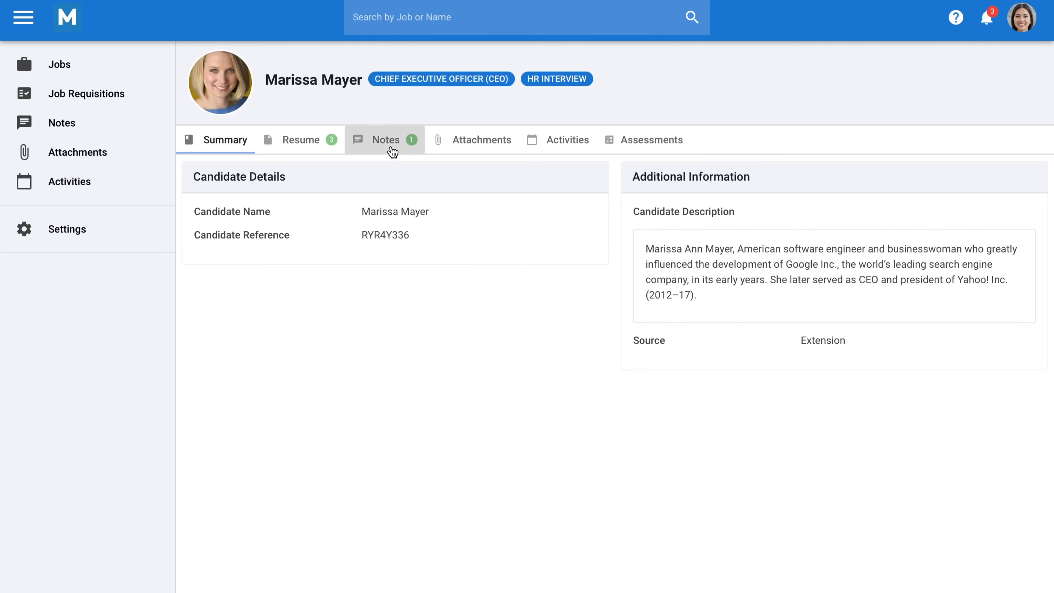
# Read Paige's note about booking an interview with Marissa Mayer
pyautogui.click(385, 140)
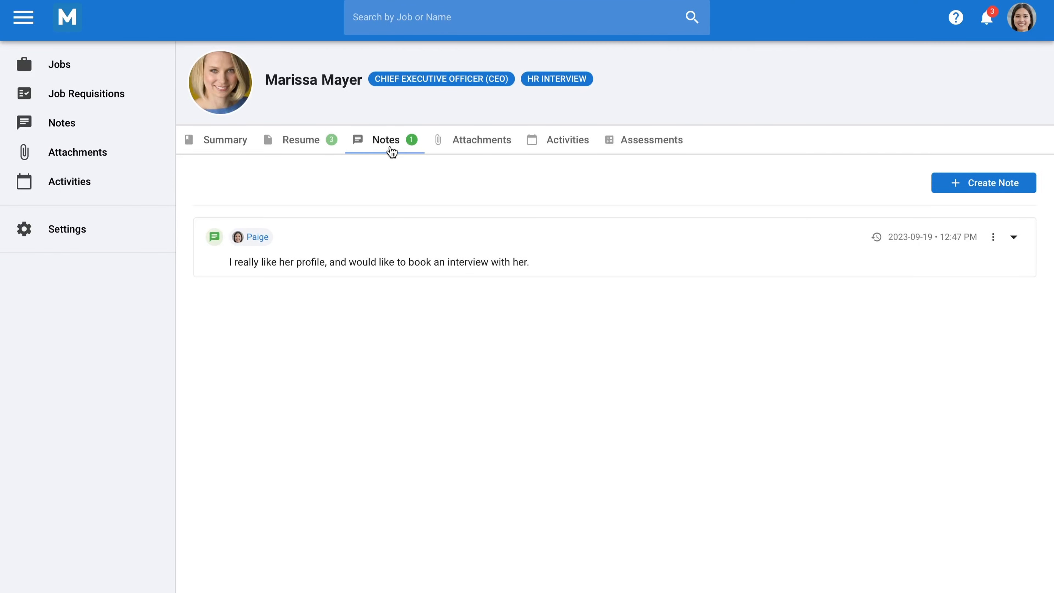
pyautogui.moveTo(121, 114)
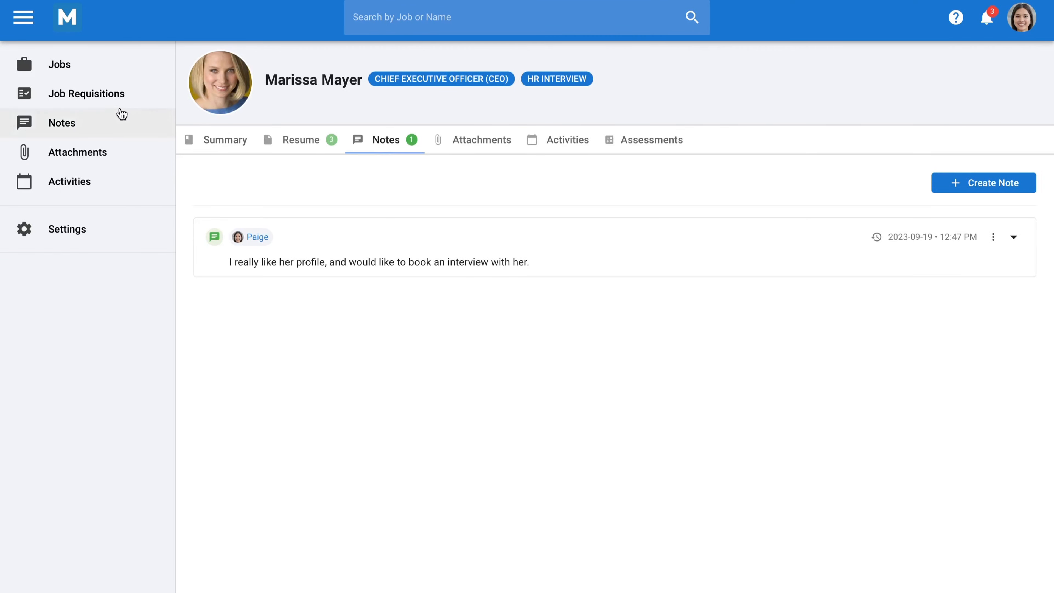
pyautogui.moveTo(86, 93)
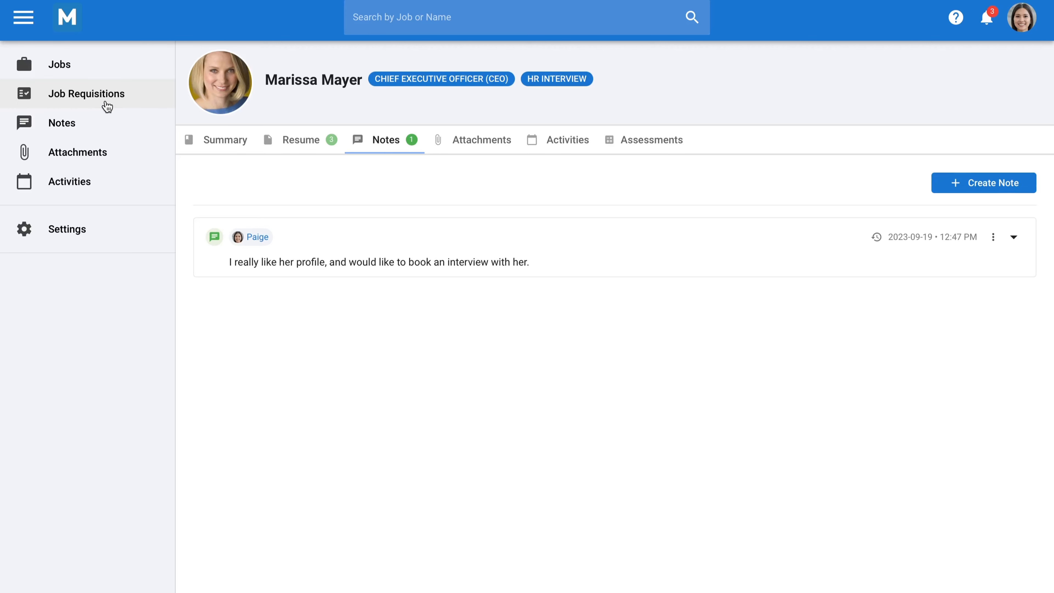
pyautogui.moveTo(803, 113)
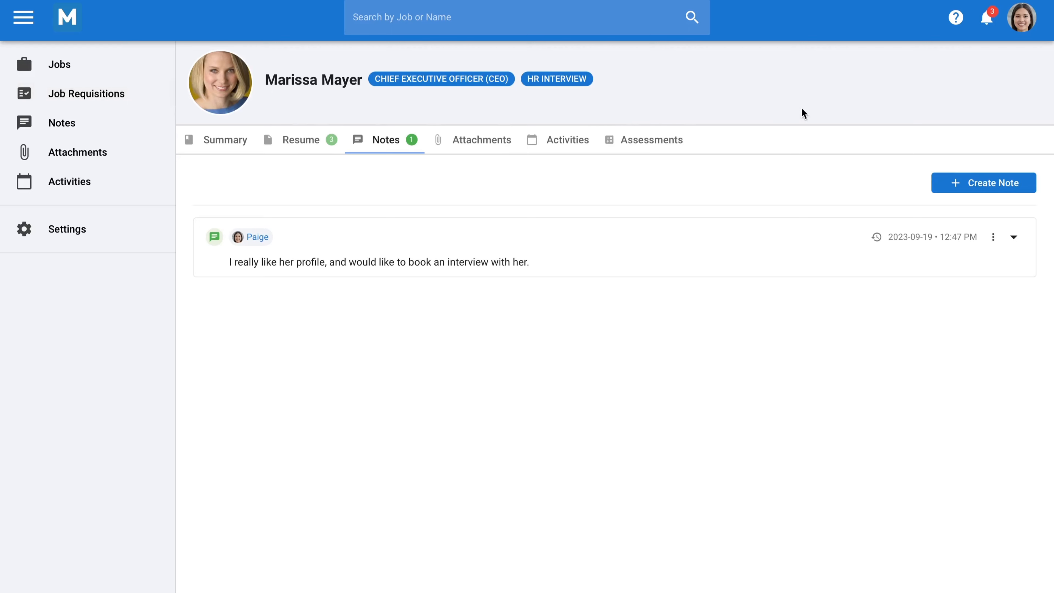
pyautogui.moveTo(986, 18)
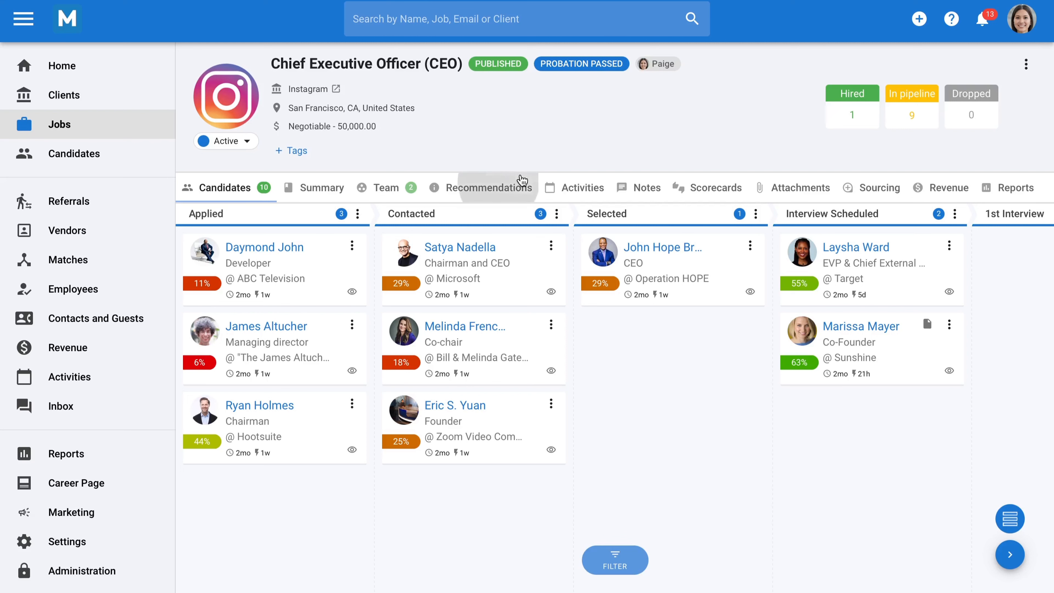
# Show the CEO job's 11 recommended candidates, led by Marissa Mayer at 69% and Laysha Ward
pyautogui.click(488, 187)
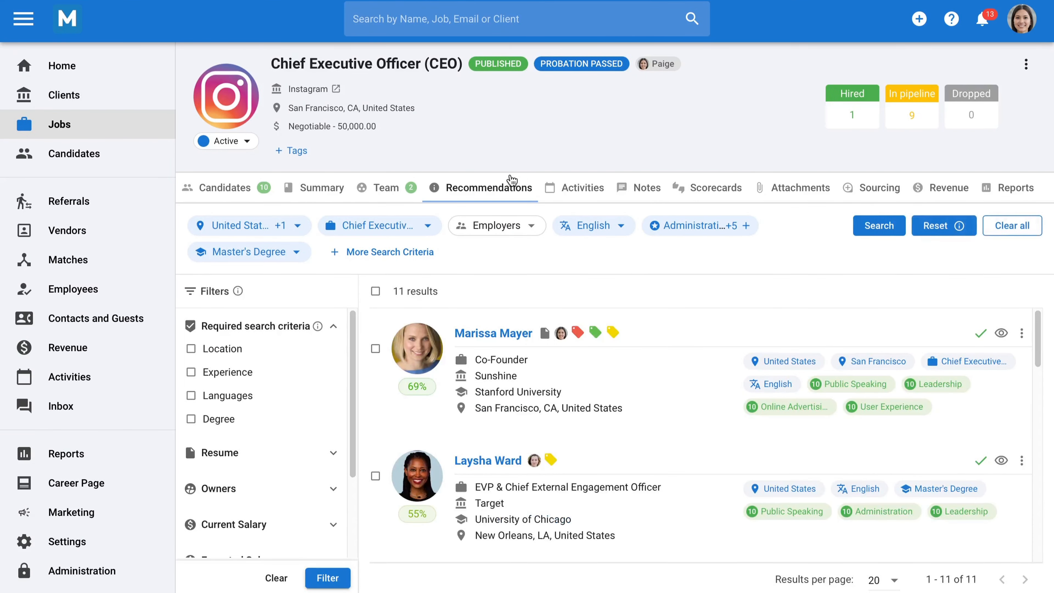
pyautogui.moveTo(308, 228)
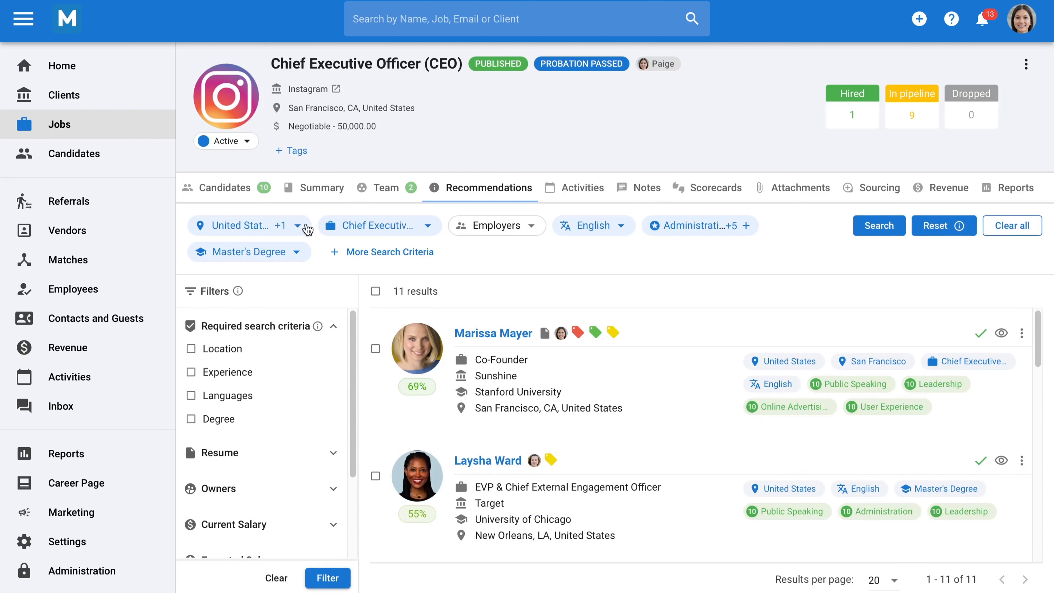
pyautogui.moveTo(426, 233)
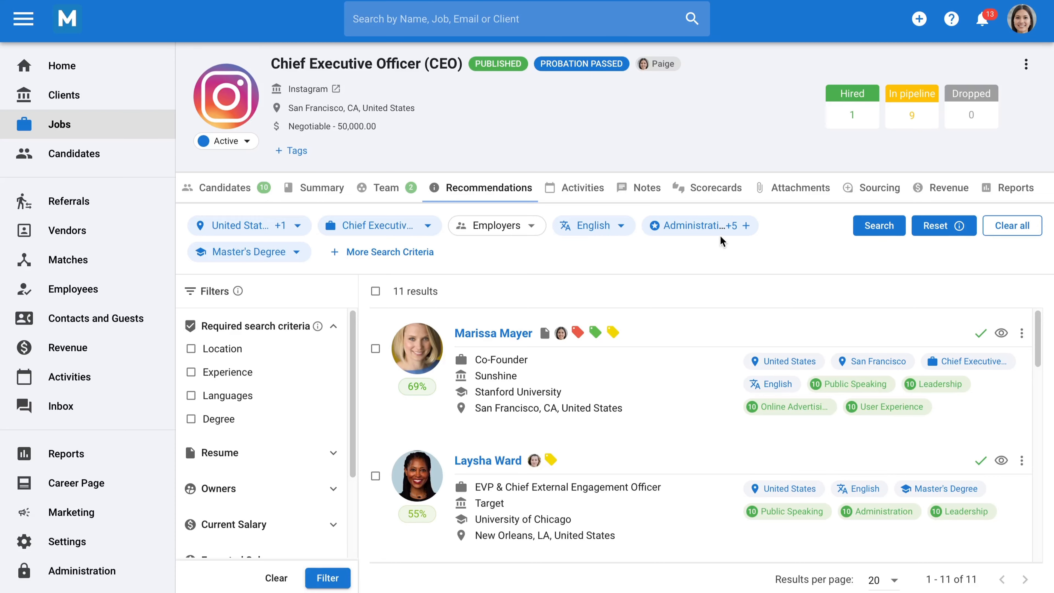
pyautogui.click(695, 225)
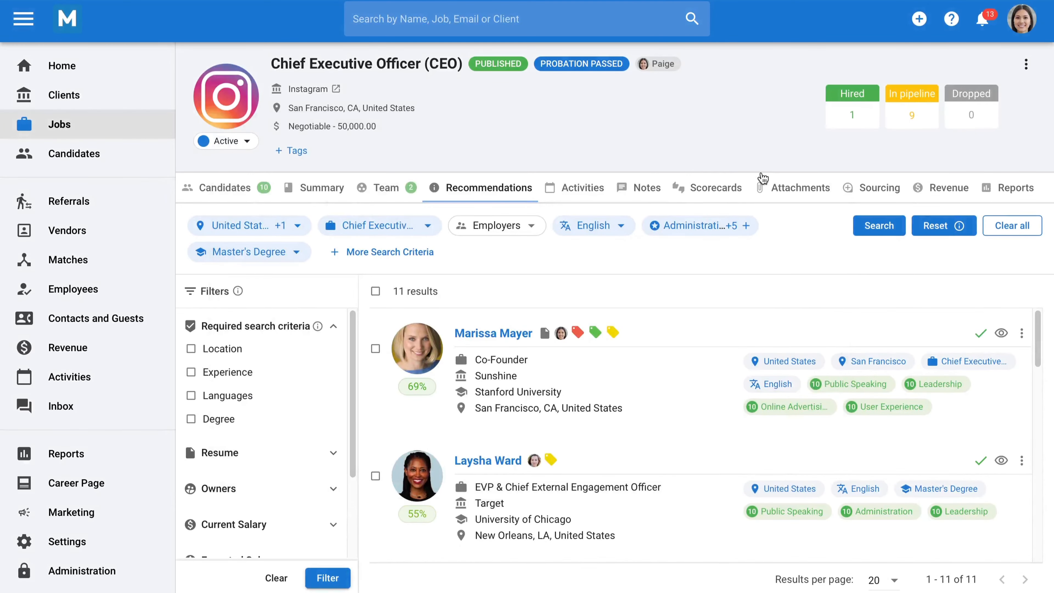
pyautogui.moveTo(446, 357)
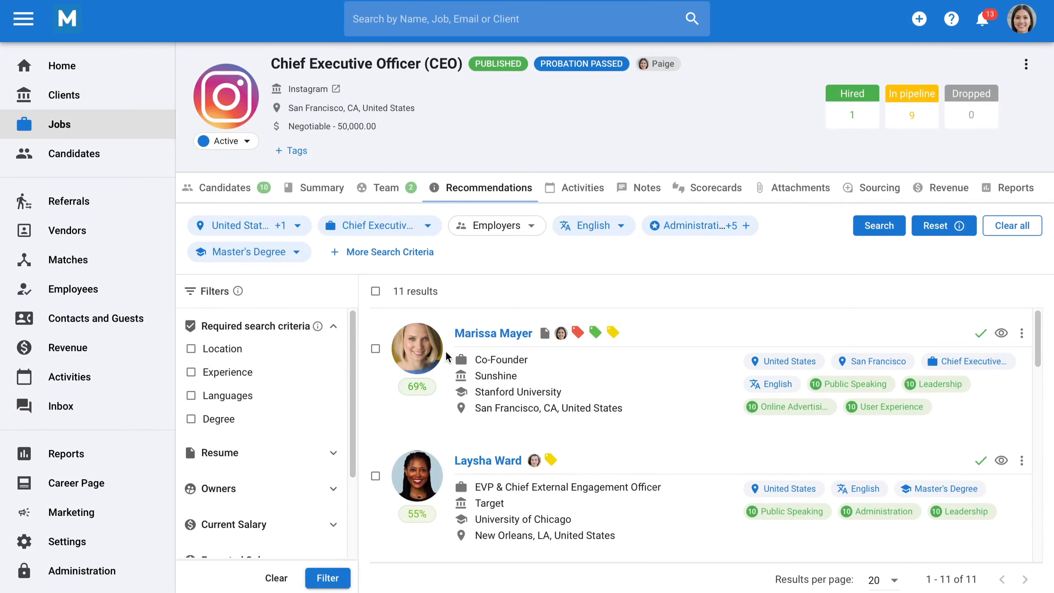
pyautogui.moveTo(442, 410)
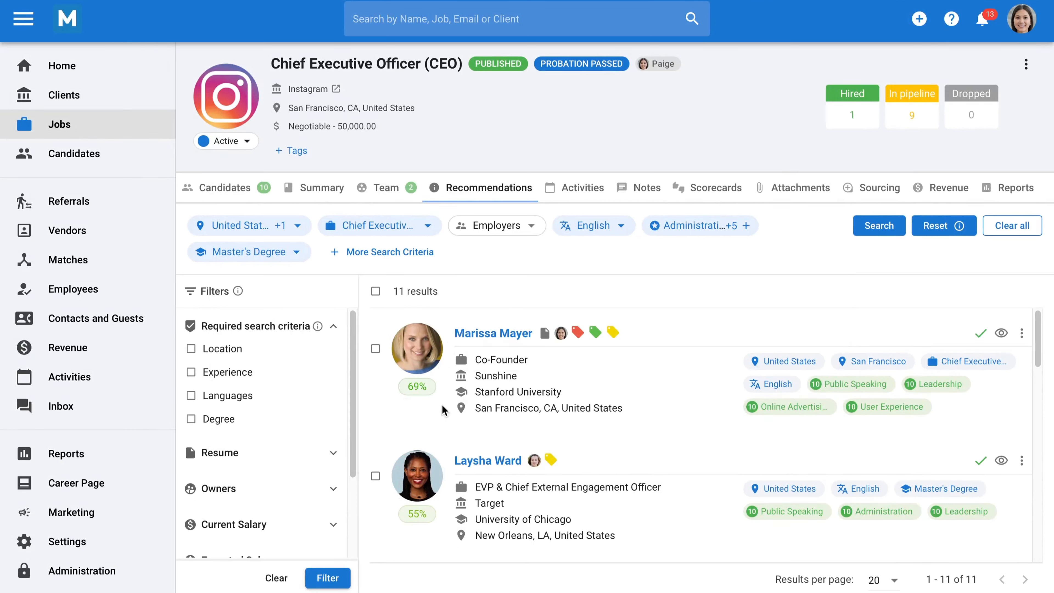
pyautogui.moveTo(416, 514)
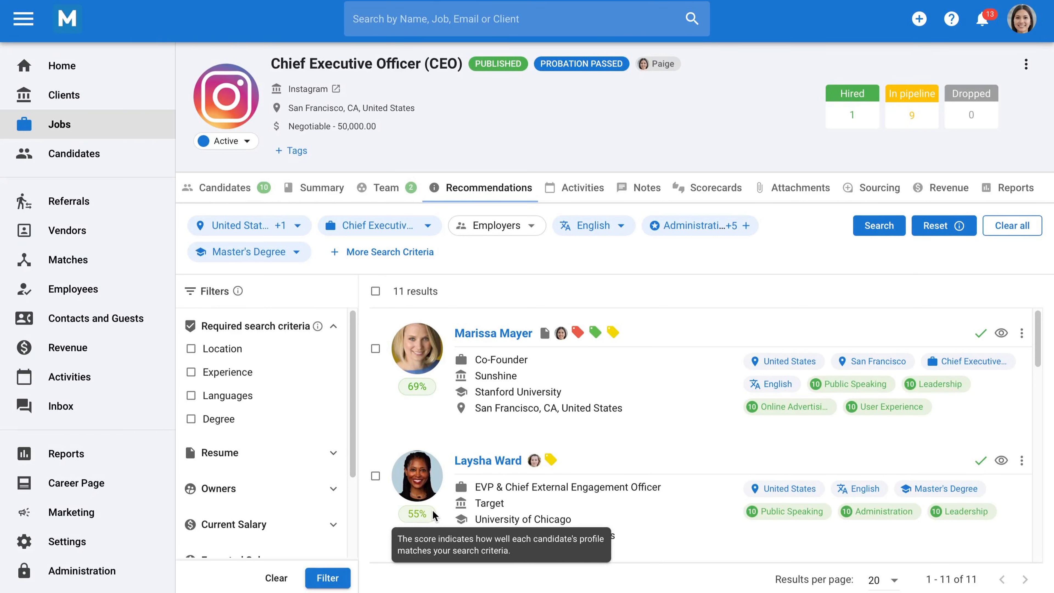
pyautogui.moveTo(1015, 188)
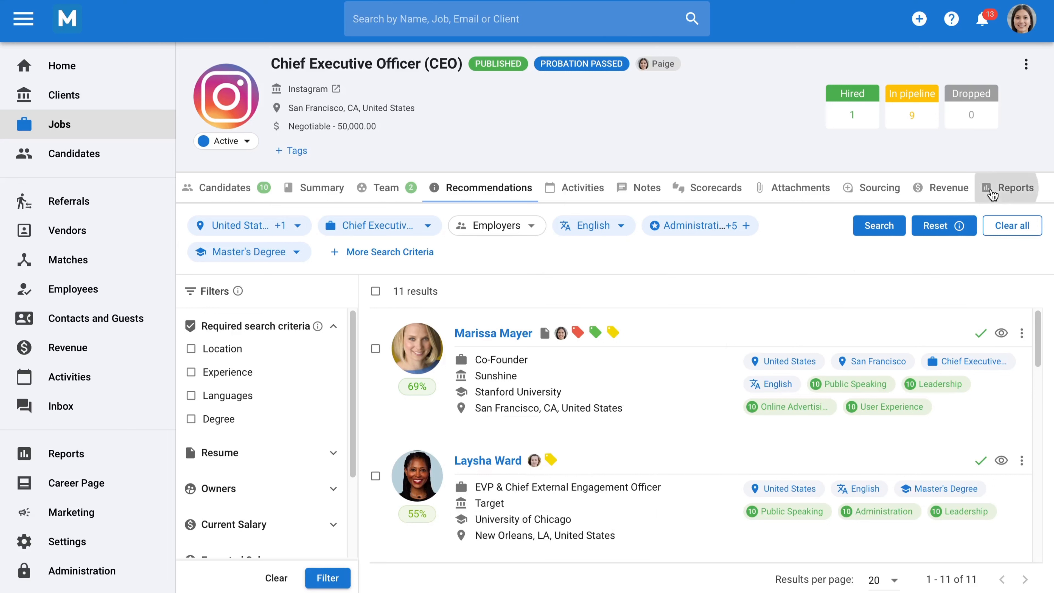
# View the CEO job's Candidate By Source report: Career page 3, Indeed 2, LinkedIn 1
pyautogui.click(1015, 187)
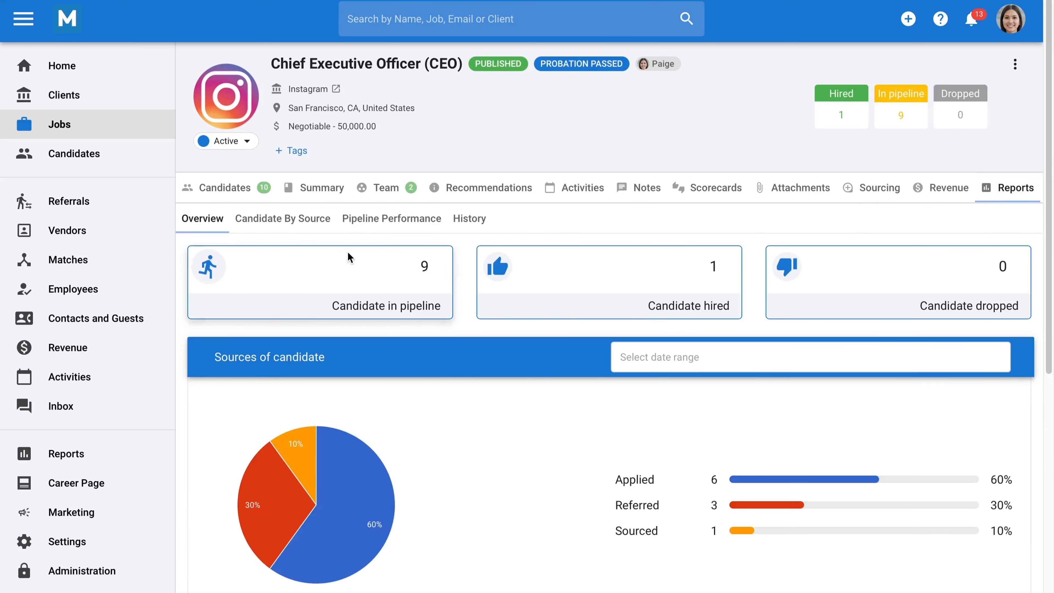
pyautogui.moveTo(638, 286)
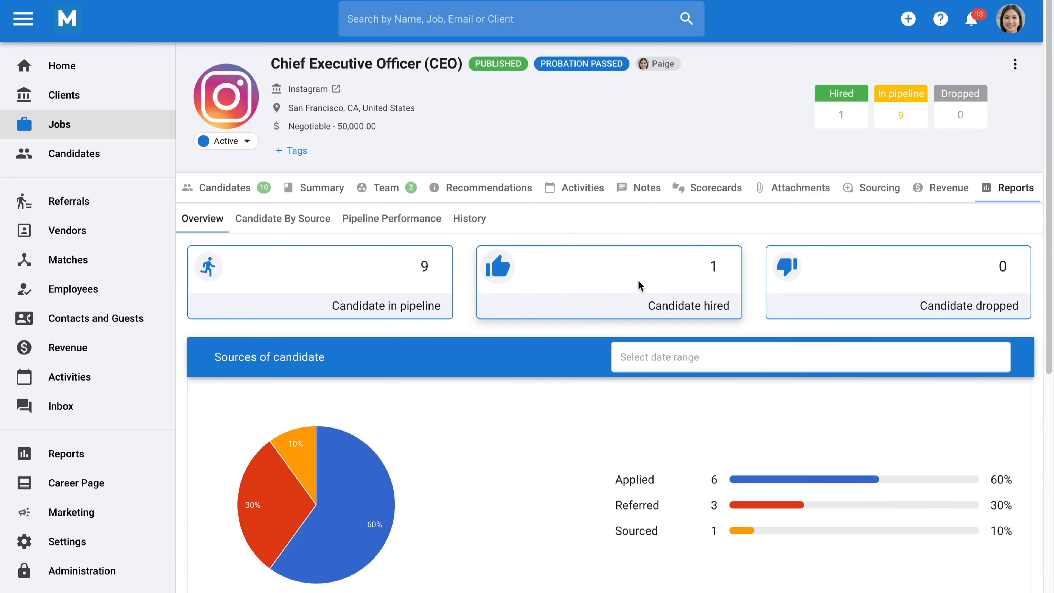
pyautogui.moveTo(441, 261)
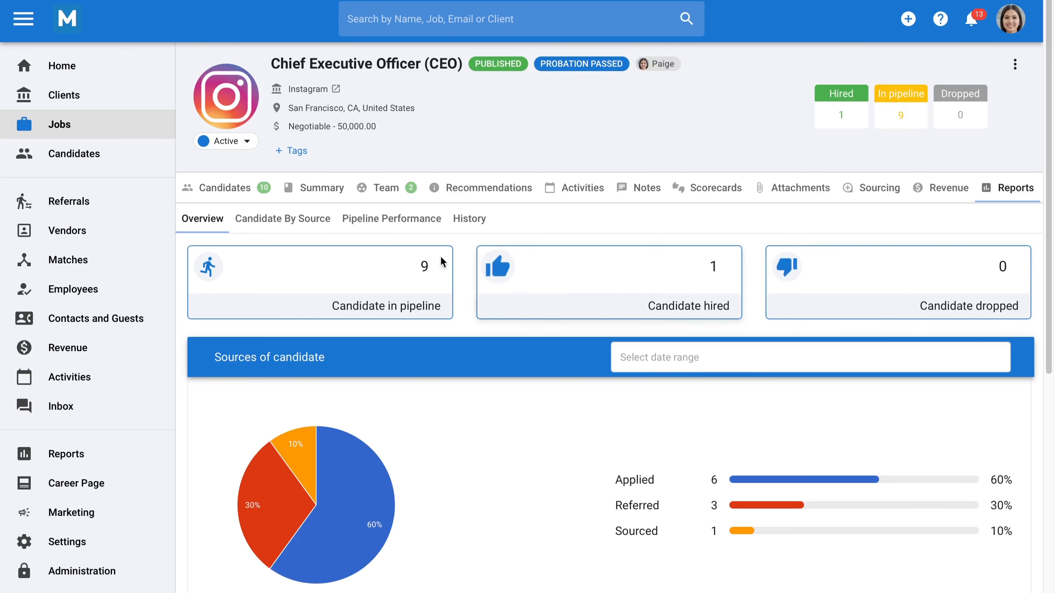
pyautogui.click(282, 218)
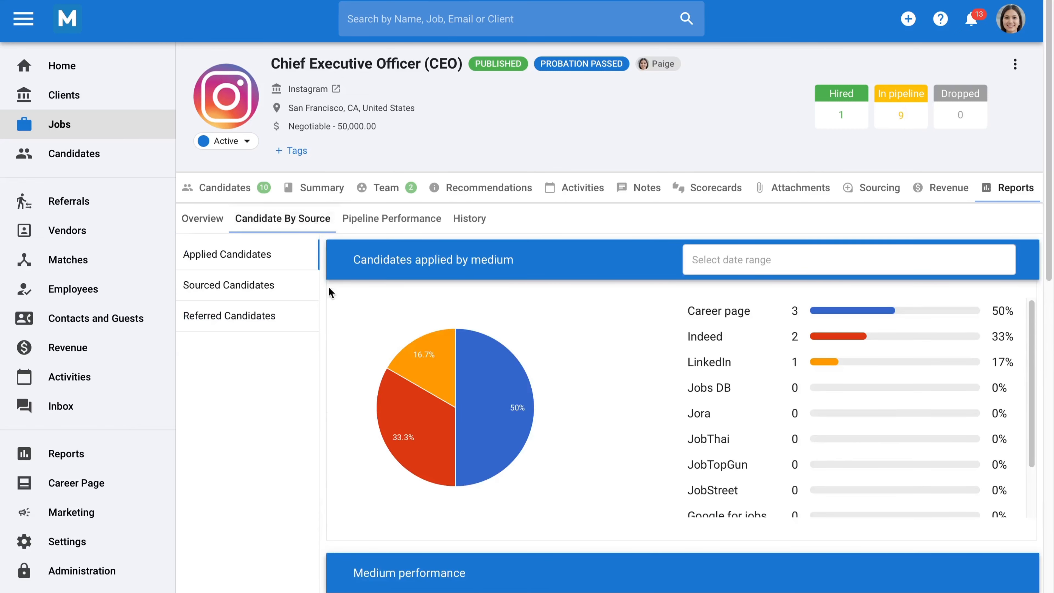
pyautogui.scroll(-3)
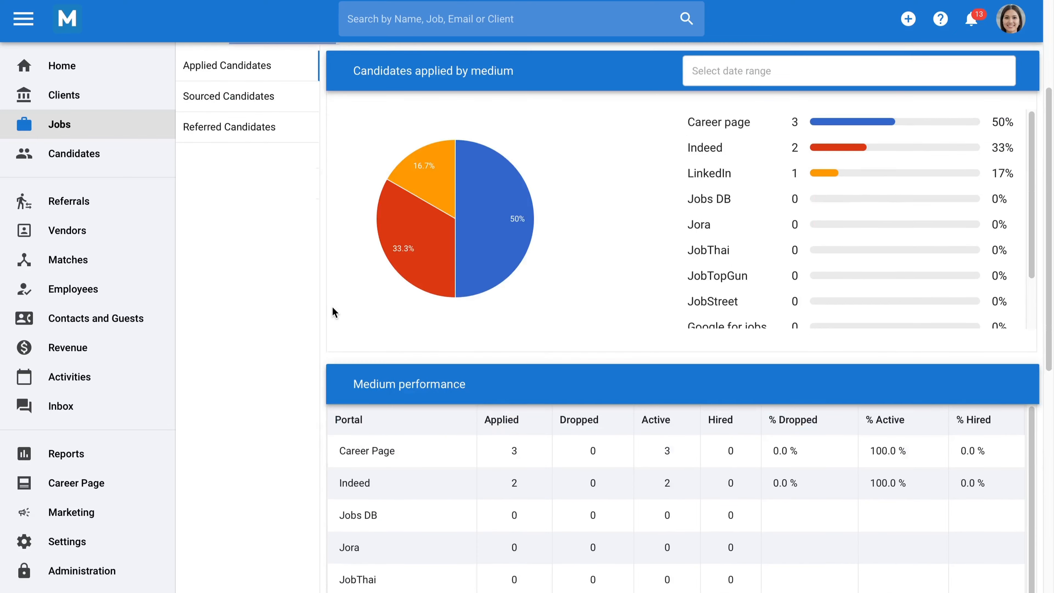
pyautogui.scroll(-3)
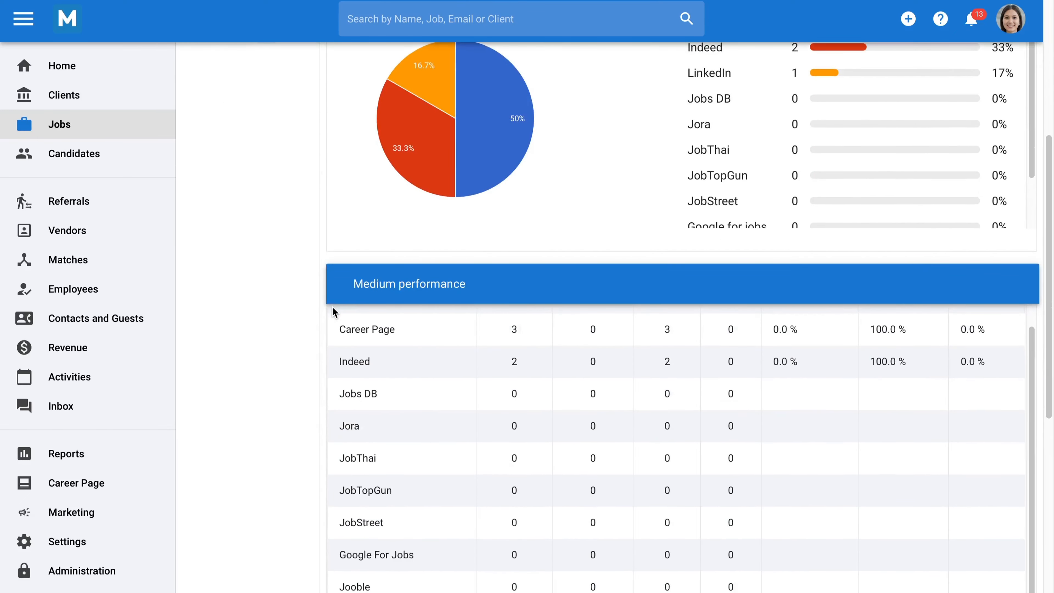
pyautogui.scroll(-3)
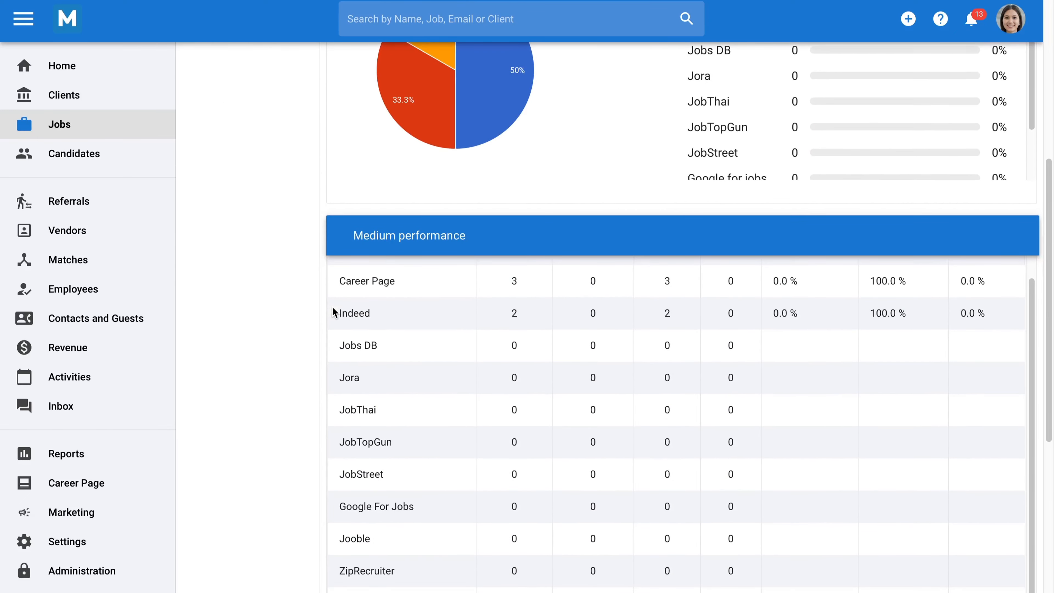
pyautogui.scroll(-3)
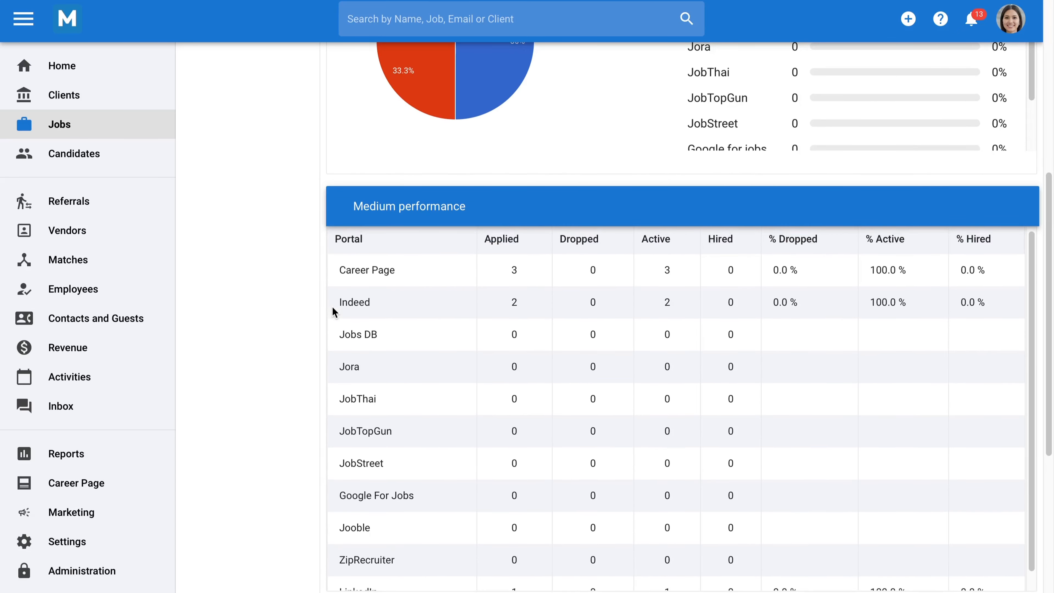
pyautogui.scroll(3)
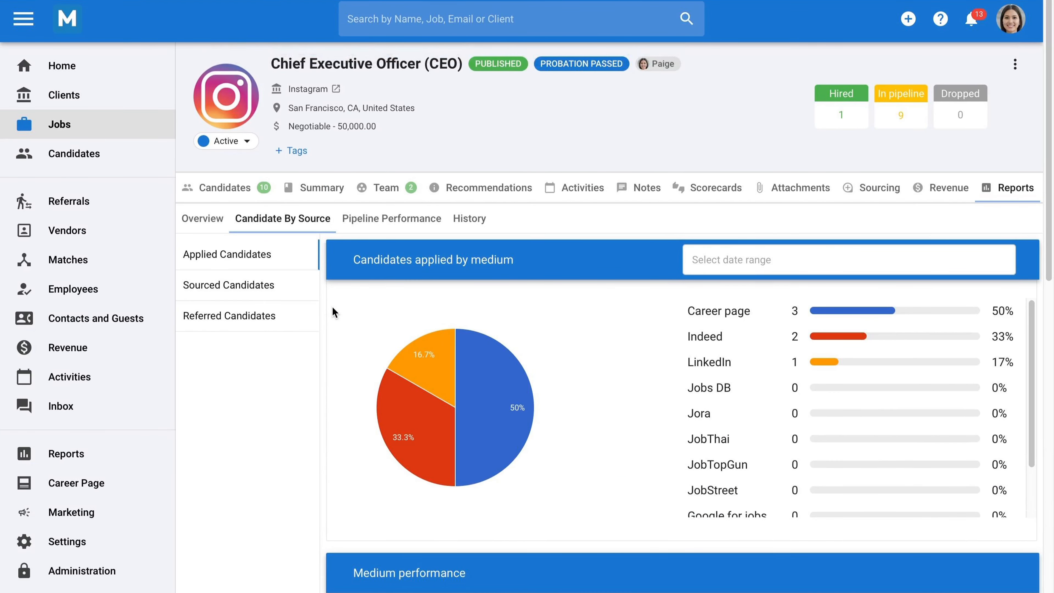
pyautogui.moveTo(340, 284)
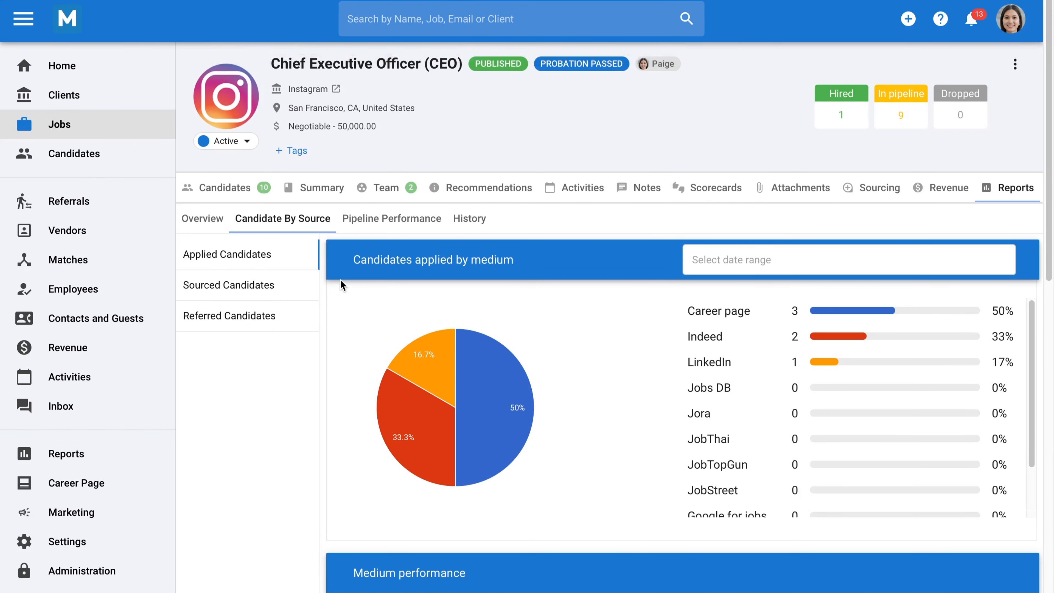
# View pipeline performance: 81 days per hire, 30% submitted, 33.3% interviewed, 10% hired
pyautogui.click(391, 218)
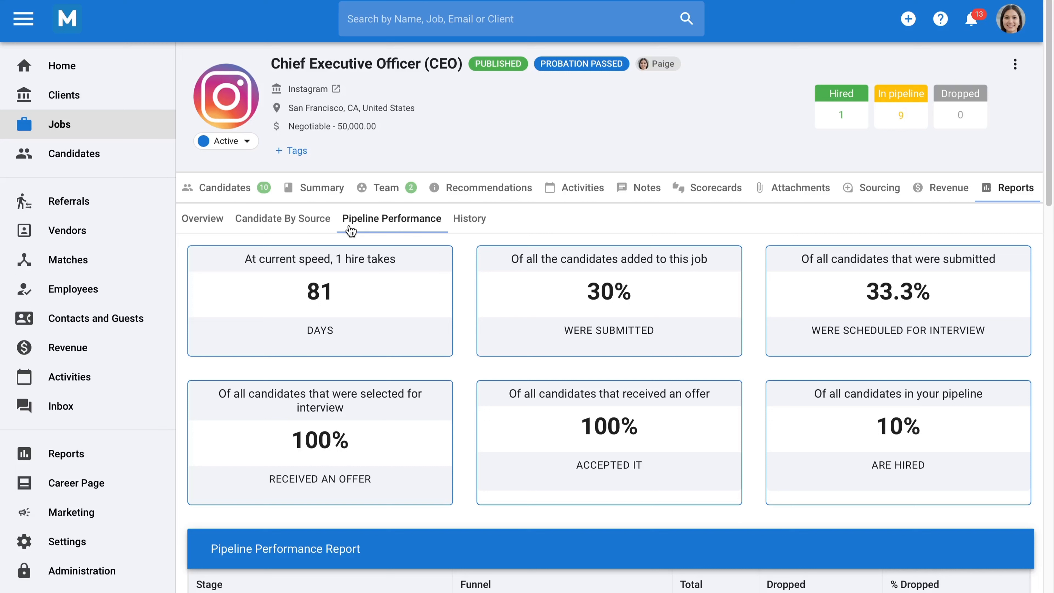
pyautogui.moveTo(193, 371)
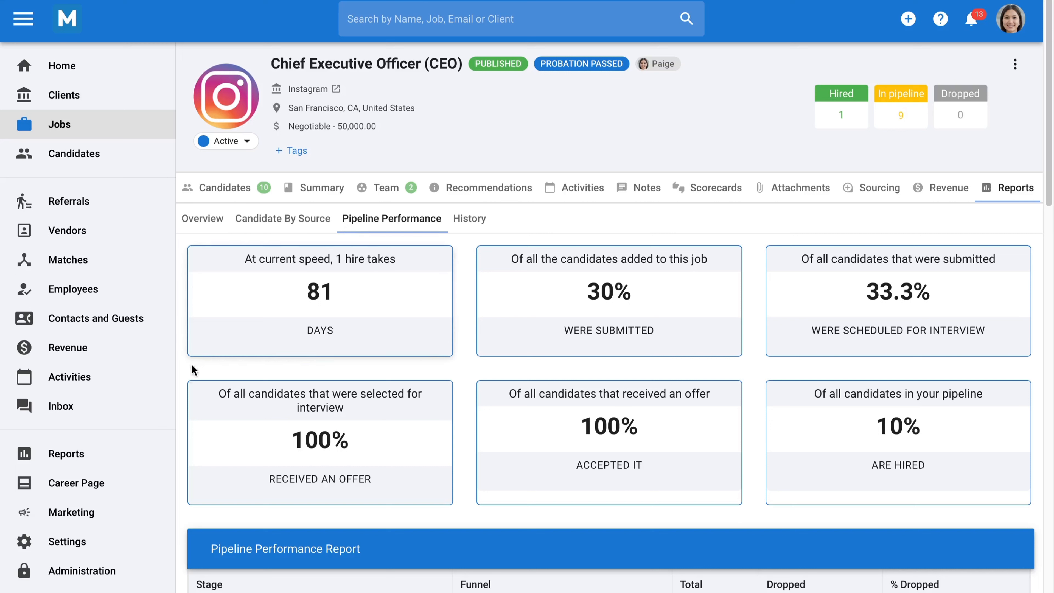
pyautogui.moveTo(110, 453)
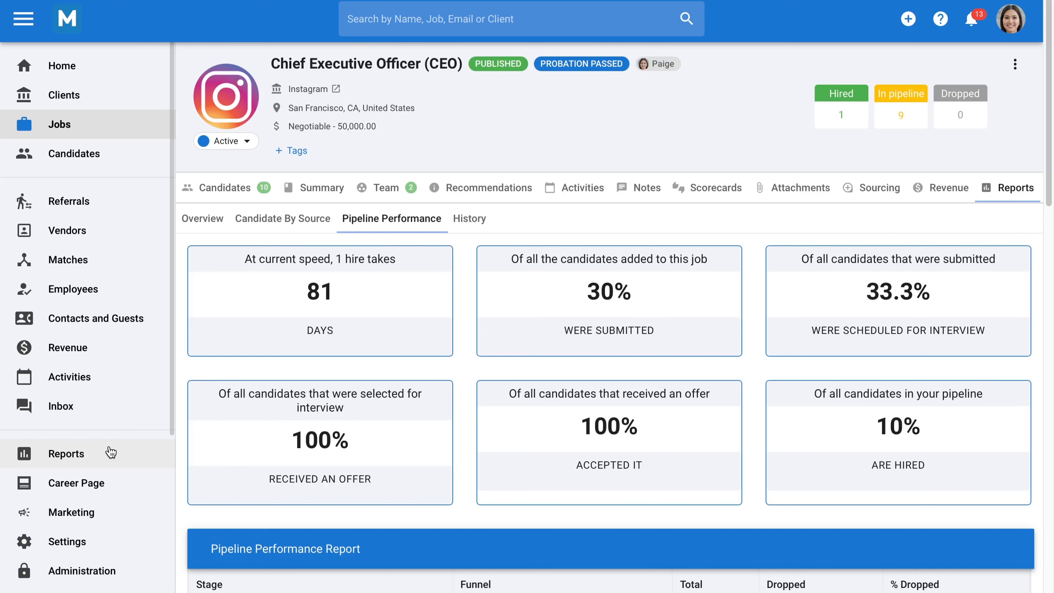
pyautogui.moveTo(145, 172)
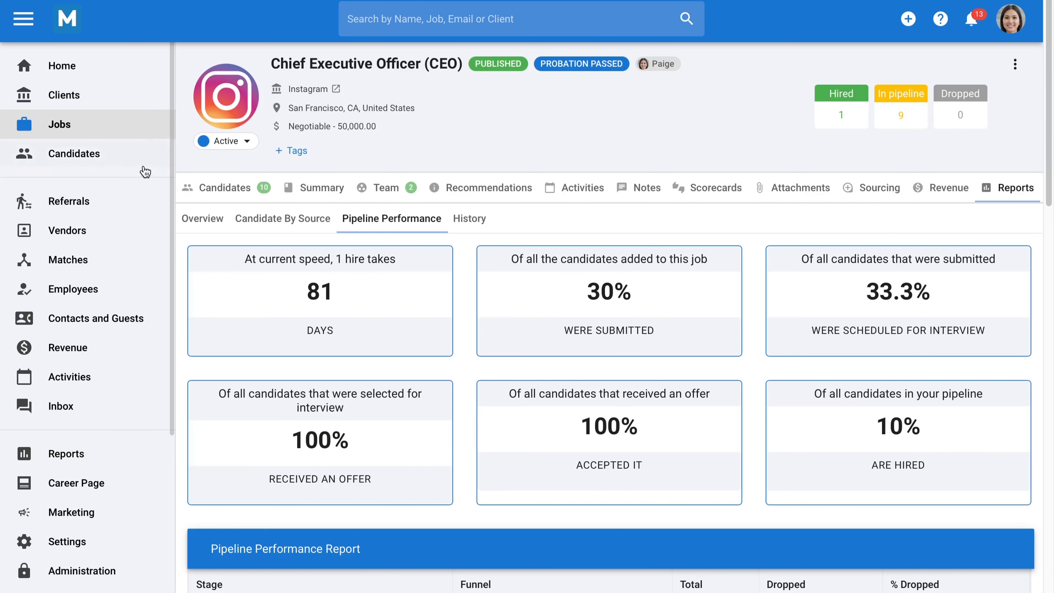
# From the Candidates list, quick-search 'Marissa' to find Marissa Mayer, then dismiss the results
pyautogui.click(75, 153)
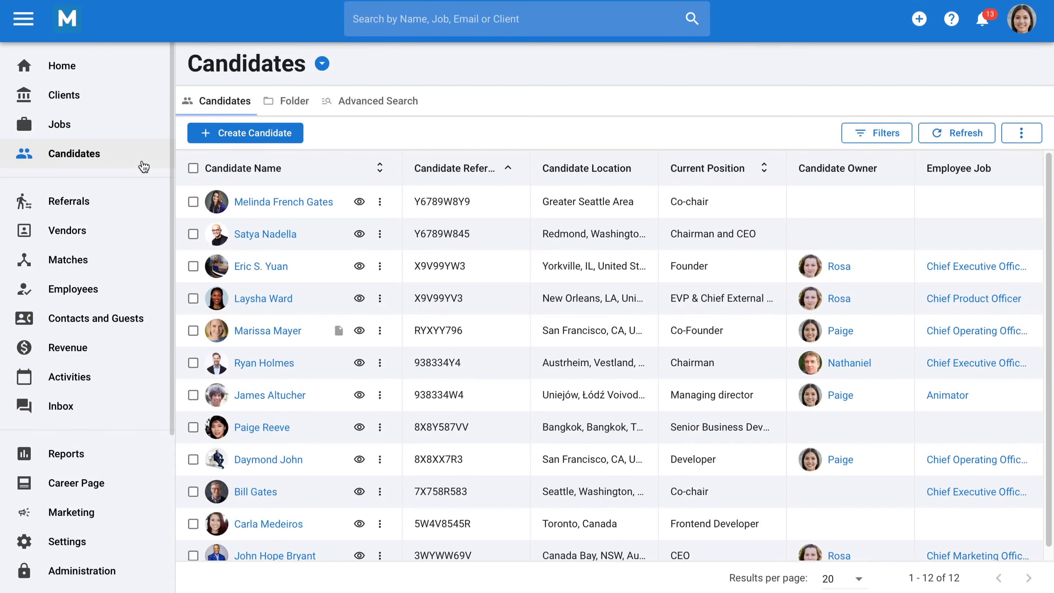
pyautogui.moveTo(411, 99)
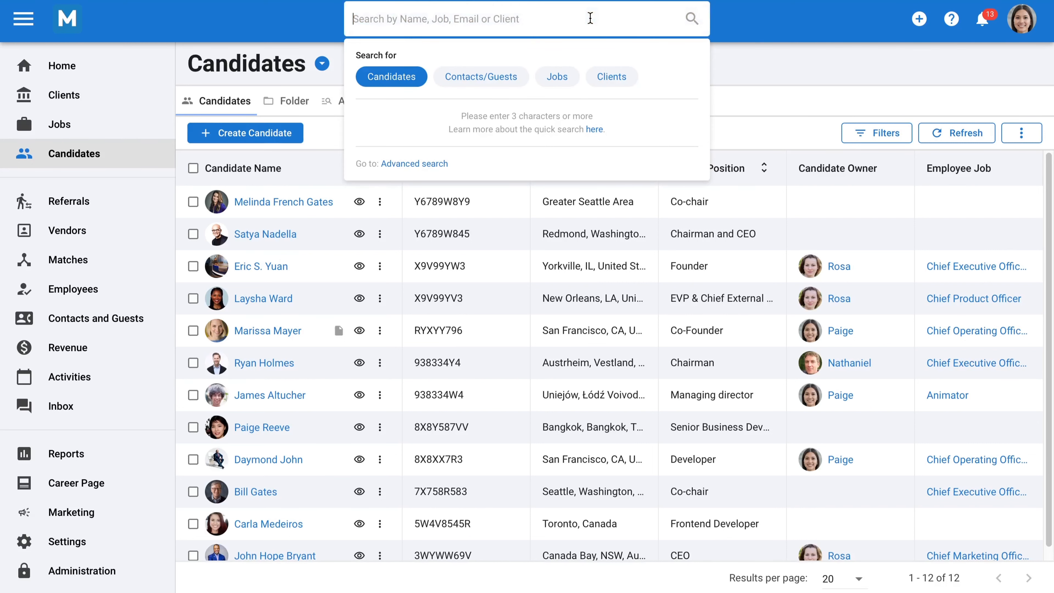
pyautogui.write('Maris')
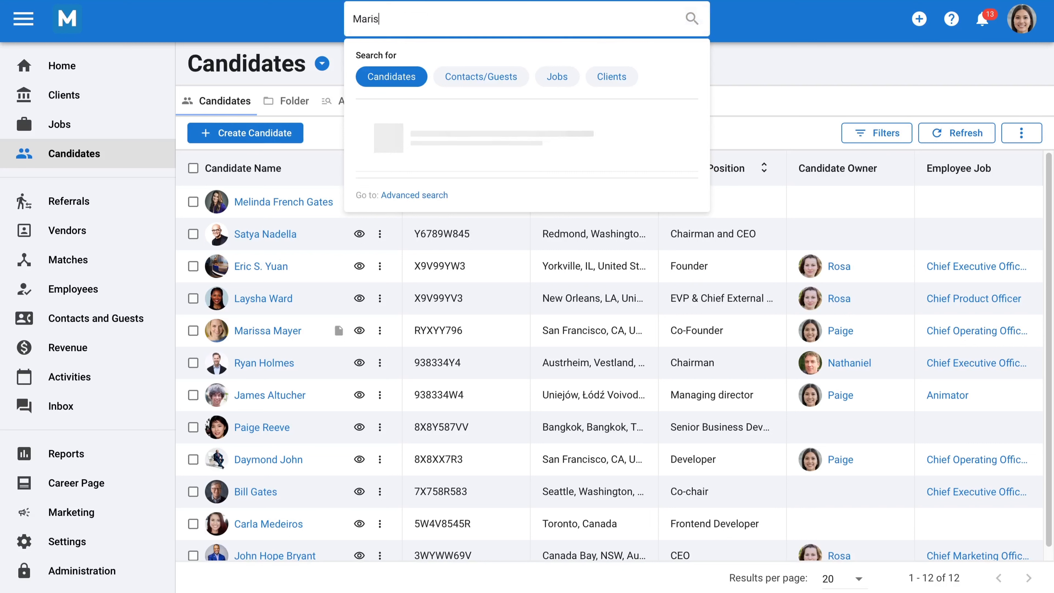
pyautogui.write('sa')
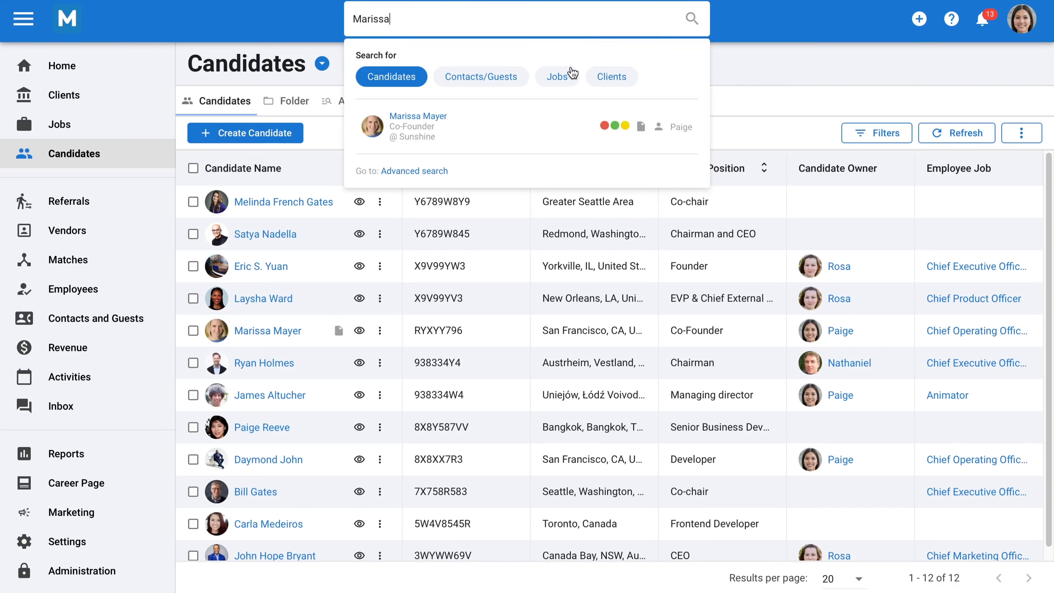
pyautogui.moveTo(547, 125)
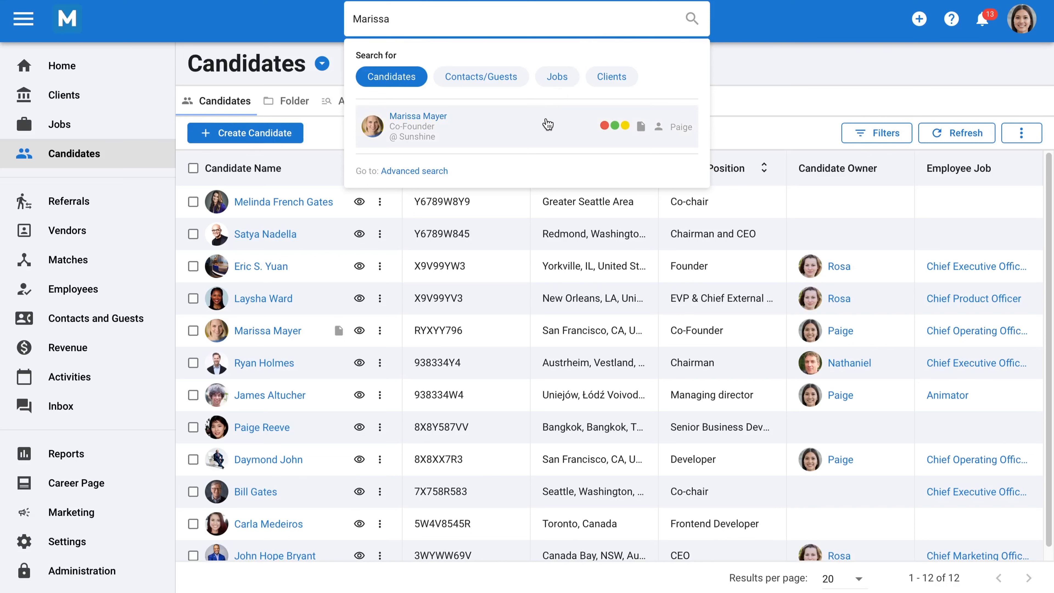
pyautogui.moveTo(554, 123)
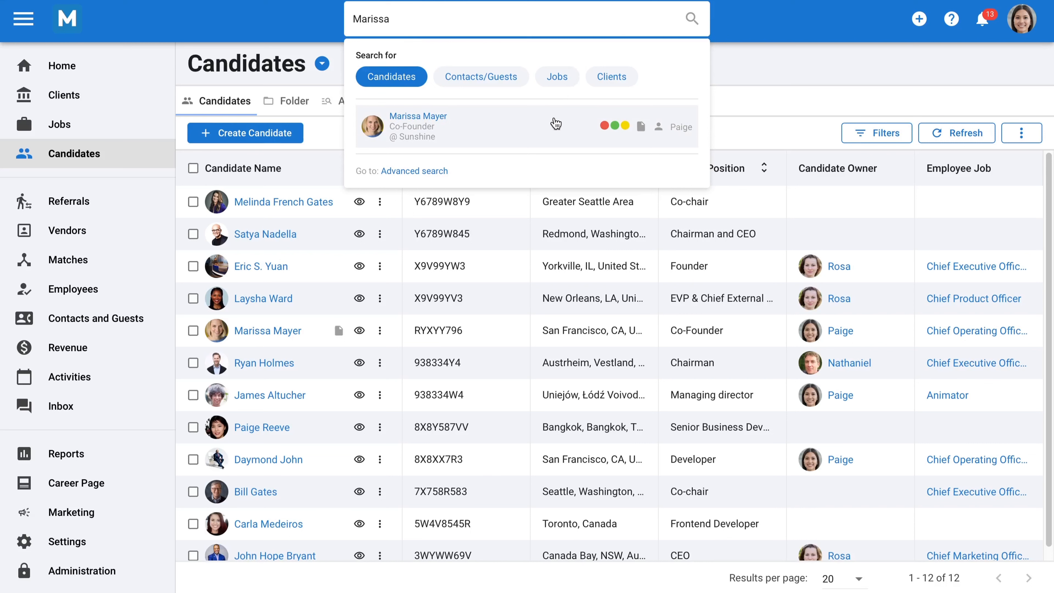
pyautogui.click(721, 127)
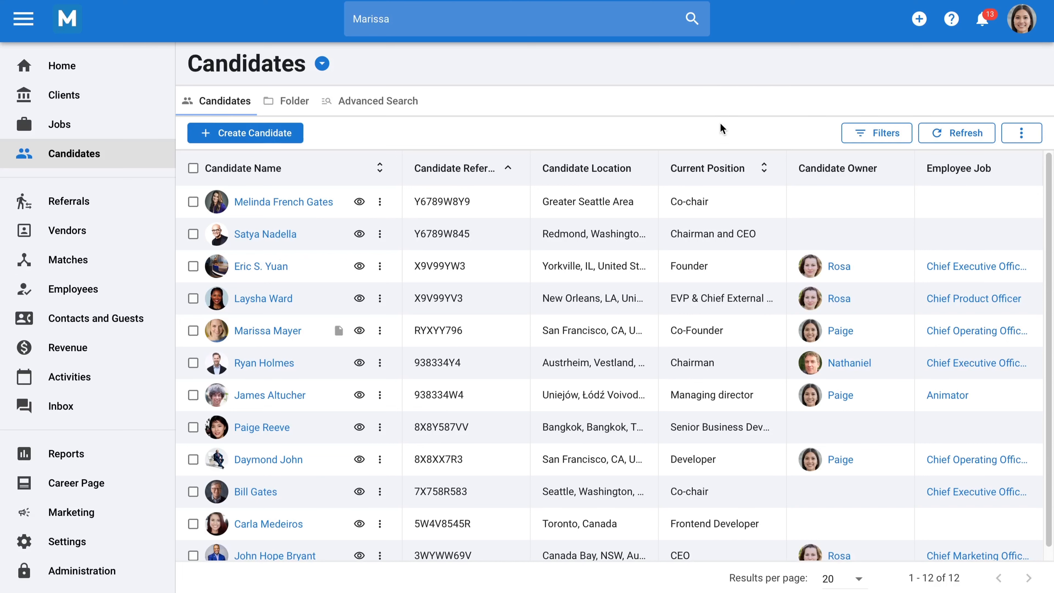
# Filter candidates to City equals San Francisco, leaving Marissa Mayer and Daymond John
pyautogui.click(876, 132)
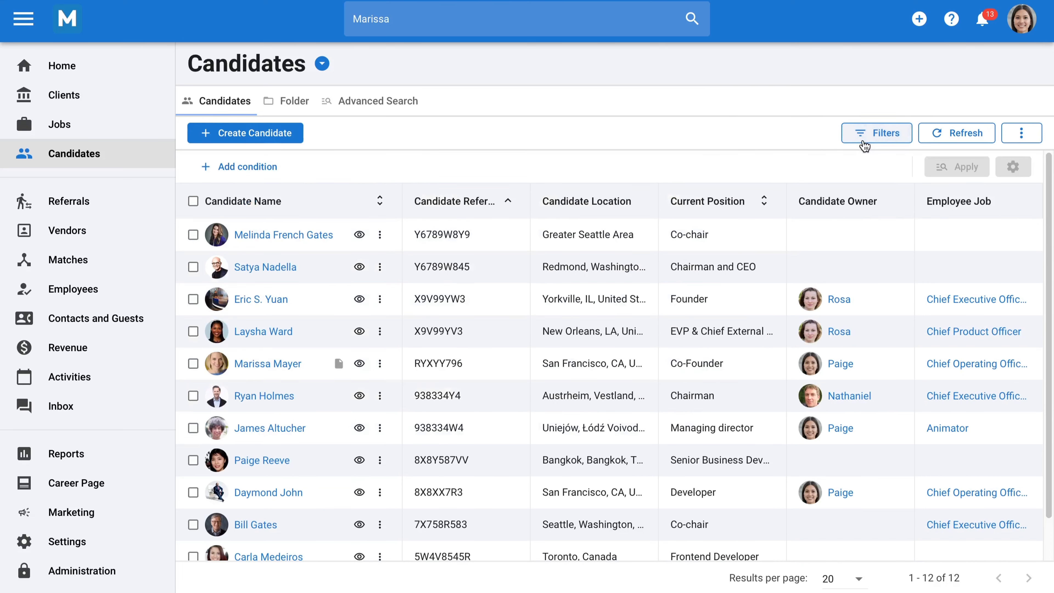
pyautogui.moveTo(623, 140)
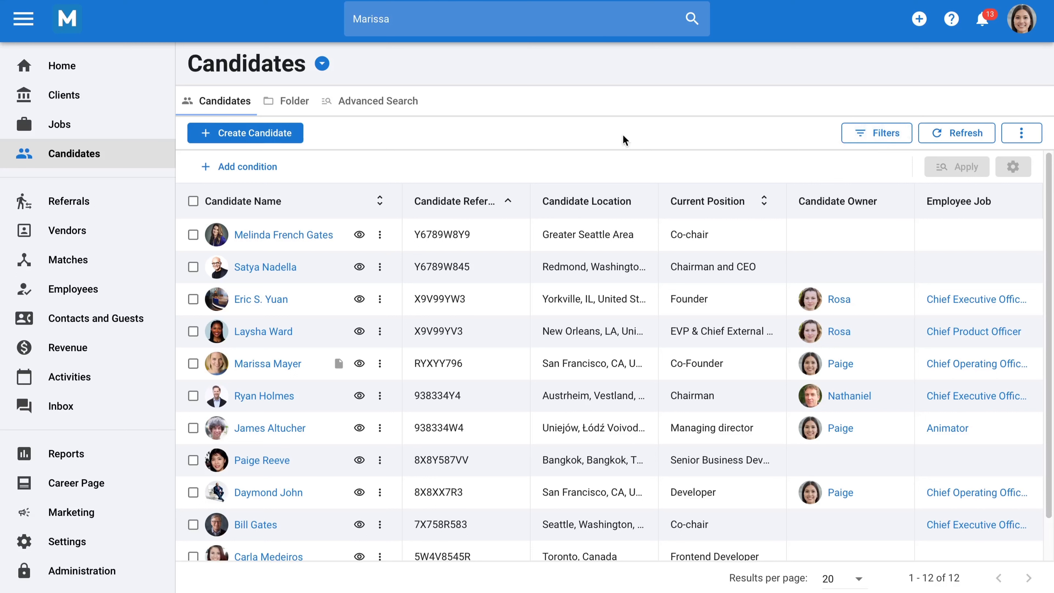
pyautogui.click(246, 166)
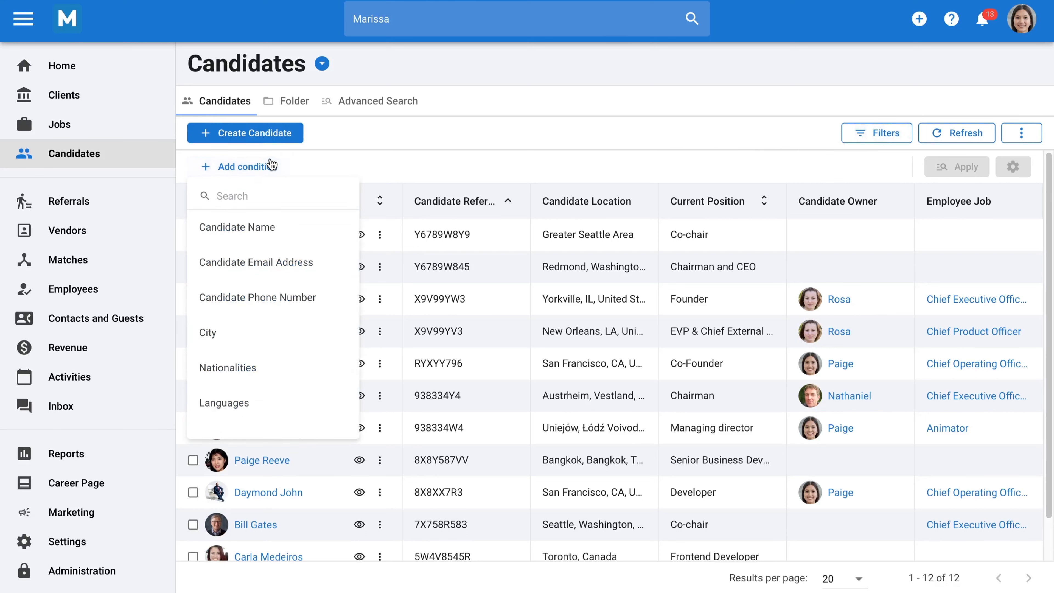
pyautogui.moveTo(242, 331)
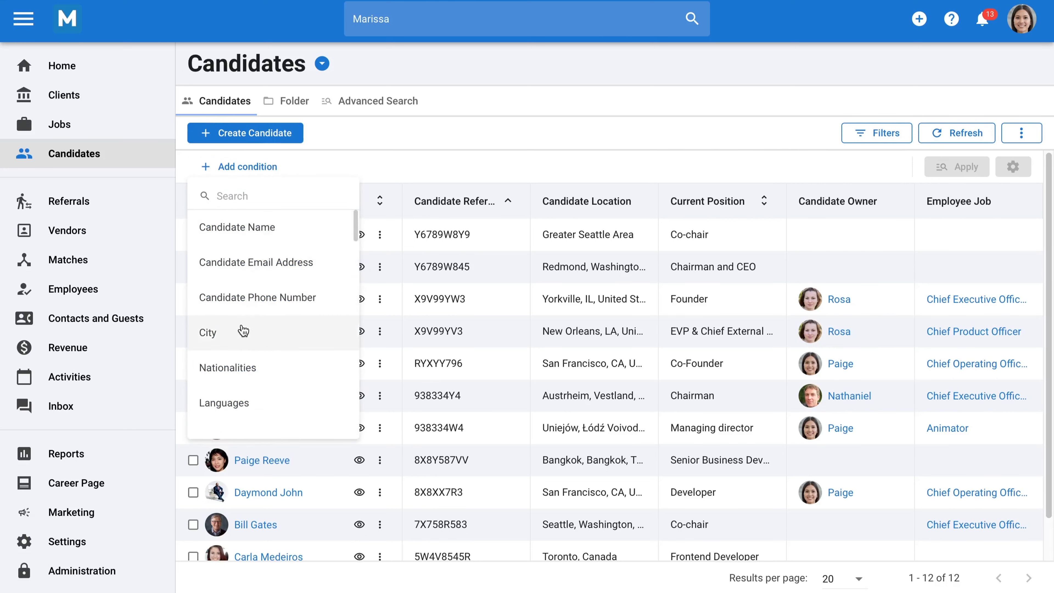
pyautogui.click(207, 332)
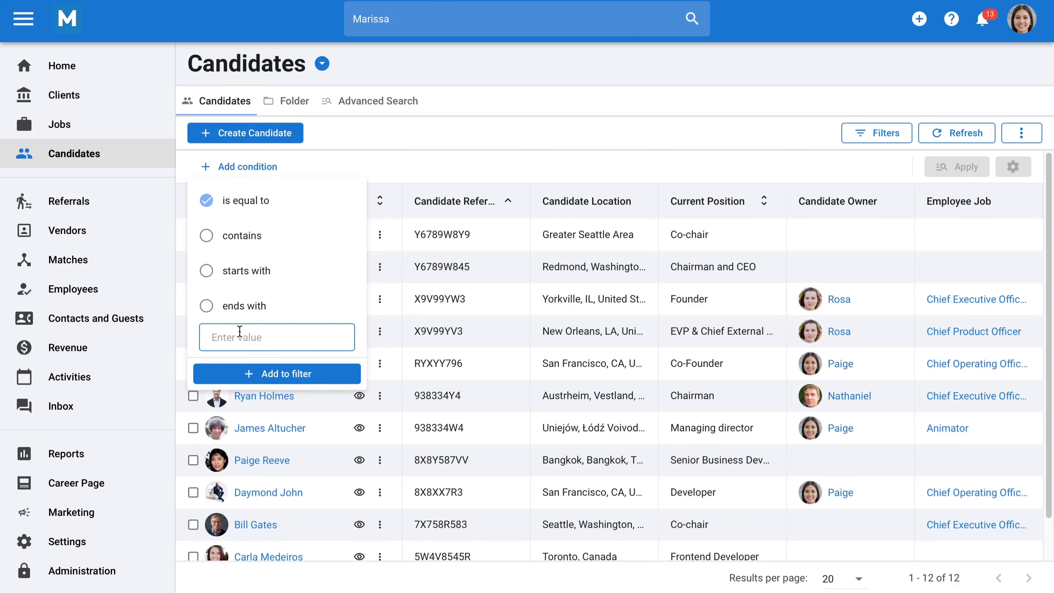
pyautogui.write('San F')
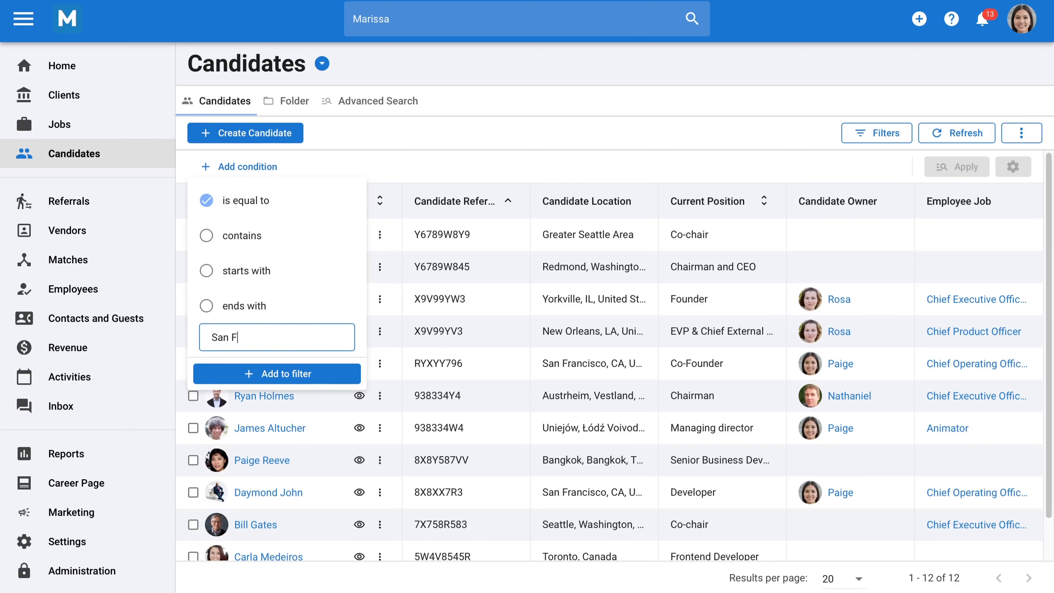
pyautogui.write('rancis')
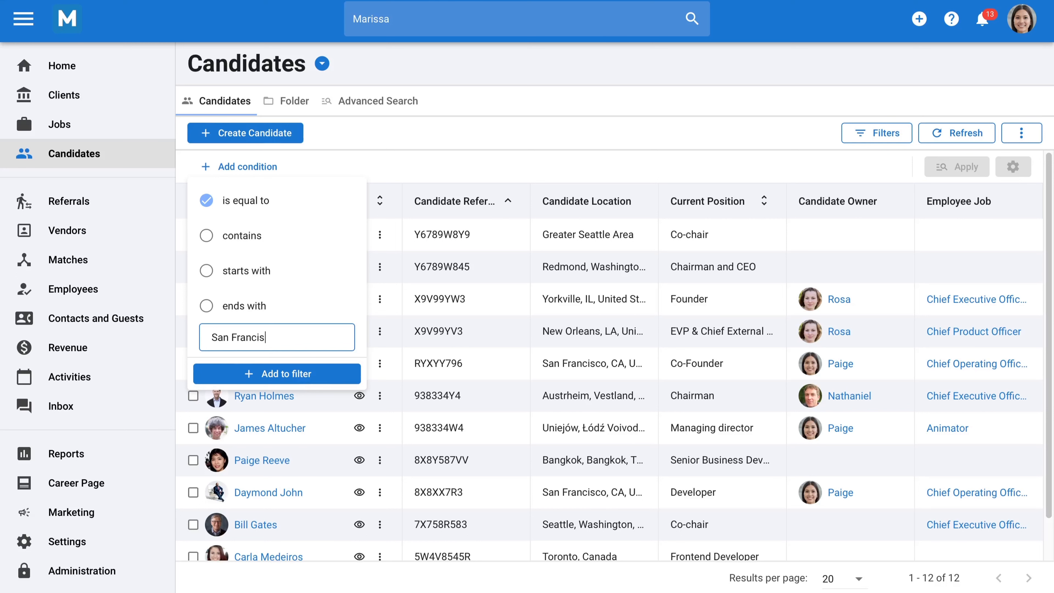
pyautogui.write('co')
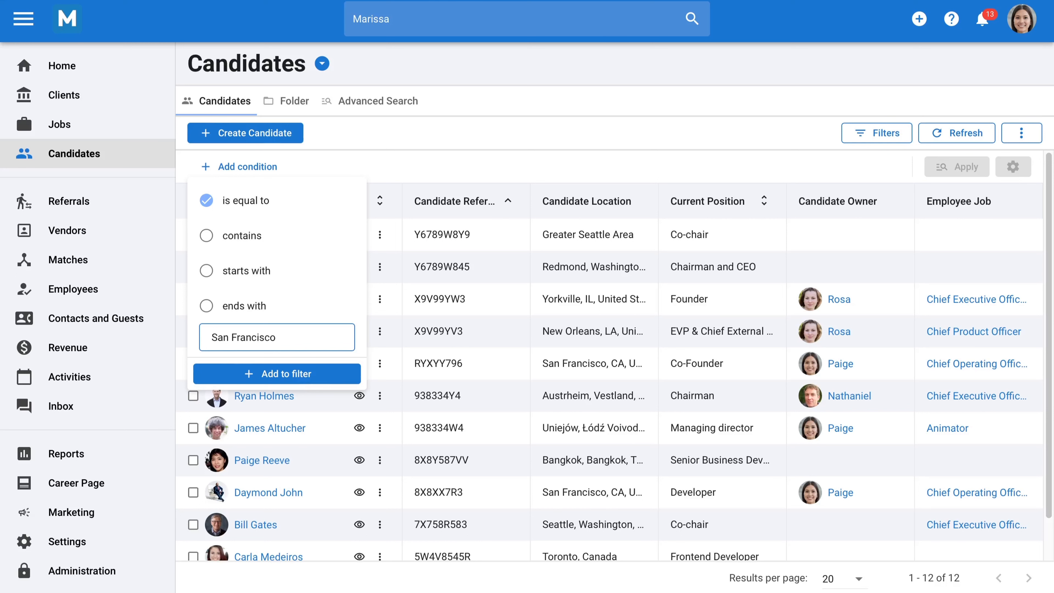
pyautogui.click(276, 374)
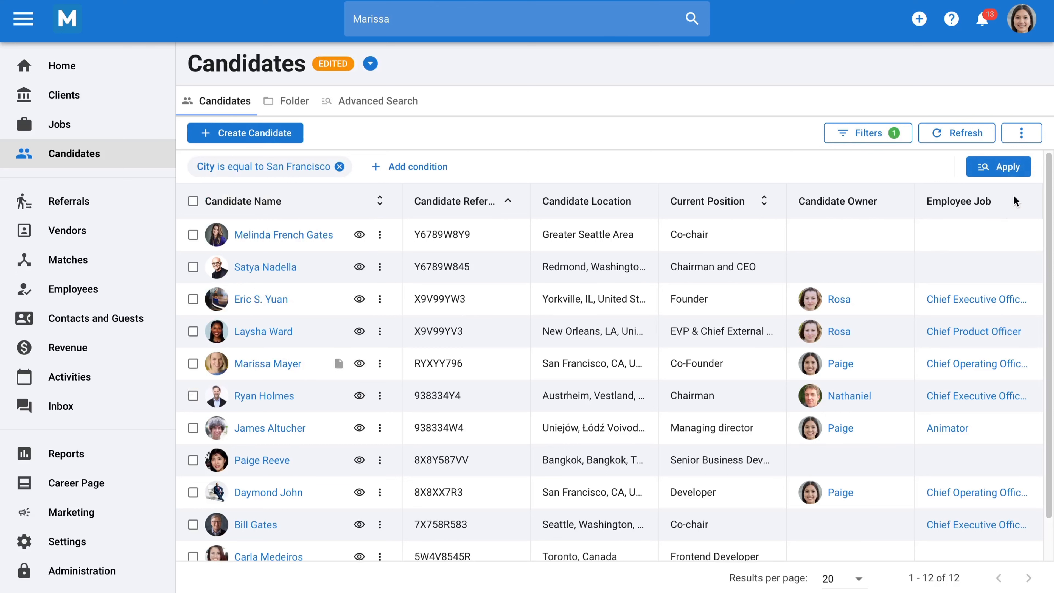
pyautogui.click(997, 165)
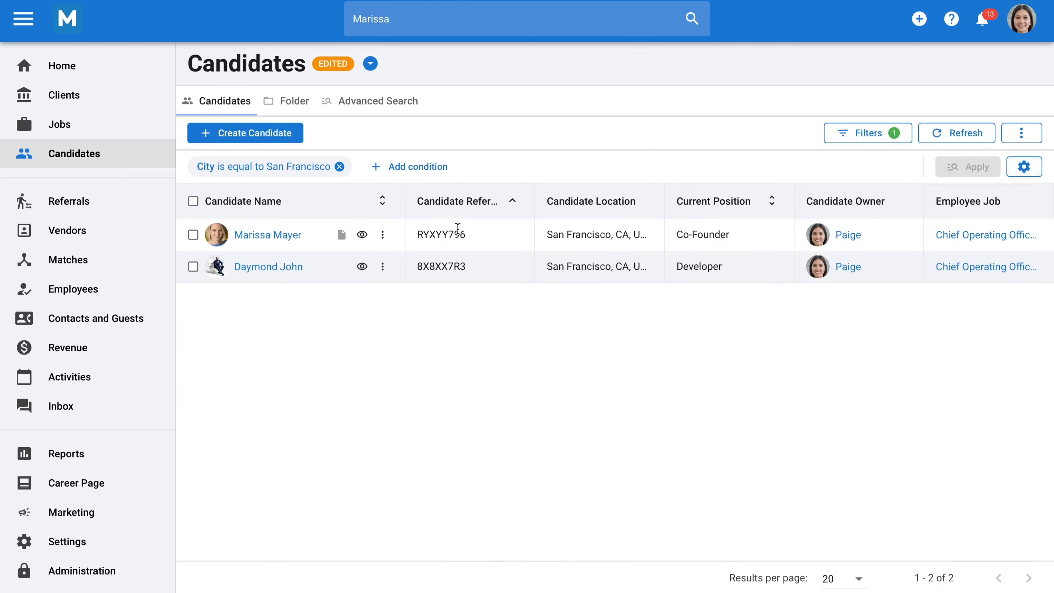
pyautogui.moveTo(269, 266)
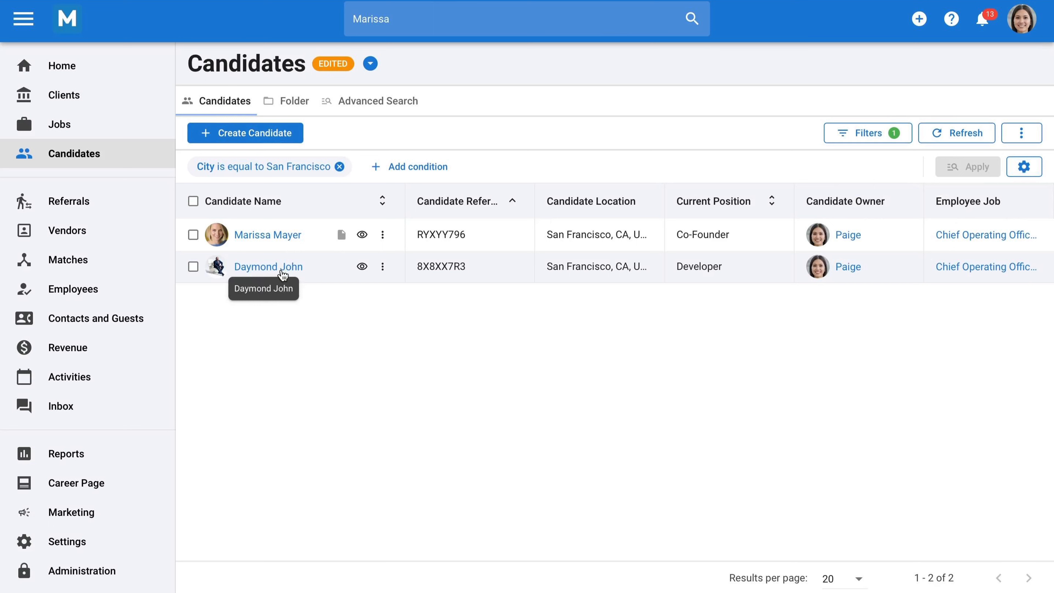
pyautogui.moveTo(368, 113)
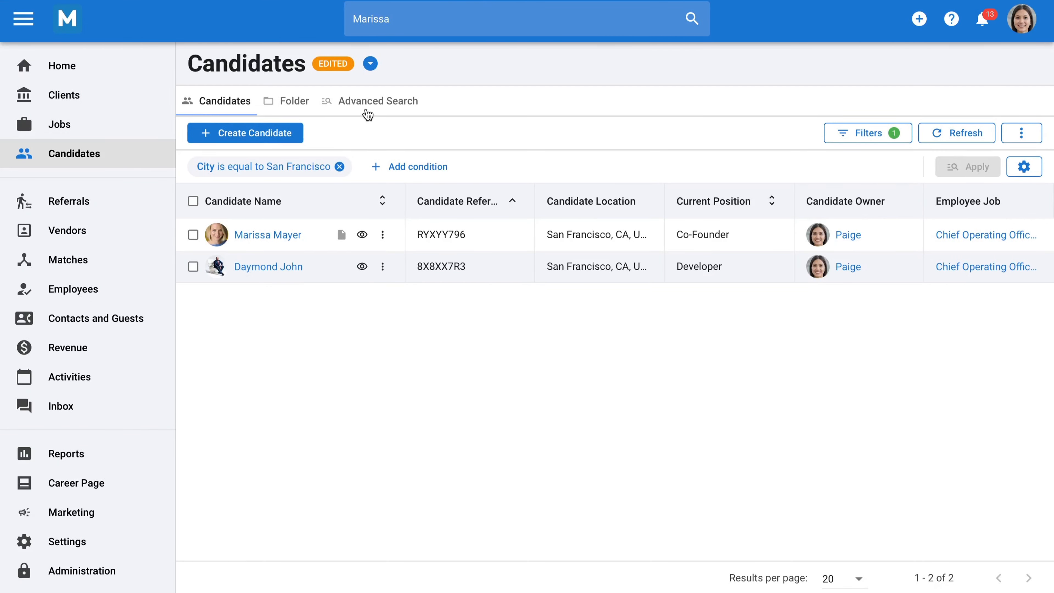
# Run an advanced search with location San Francisco, California, United States, returning Daymond John and Marissa Mayer
pyautogui.click(377, 101)
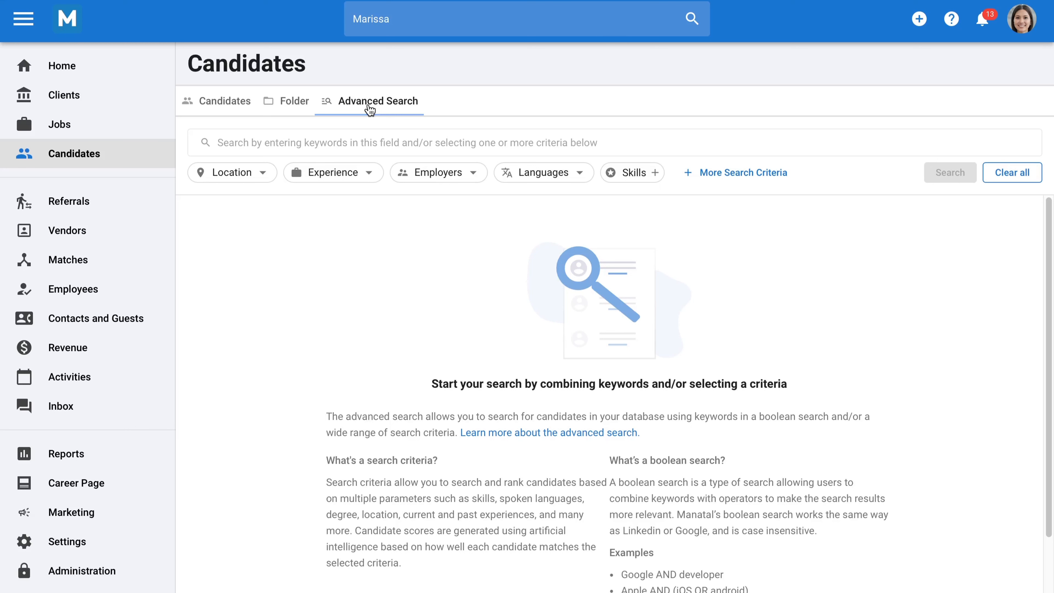
pyautogui.click(232, 172)
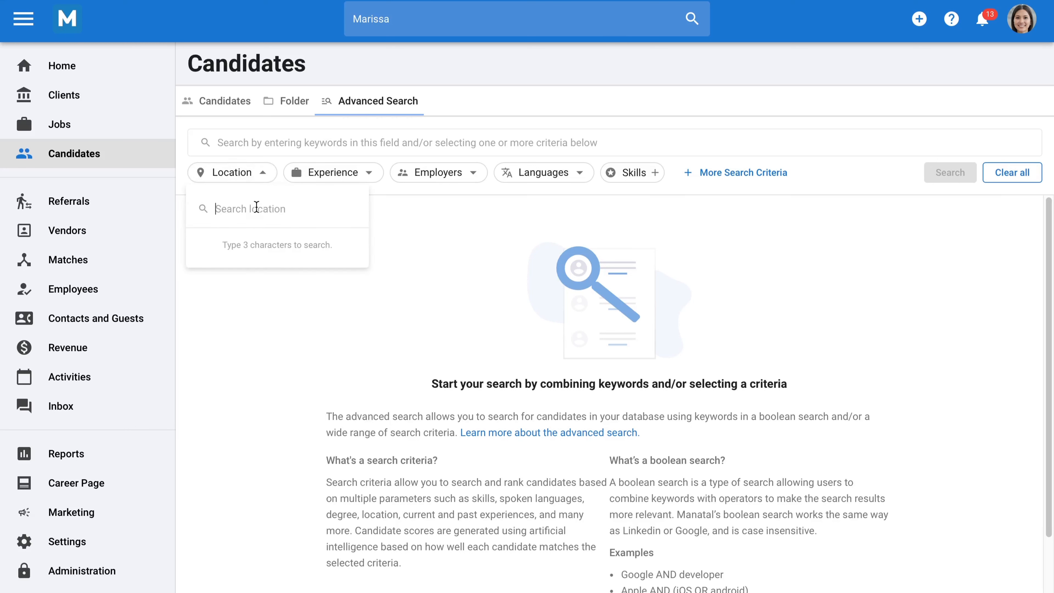
pyautogui.write('San Fra')
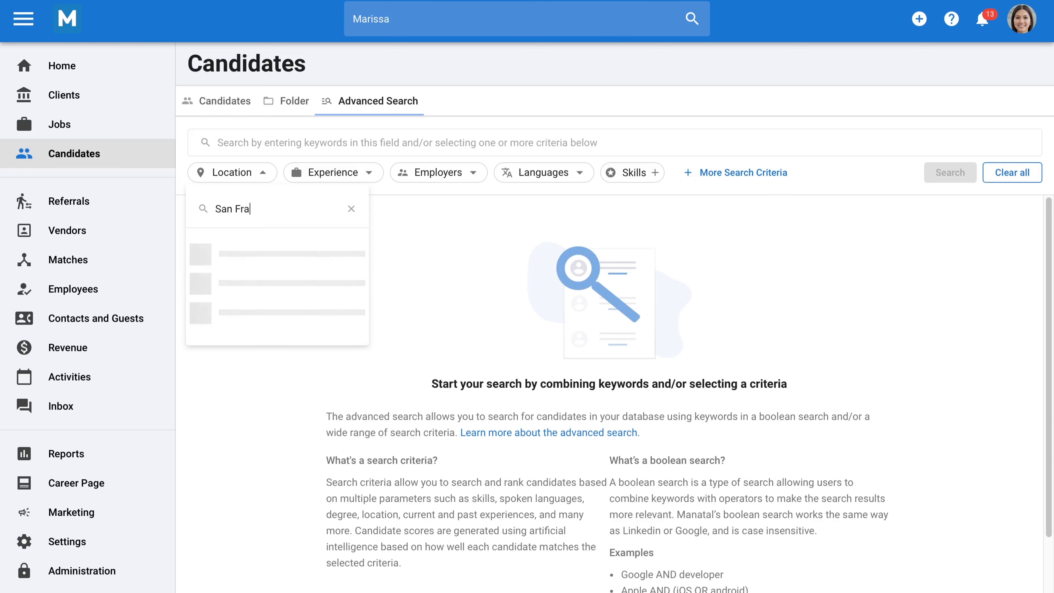
pyautogui.write('ncisco')
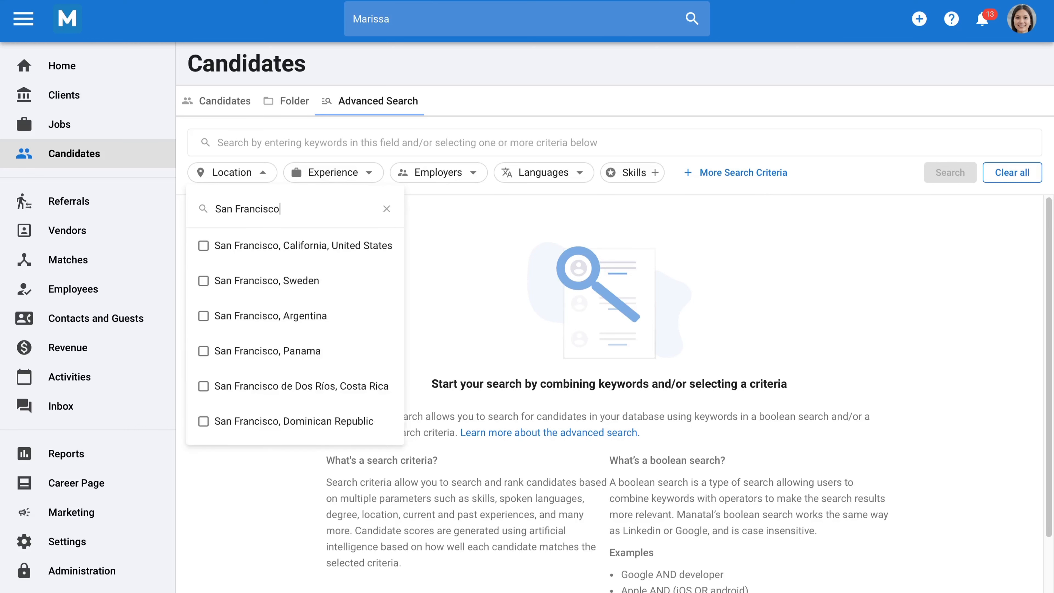
pyautogui.moveTo(210, 245)
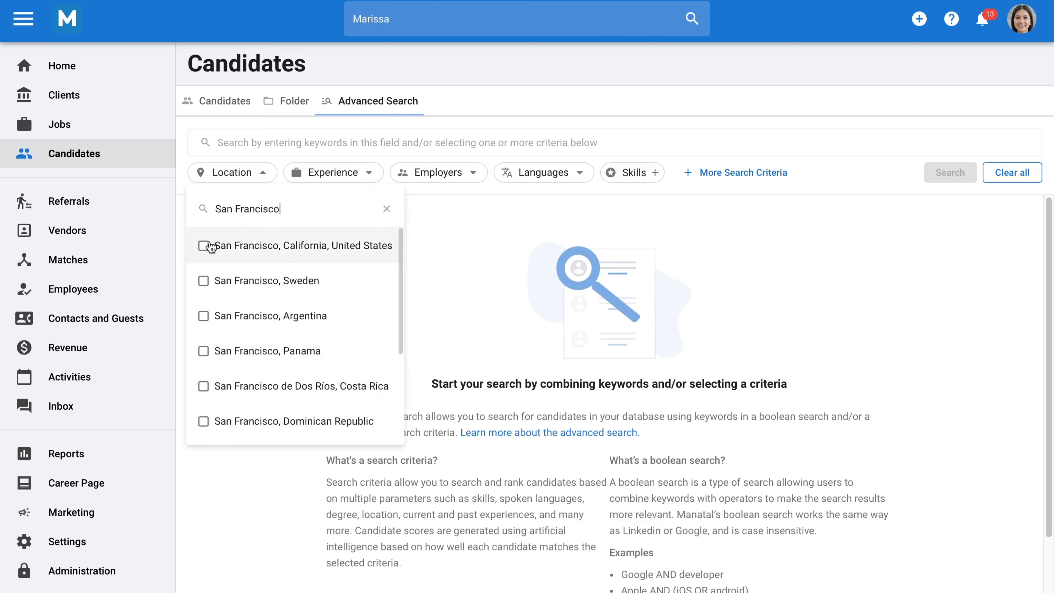
pyautogui.click(203, 246)
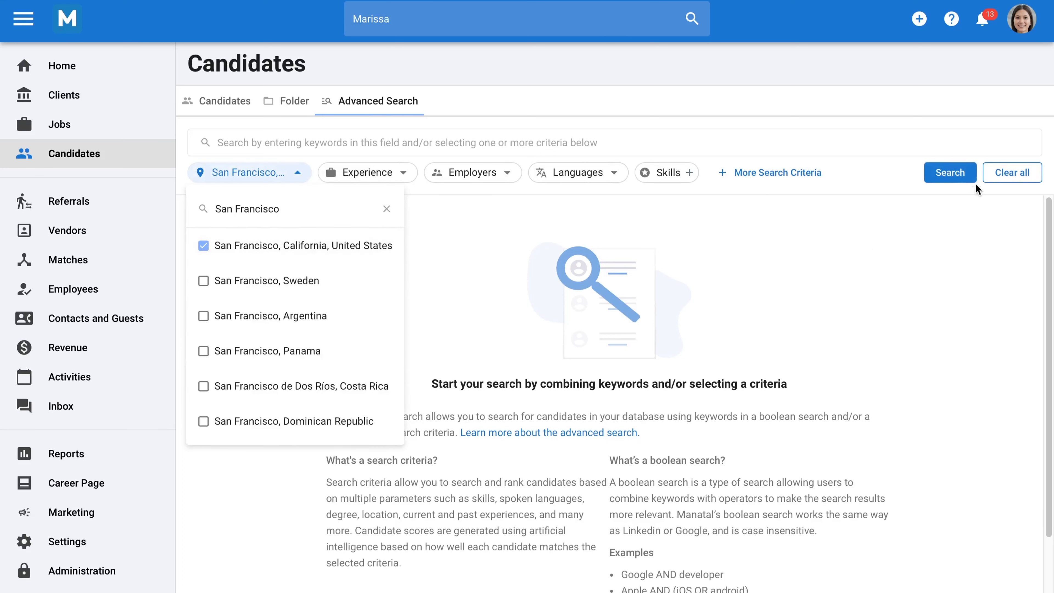
pyautogui.click(949, 172)
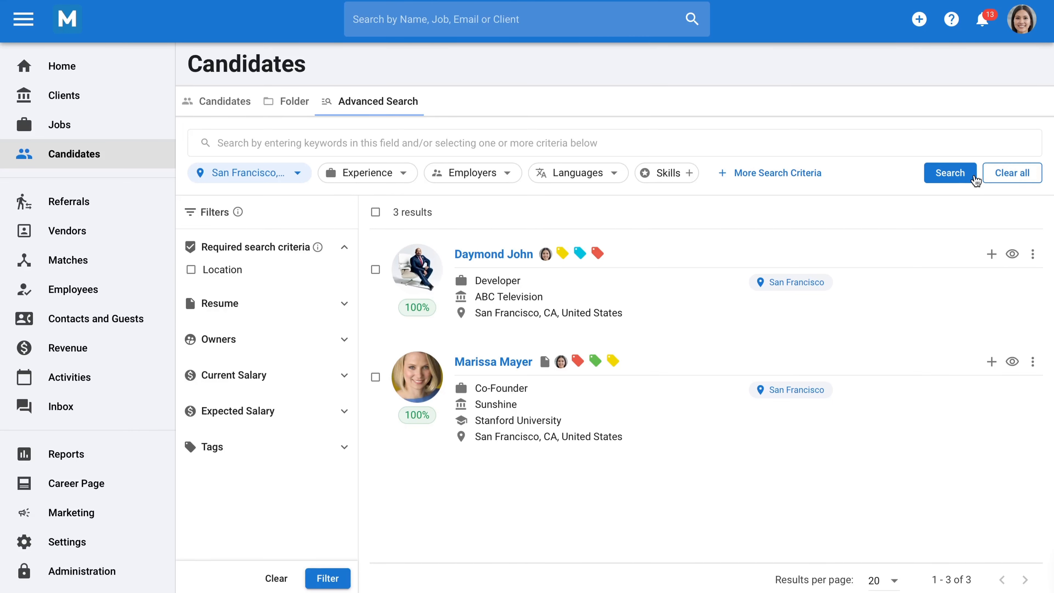
# Search the Manatal Documentation knowledge base for 'Create a candidate' and return to the dashboard
pyautogui.click(950, 18)
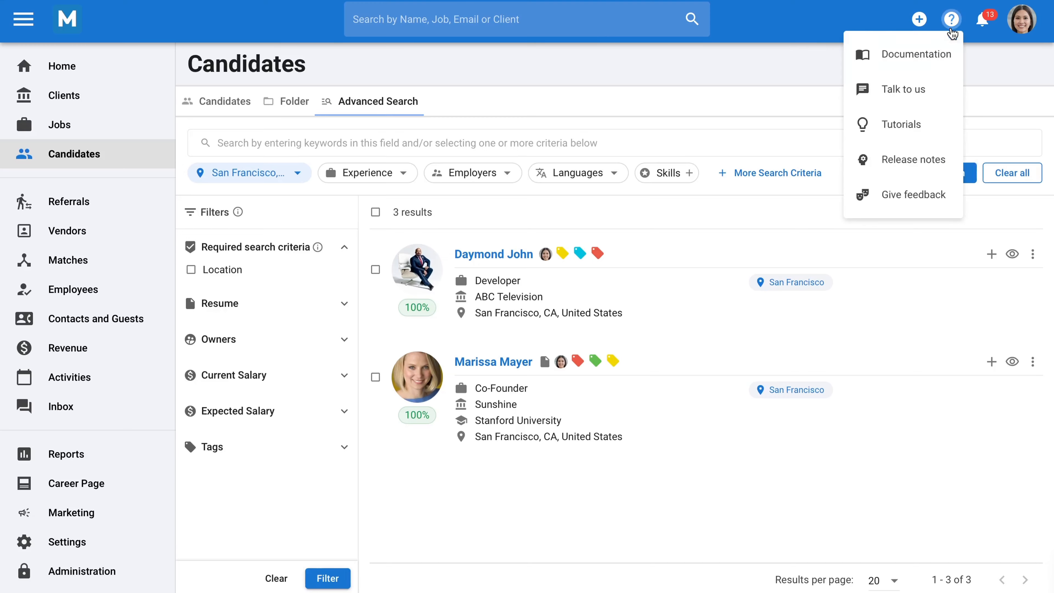
pyautogui.click(916, 54)
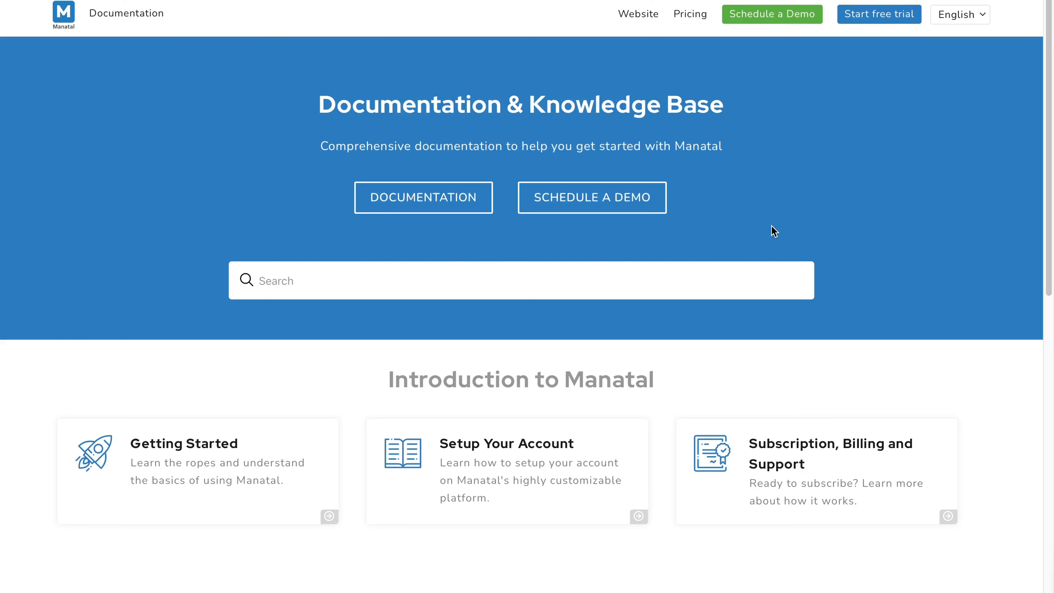
pyautogui.moveTo(767, 236)
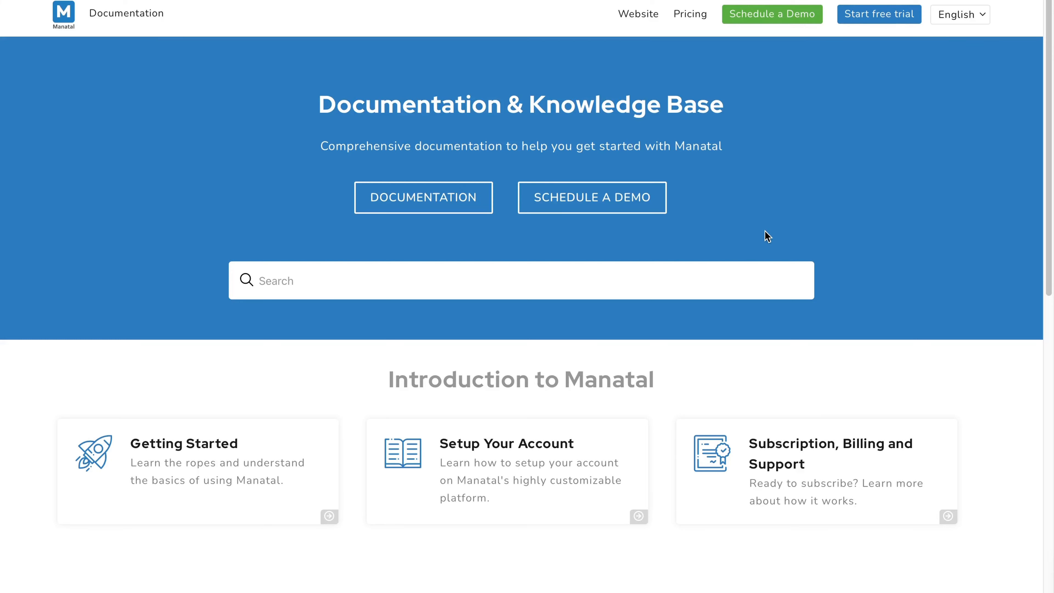
pyautogui.moveTo(728, 272)
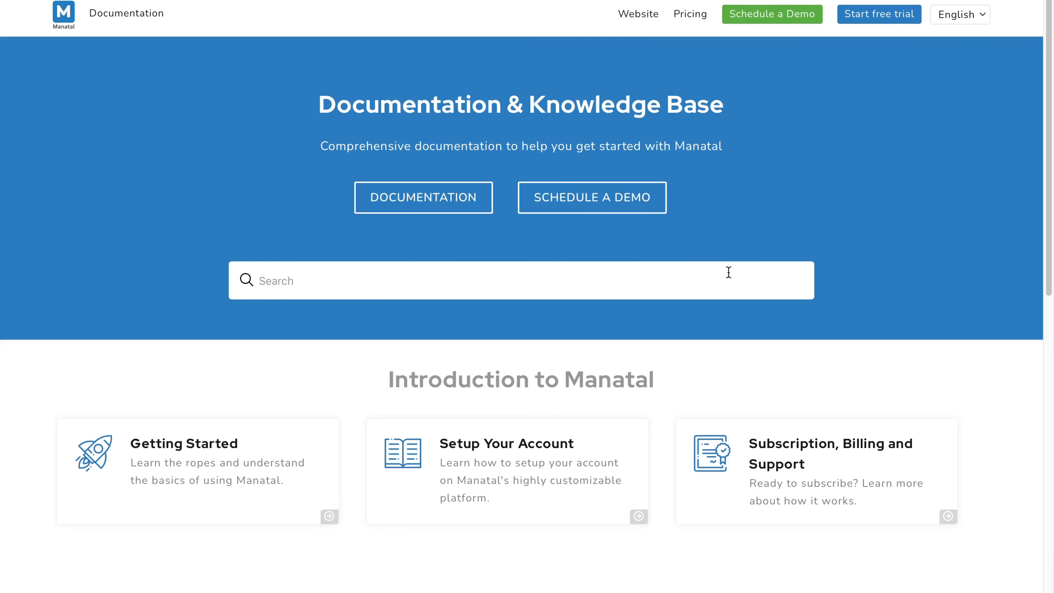
pyautogui.write('Create a')
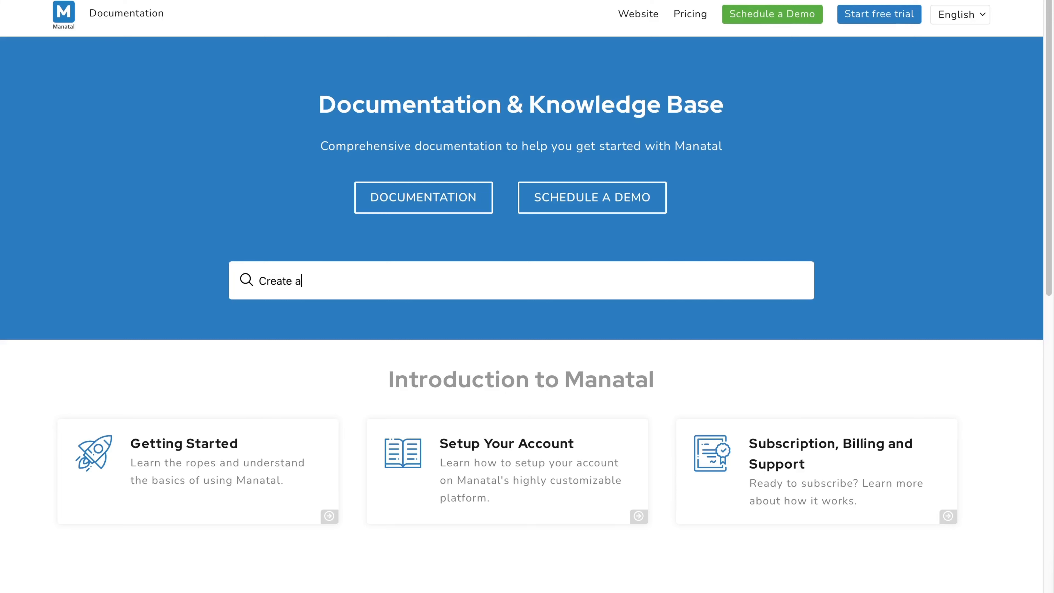
pyautogui.write('candidate')
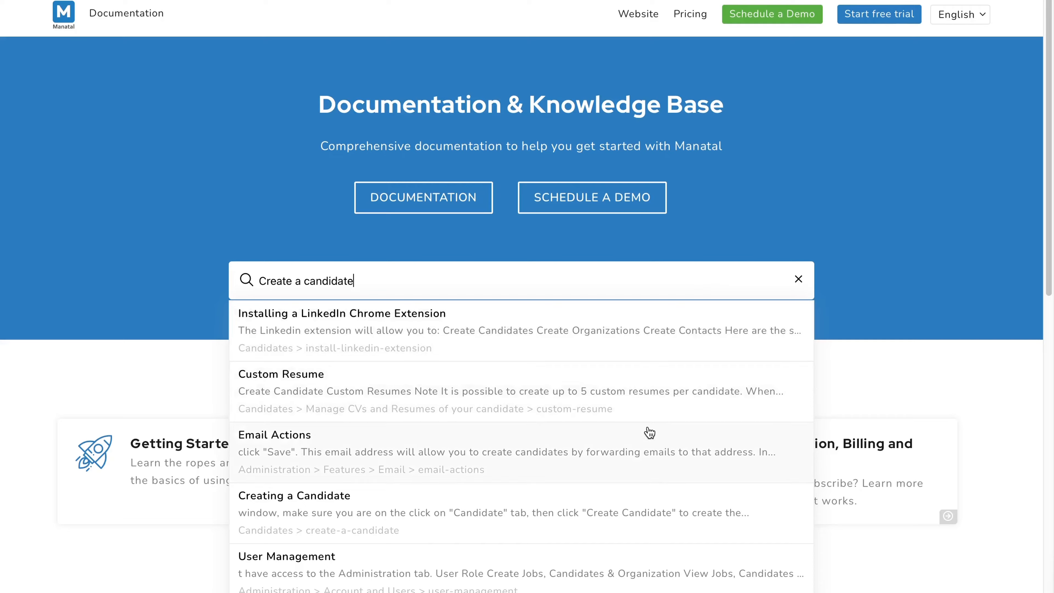
pyautogui.click(294, 495)
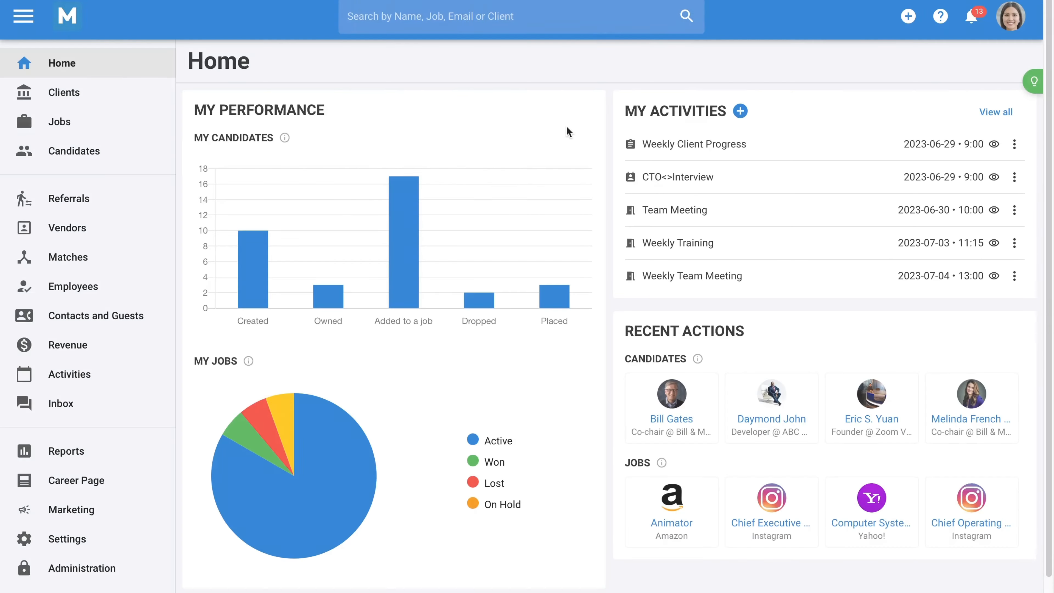
pyautogui.moveTo(939, 16)
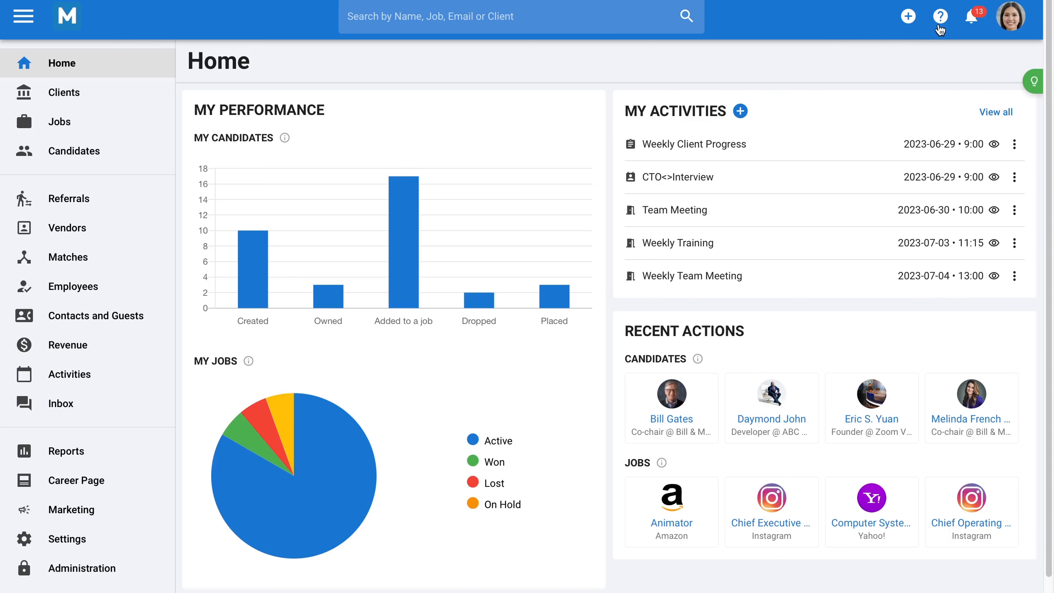
pyautogui.click(940, 16)
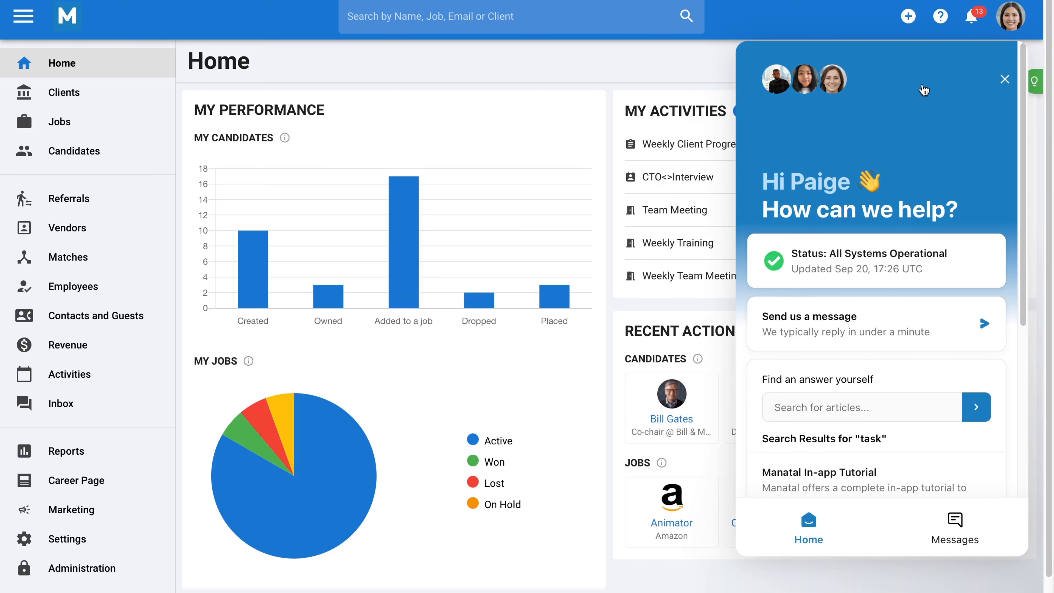
pyautogui.moveTo(976, 88)
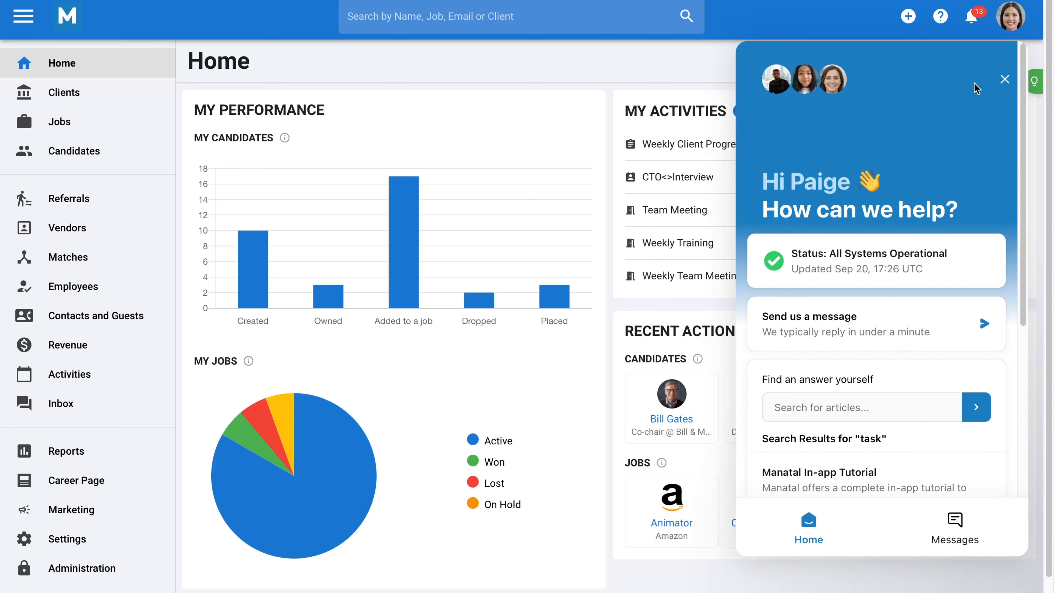
pyautogui.click(940, 16)
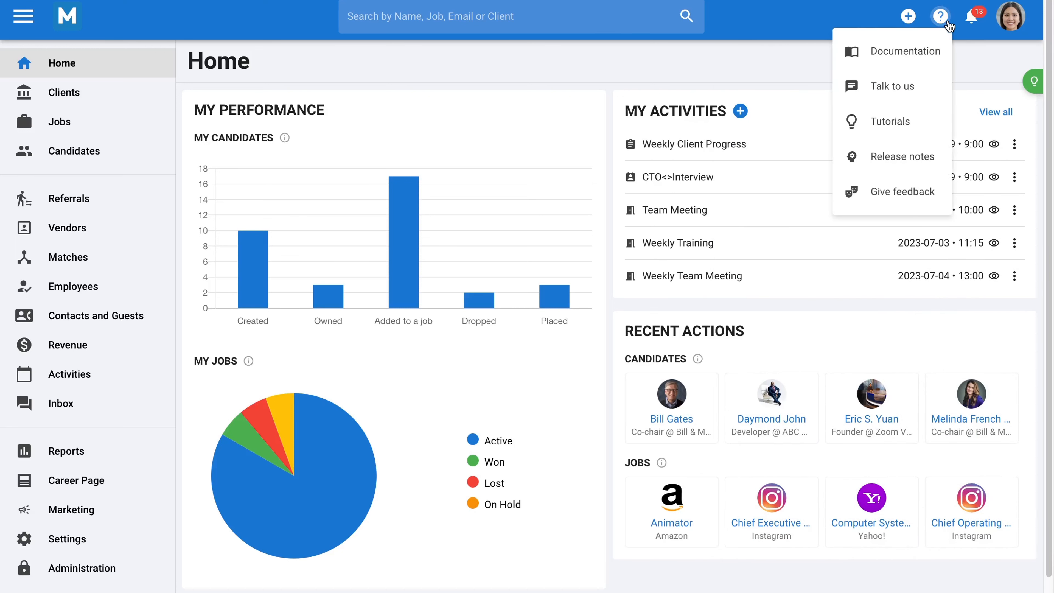
pyautogui.click(889, 121)
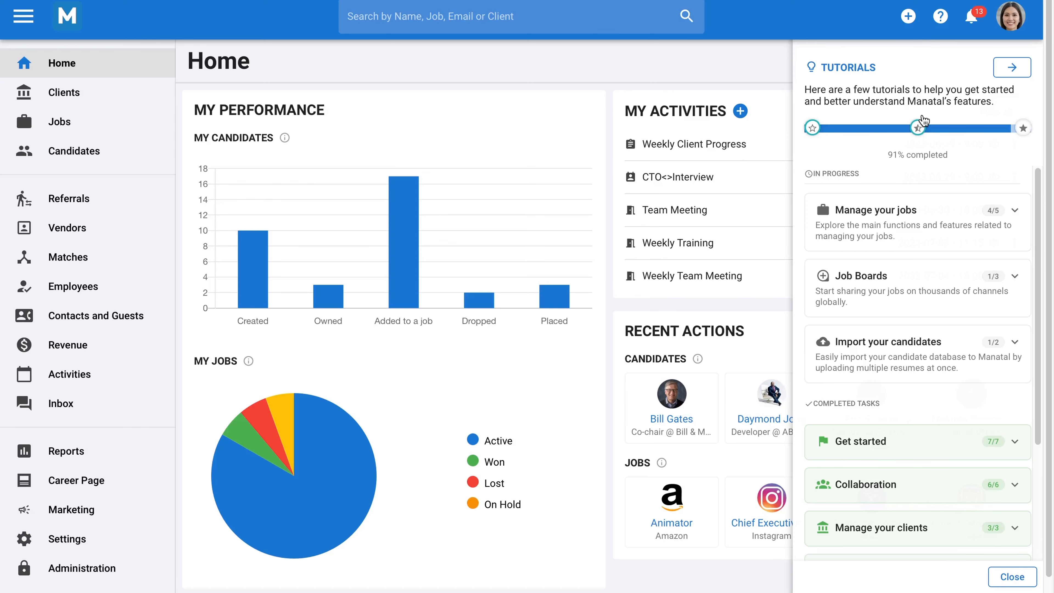
pyautogui.click(1011, 576)
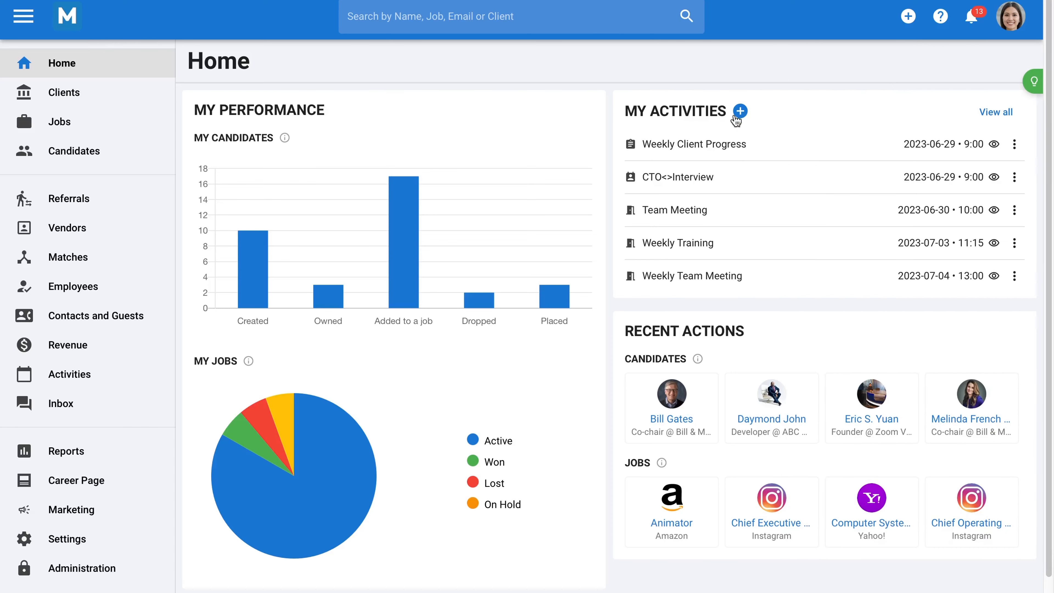